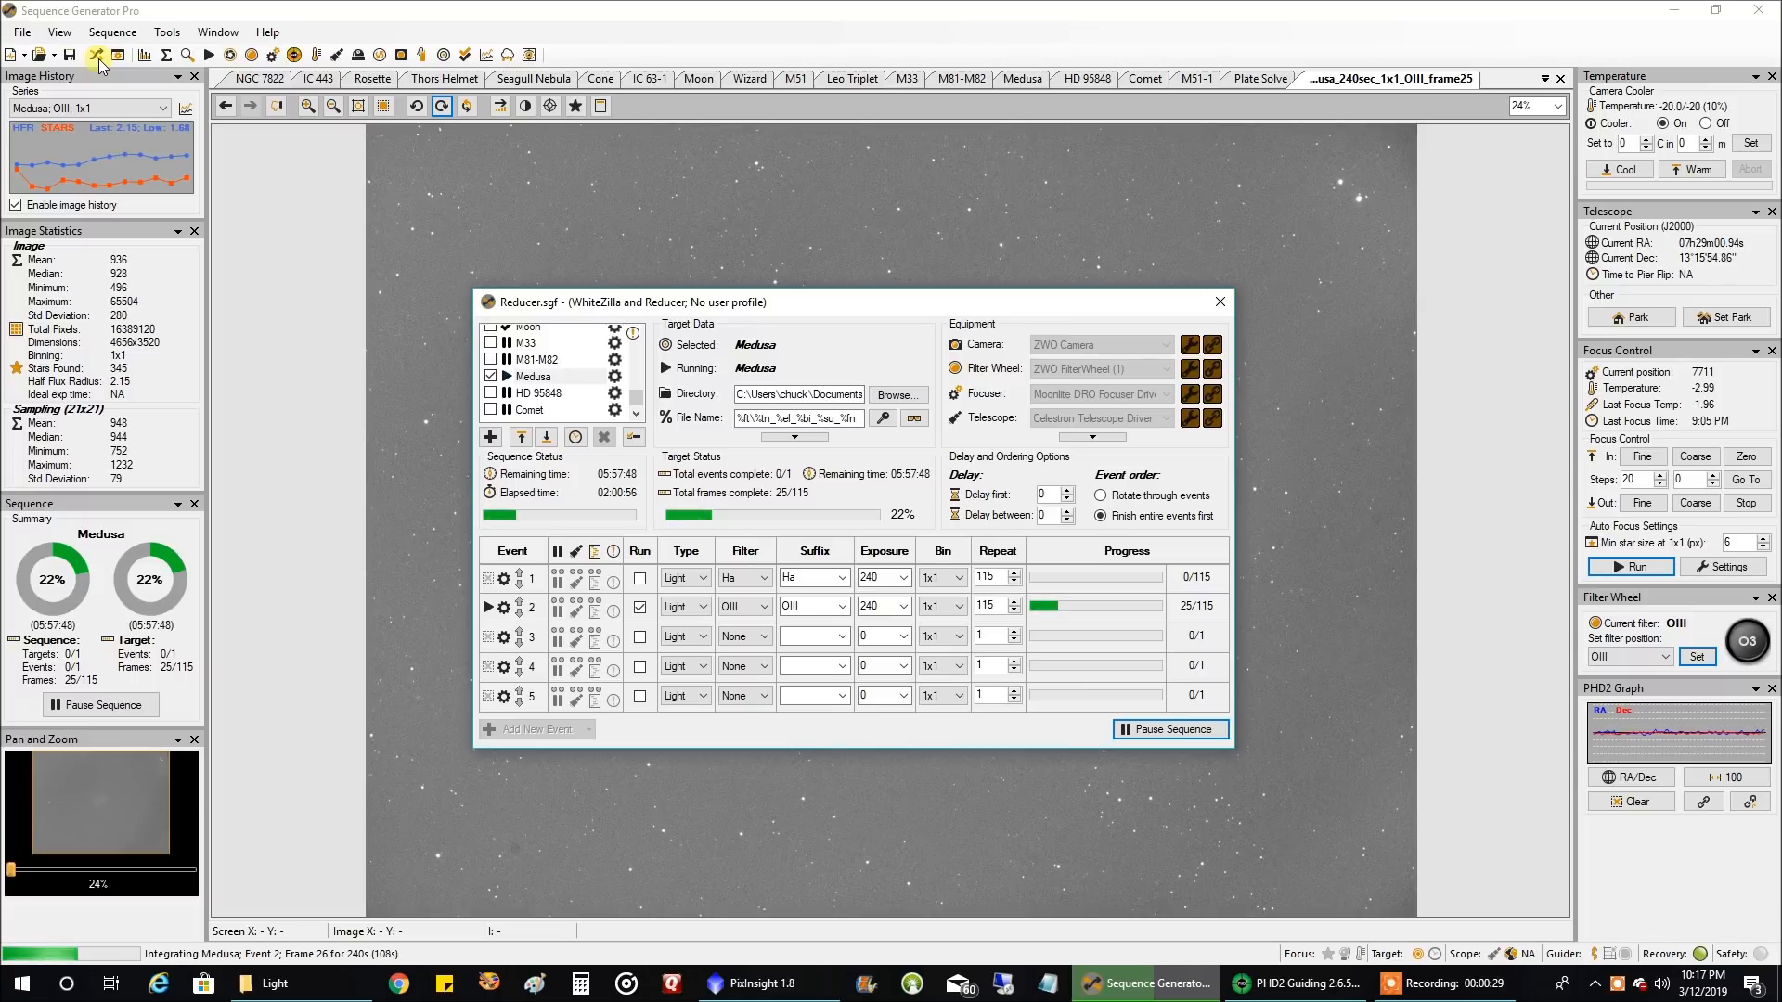
mouse_move(390, 200)
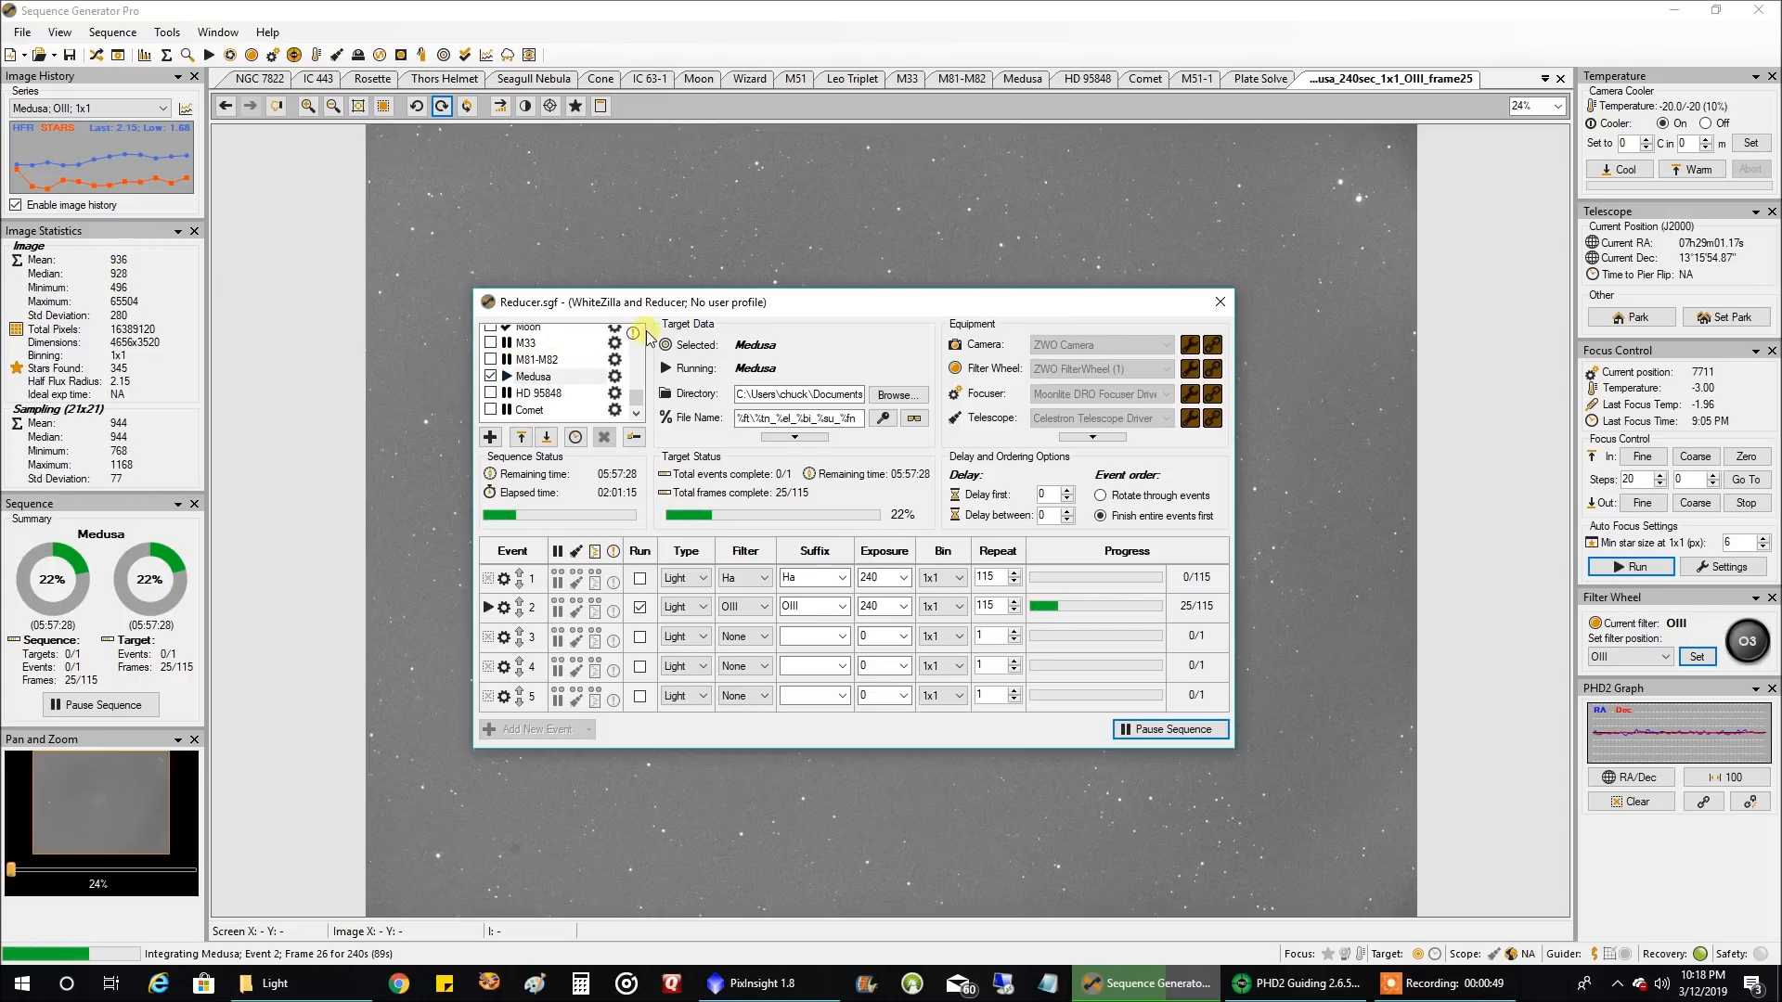
mouse_move(863, 358)
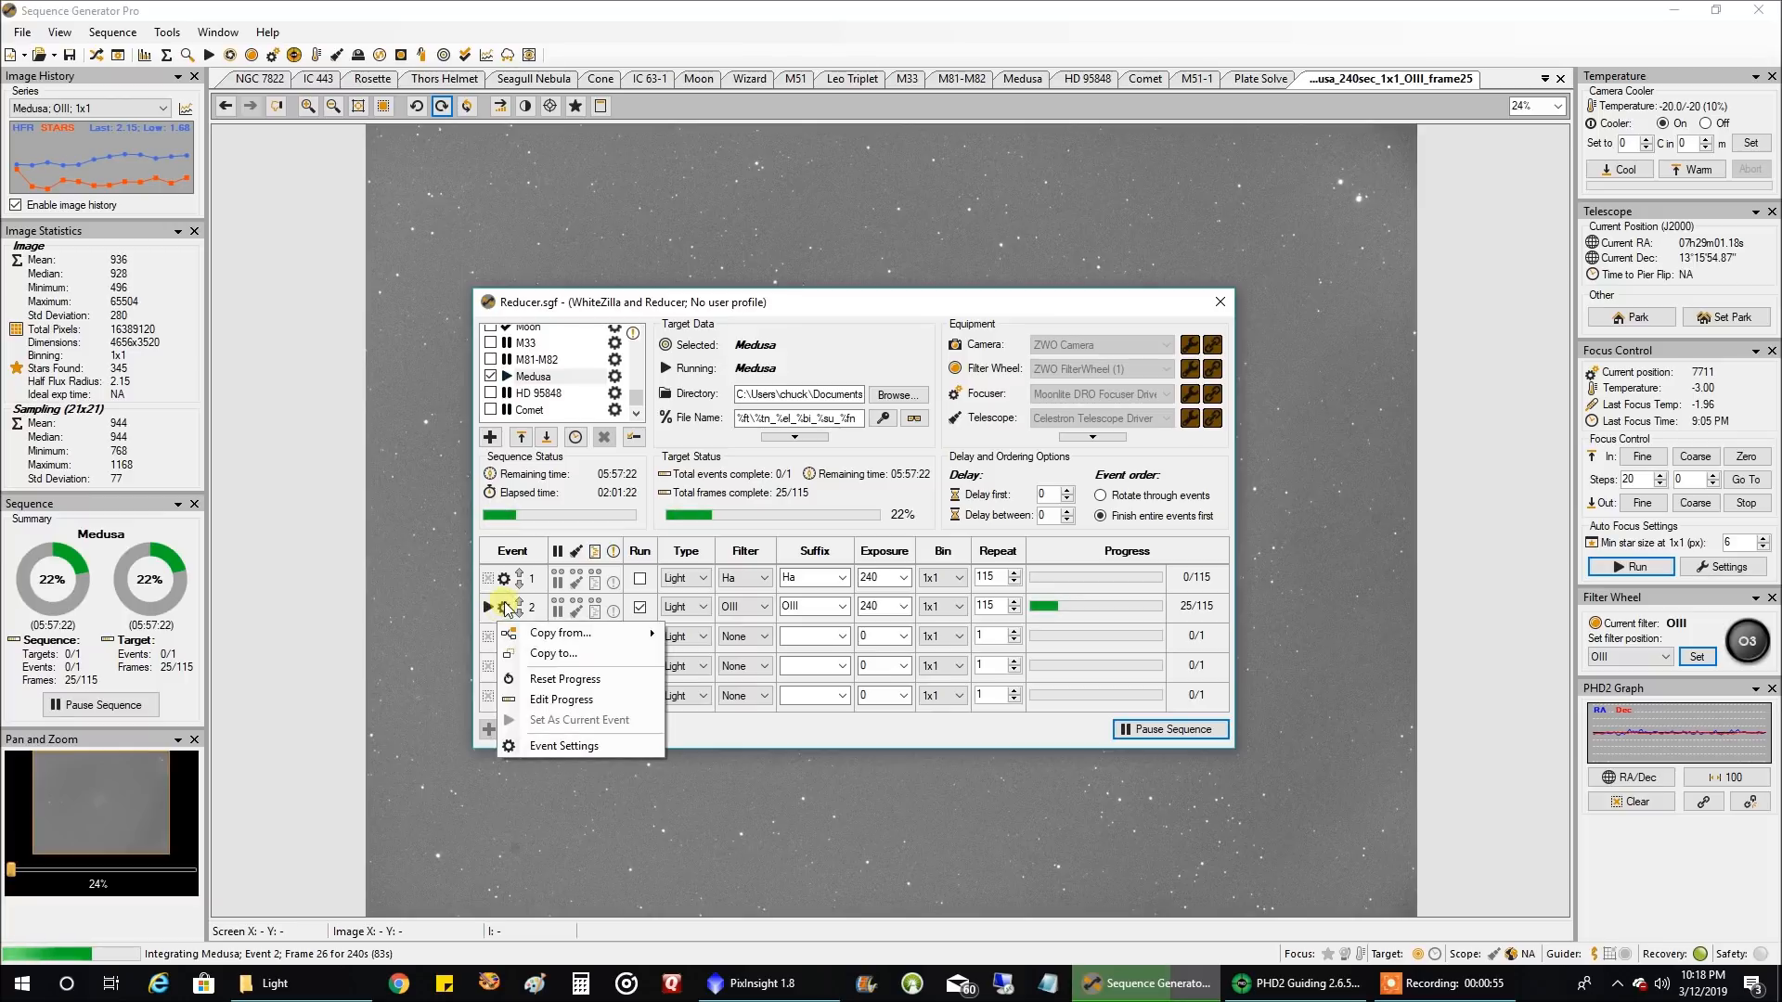
mouse_move(562, 746)
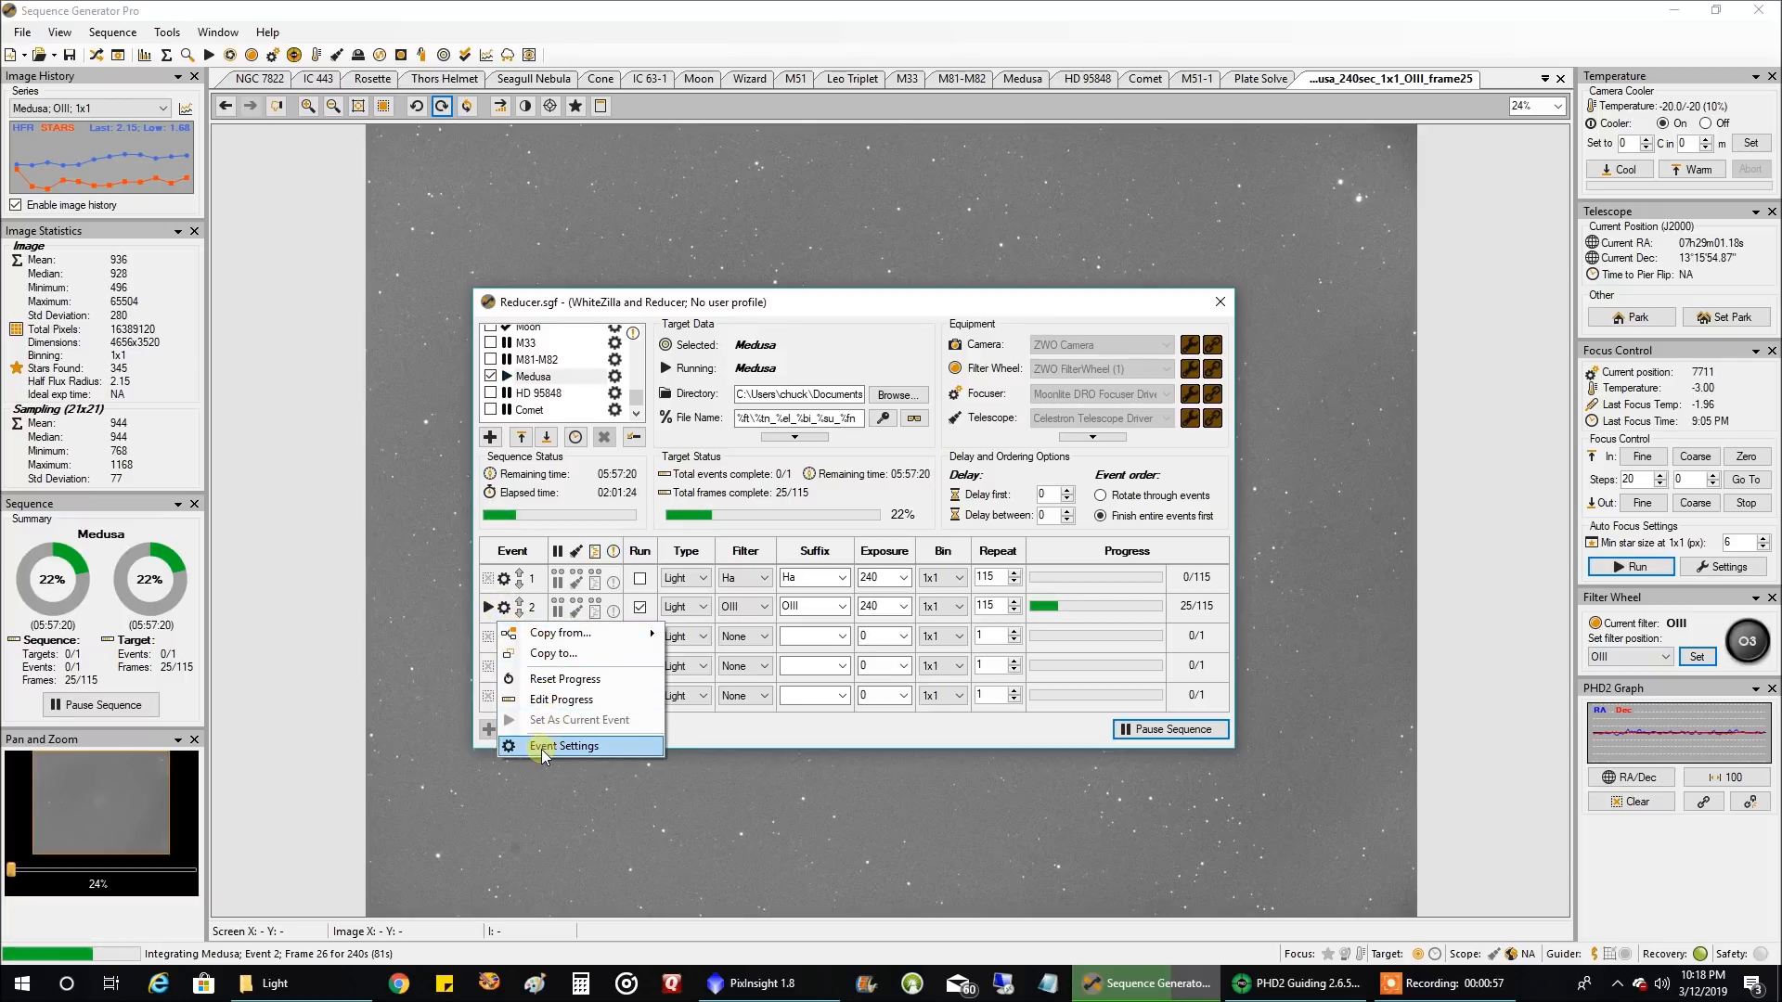
click(565, 746)
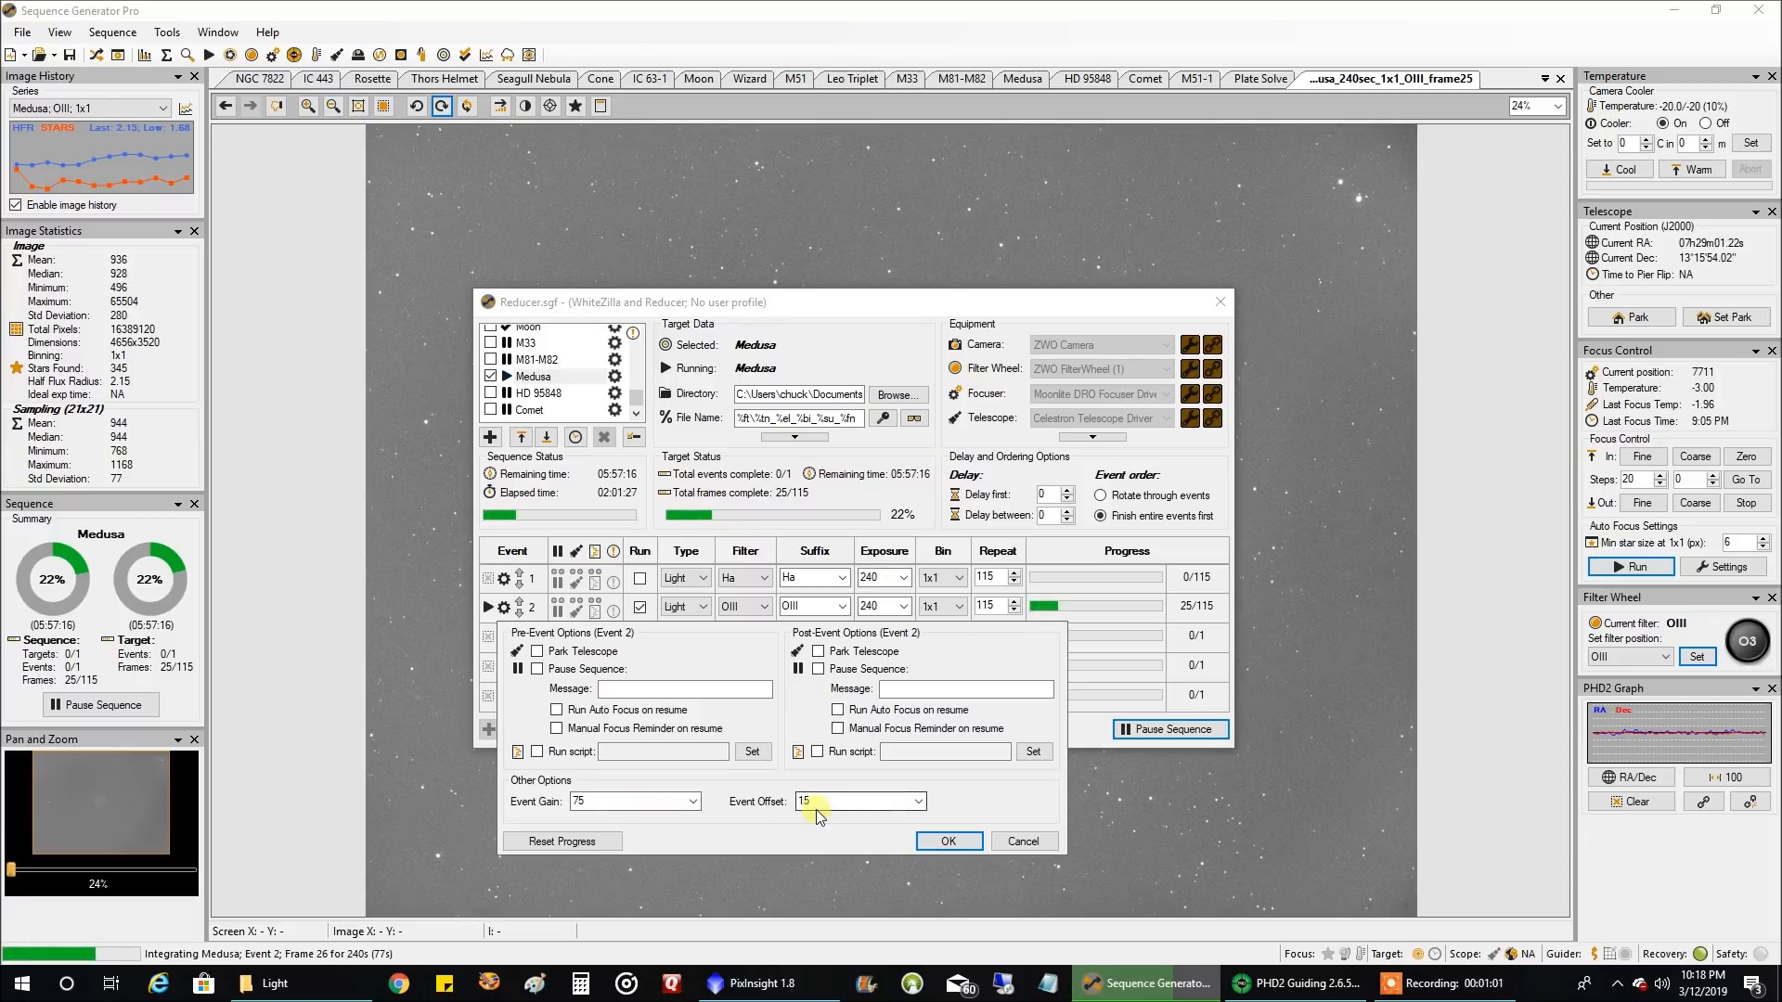
click(946, 841)
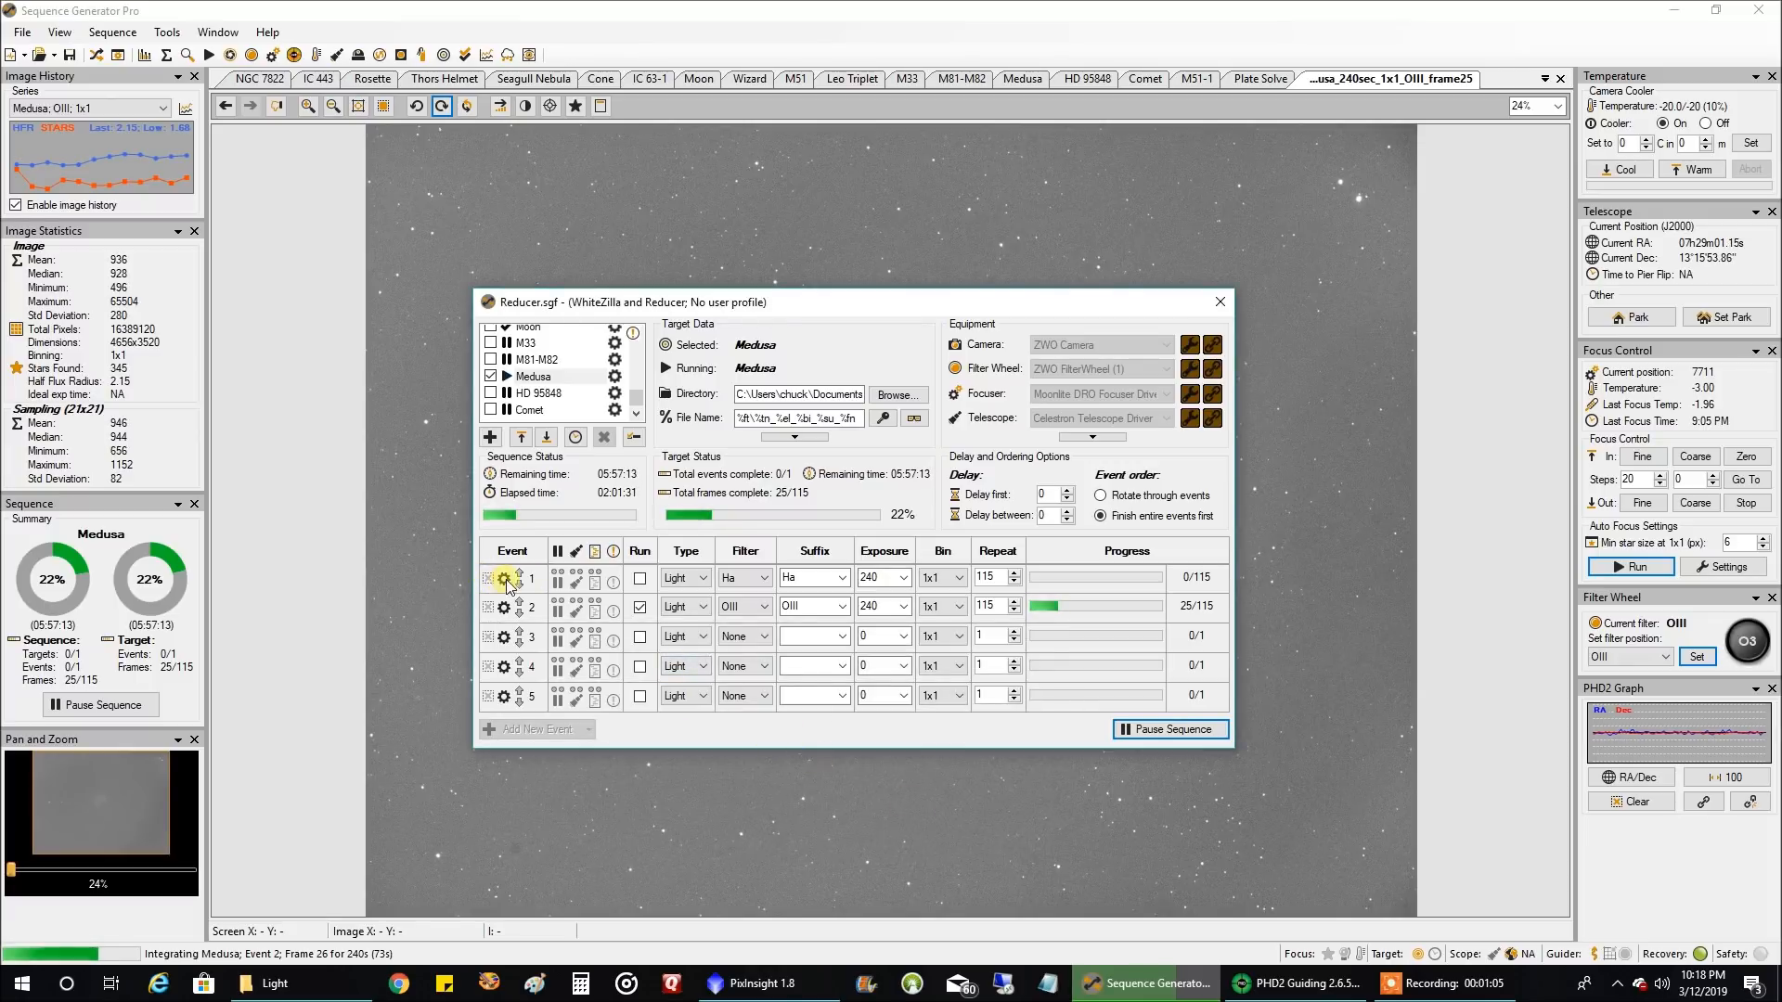
click(503, 579)
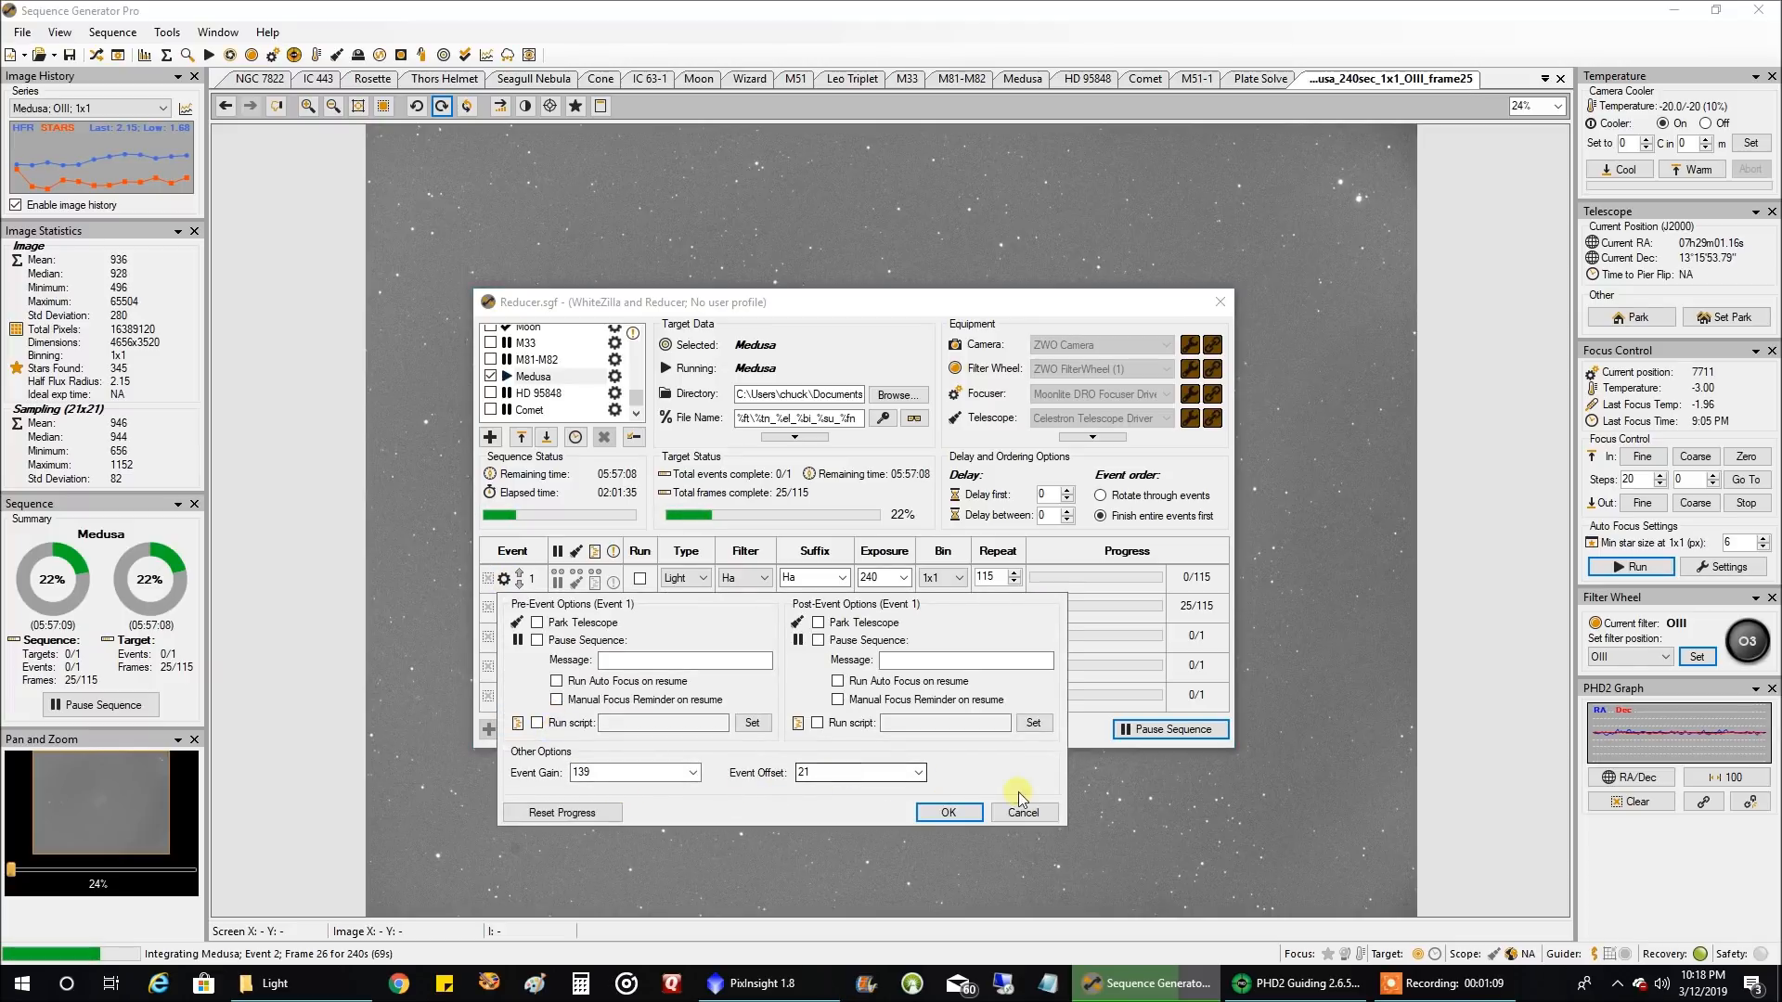
click(1024, 812)
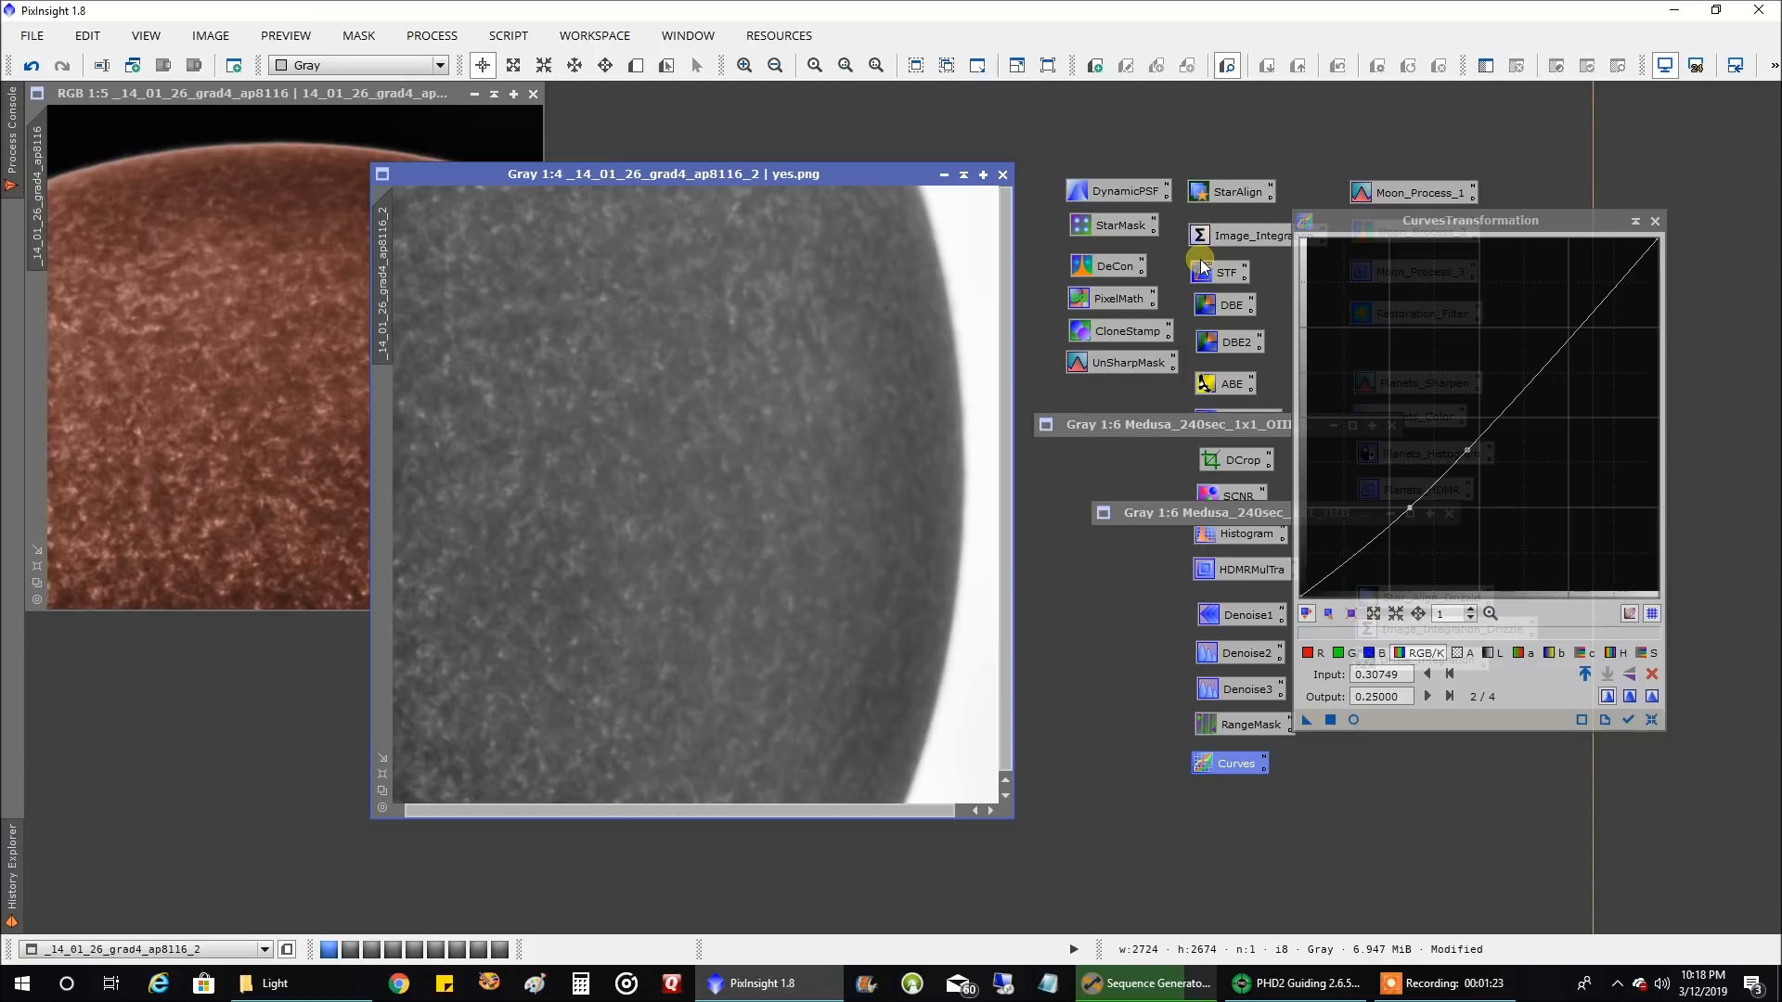
mouse_move(894, 419)
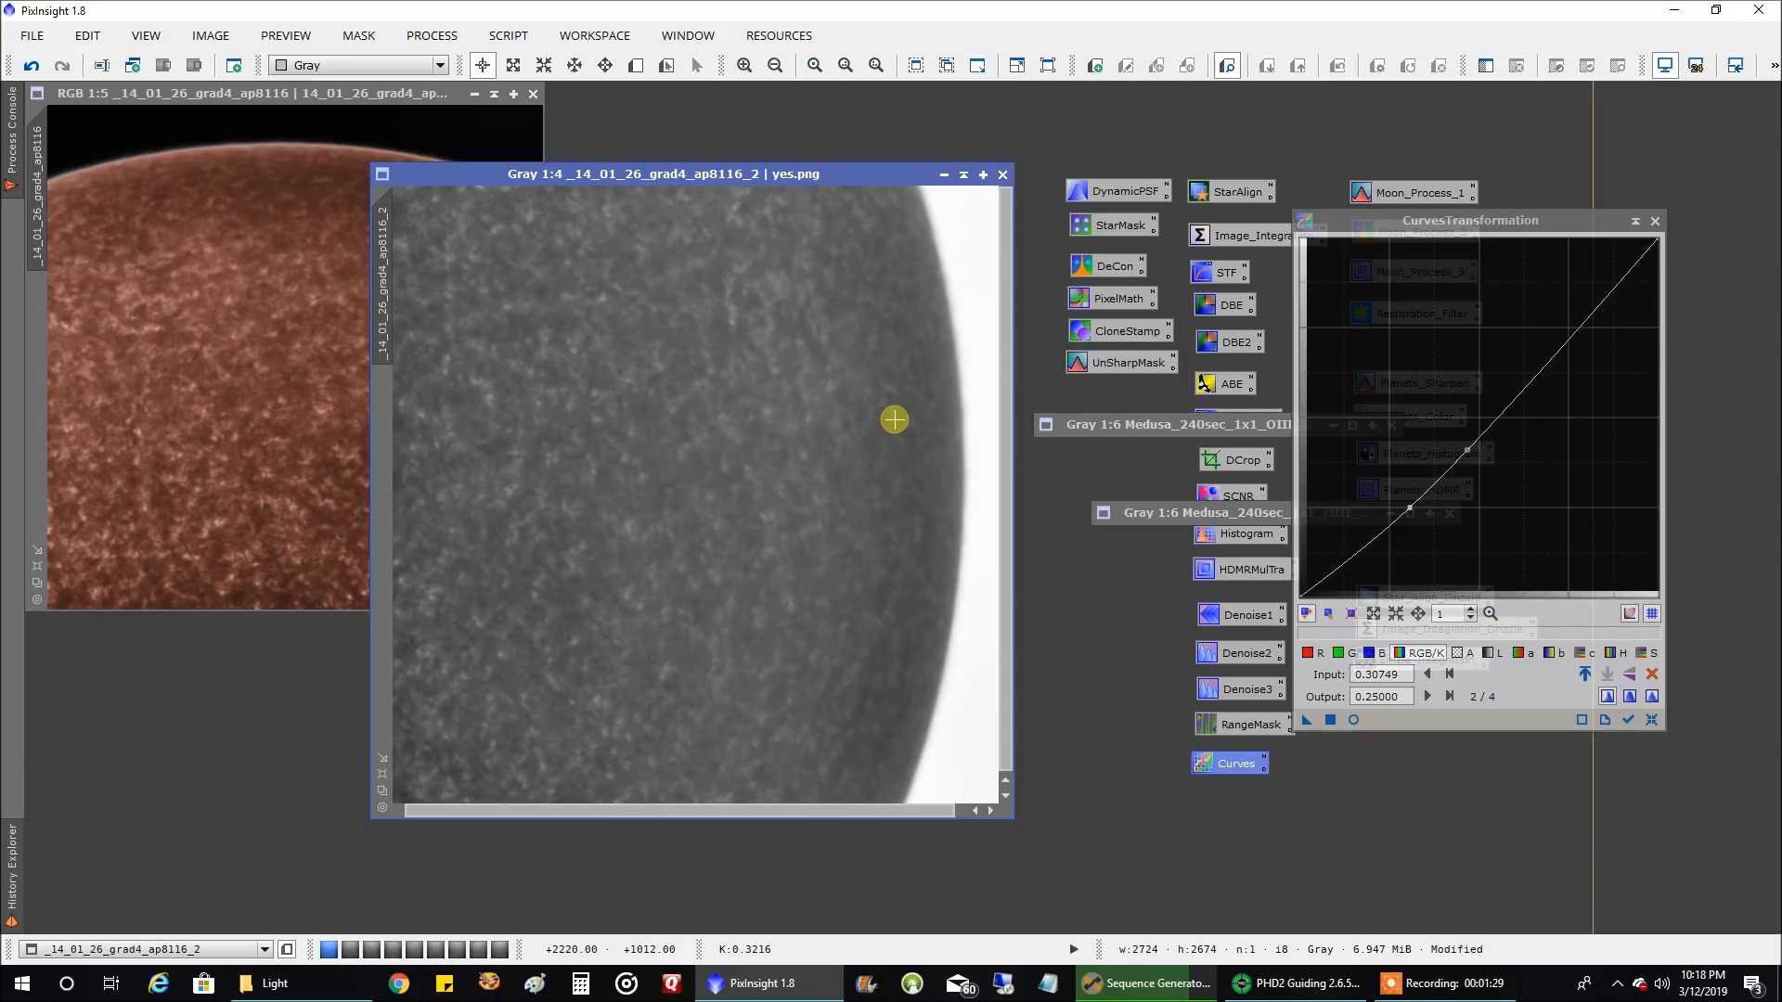
mouse_move(893, 411)
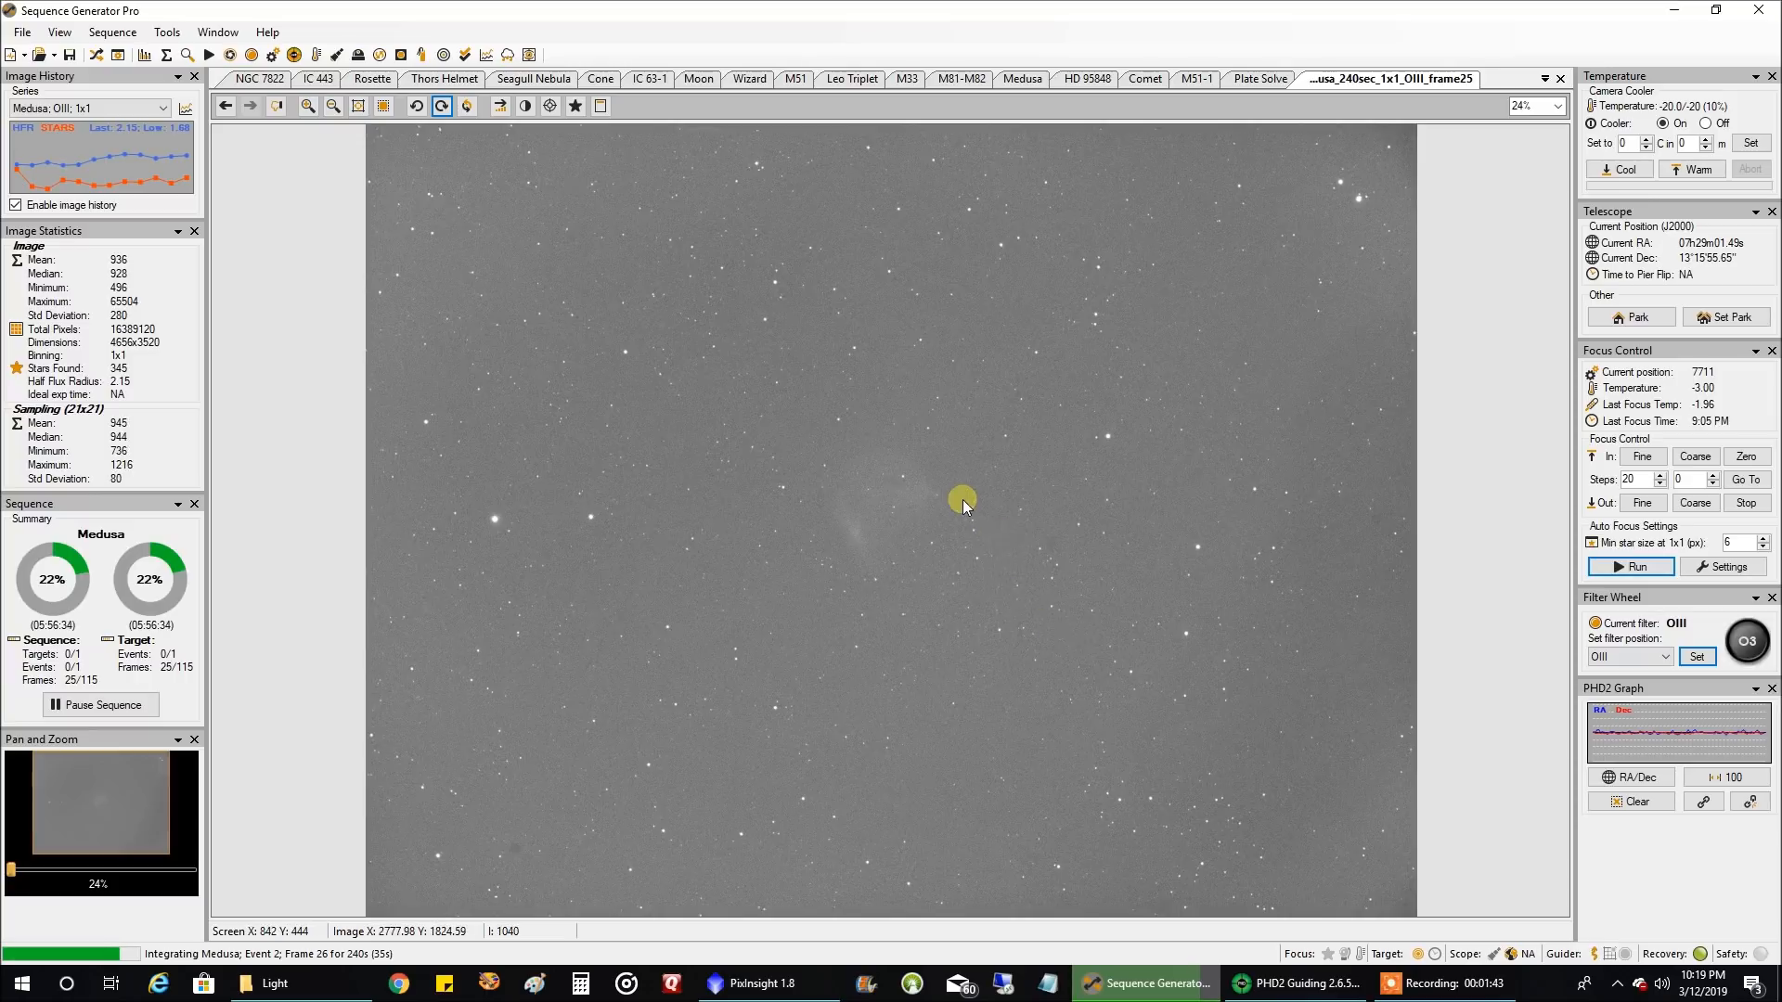
mouse_move(883, 445)
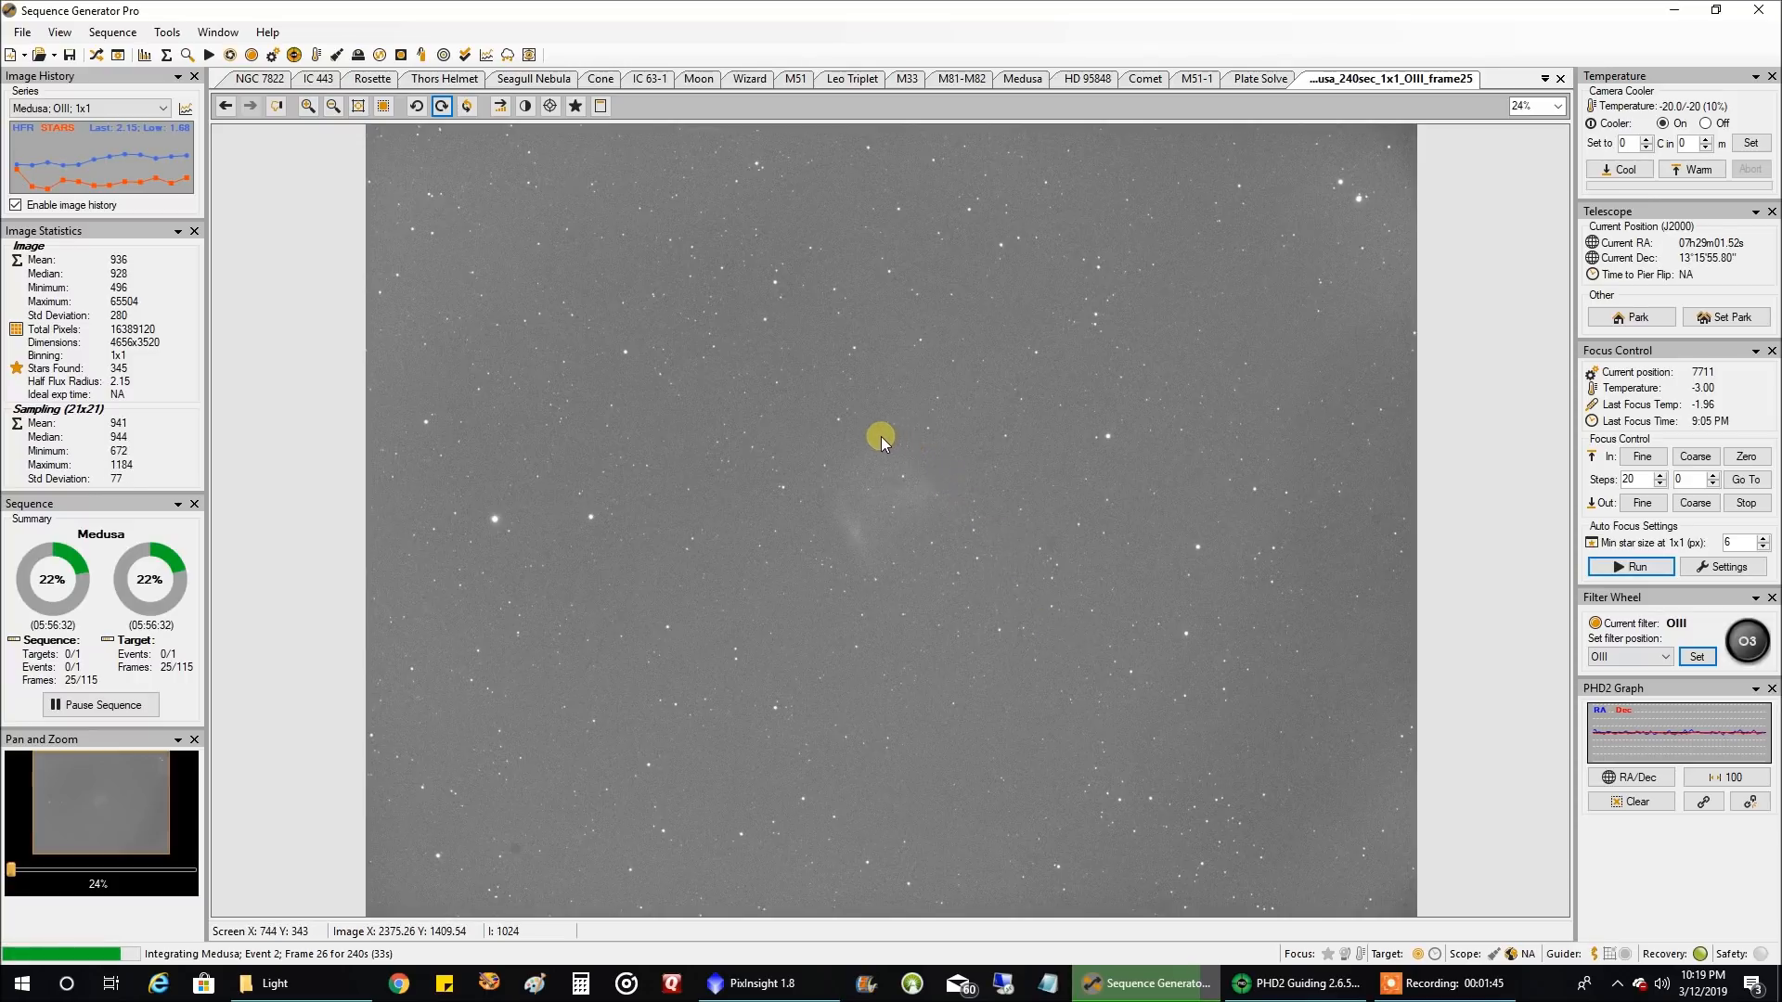
mouse_move(909, 505)
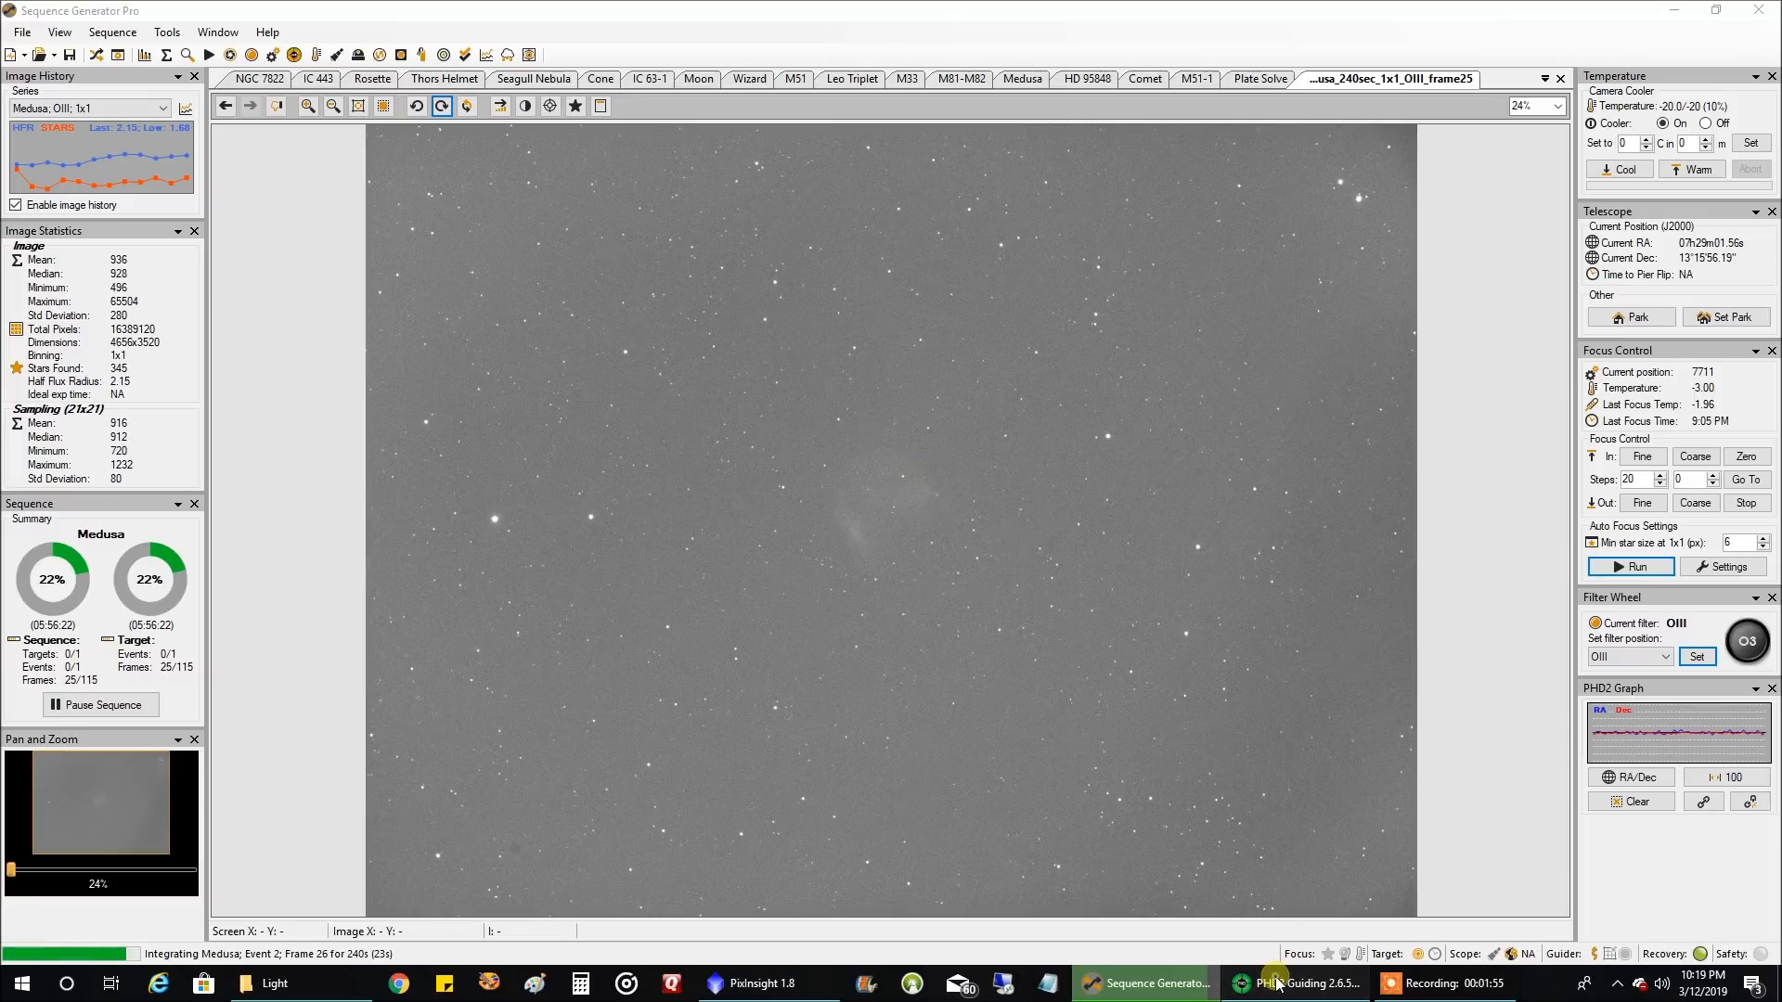
click(1281, 983)
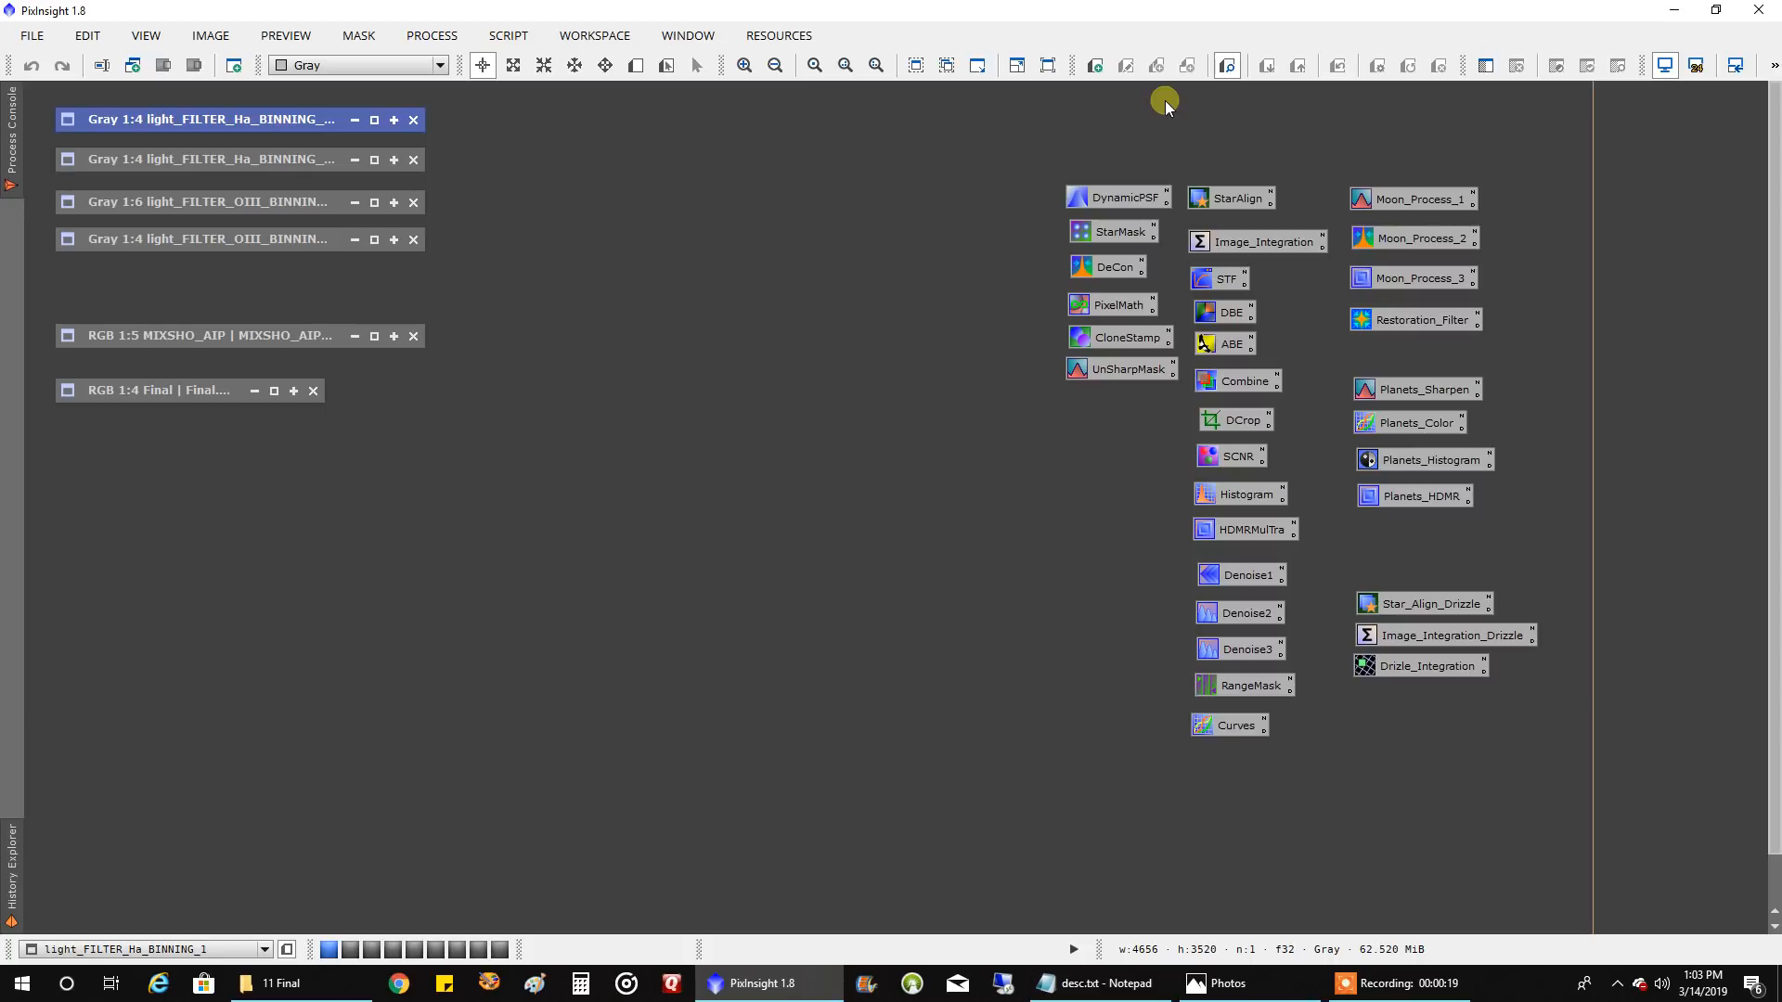
mouse_move(315, 39)
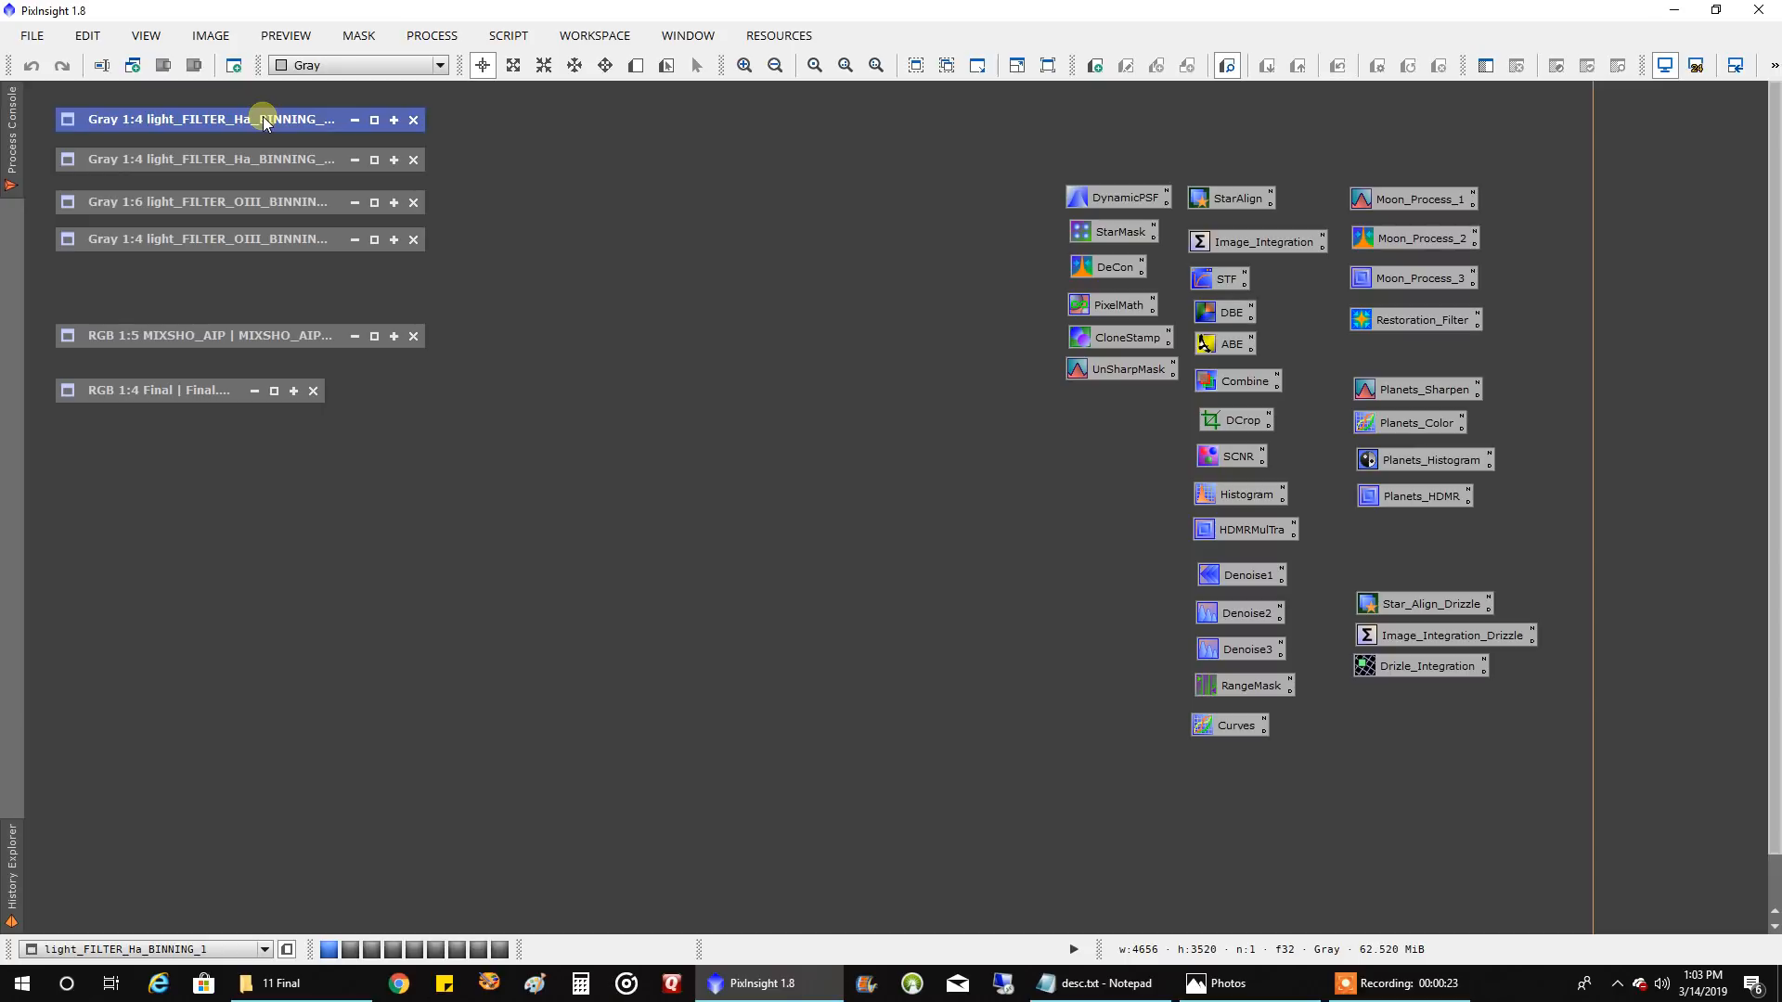
Step: Restore the first Ha light stack of the Medusa Nebula to full view
double_click(267, 118)
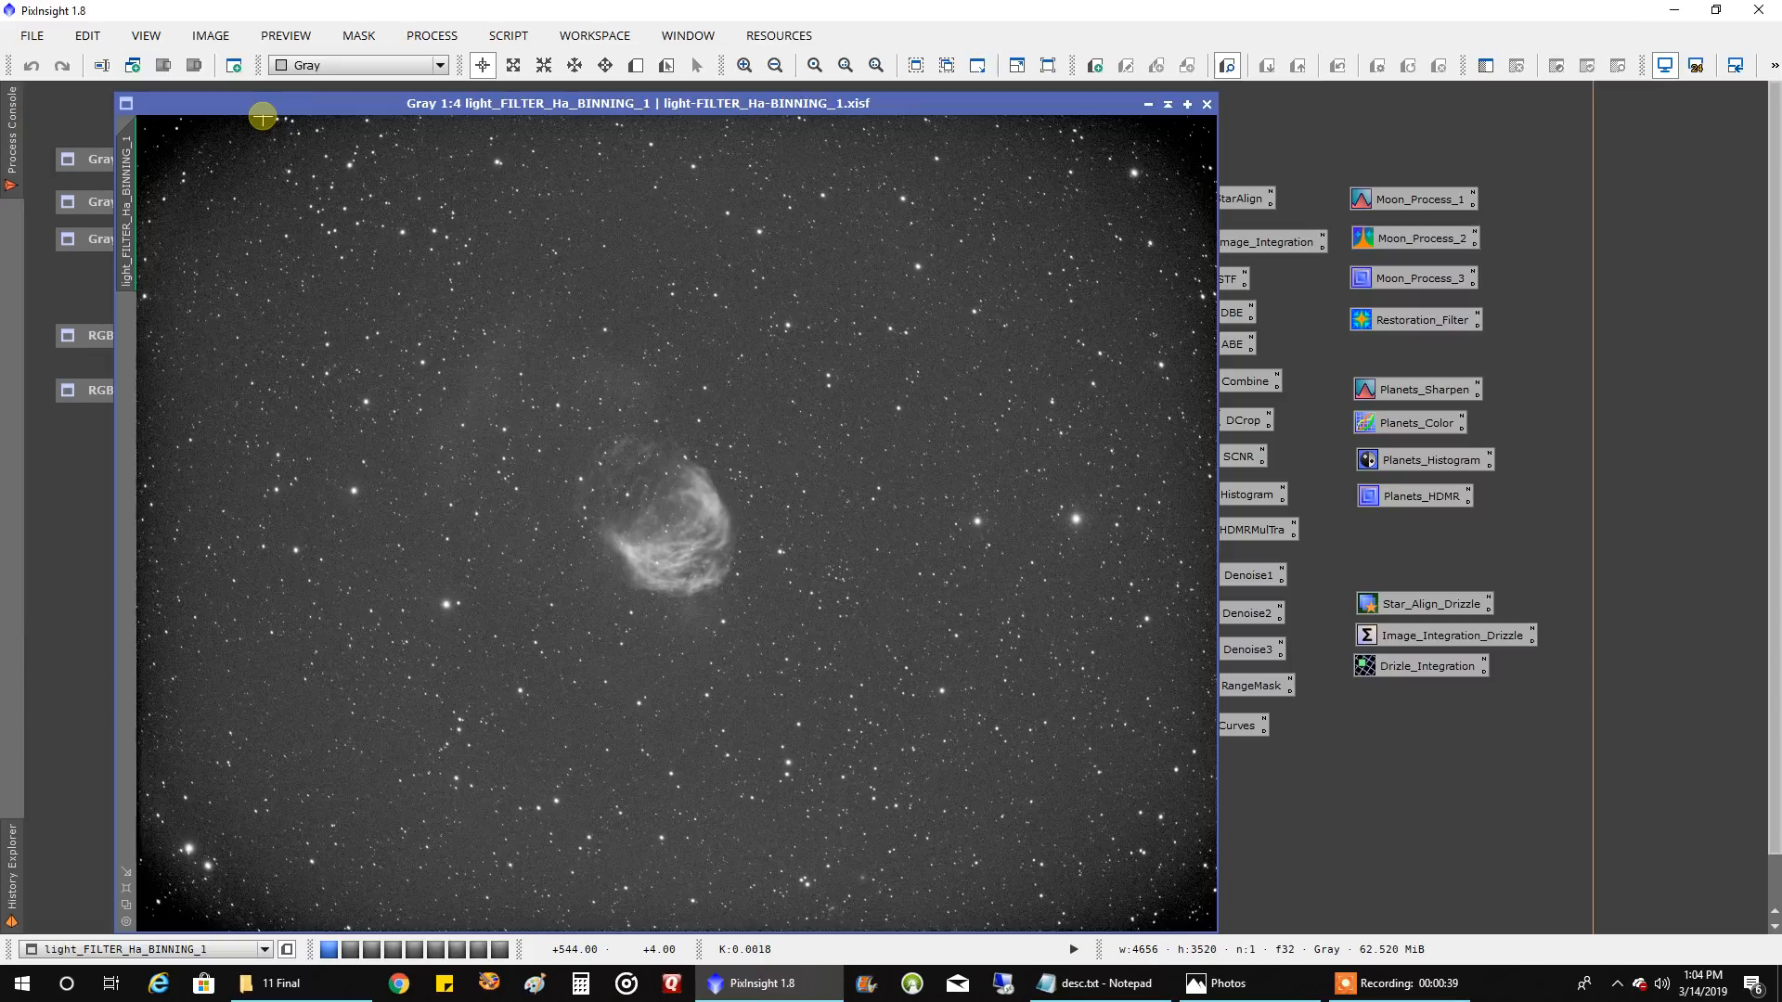
mouse_move(462, 516)
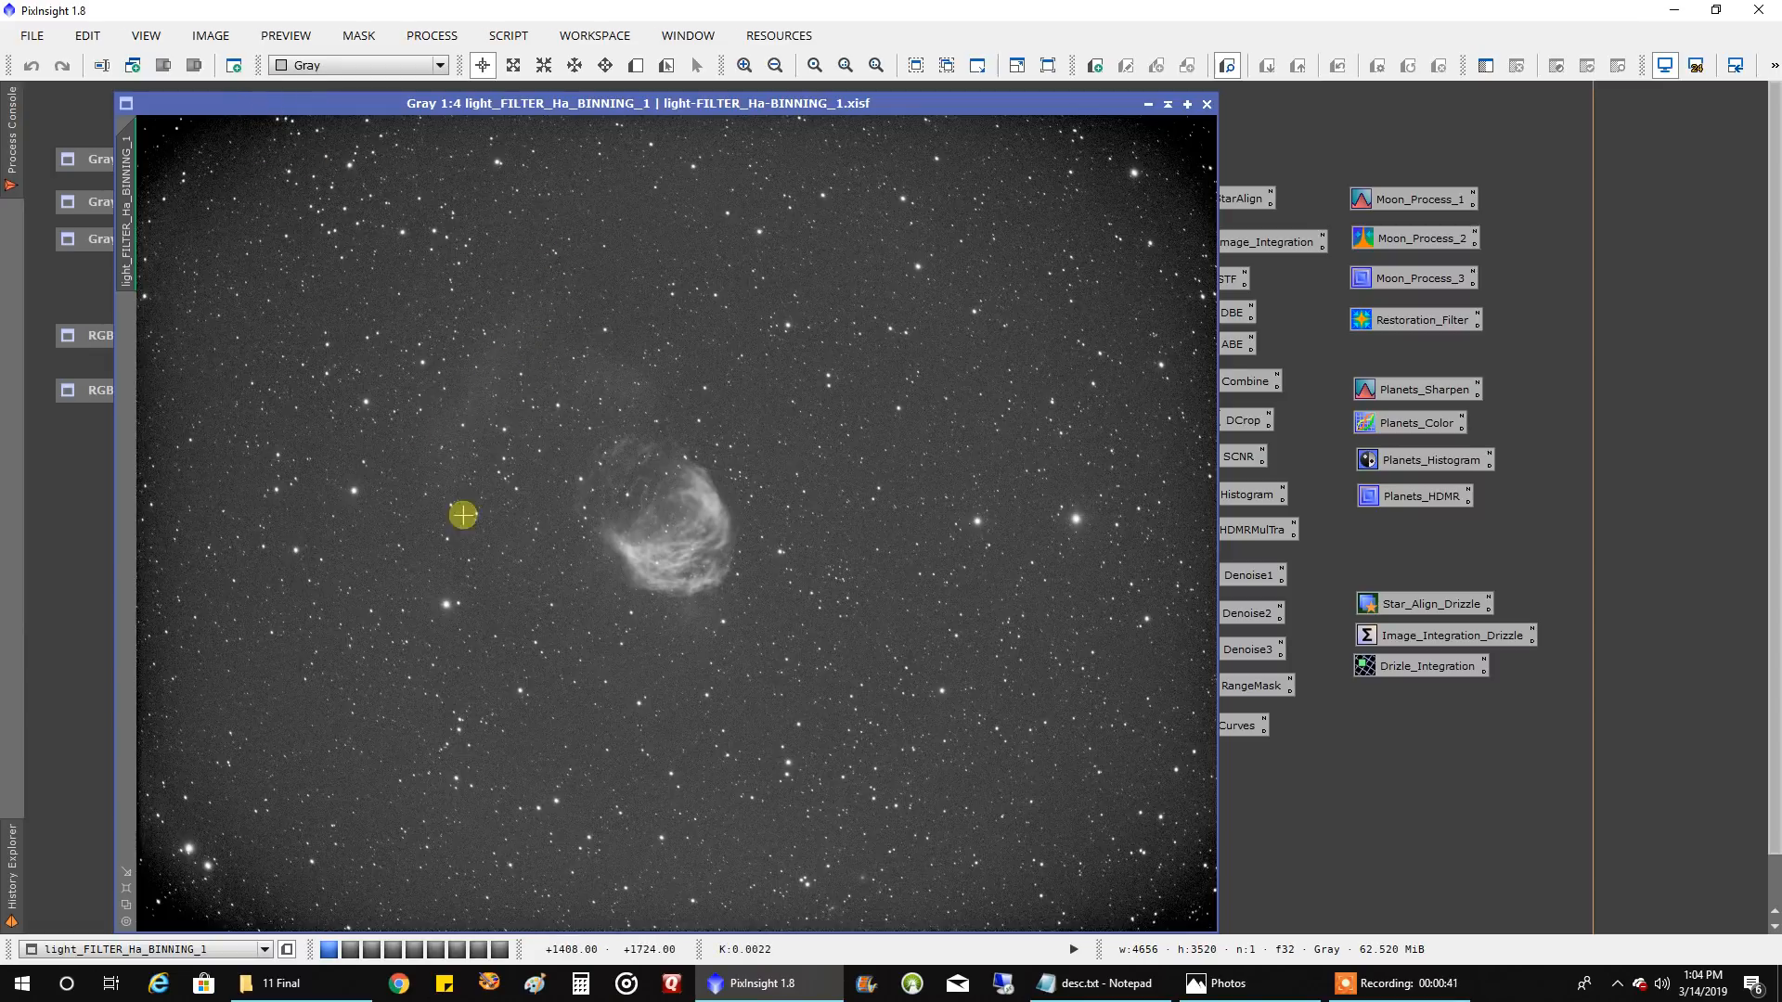
mouse_move(670, 416)
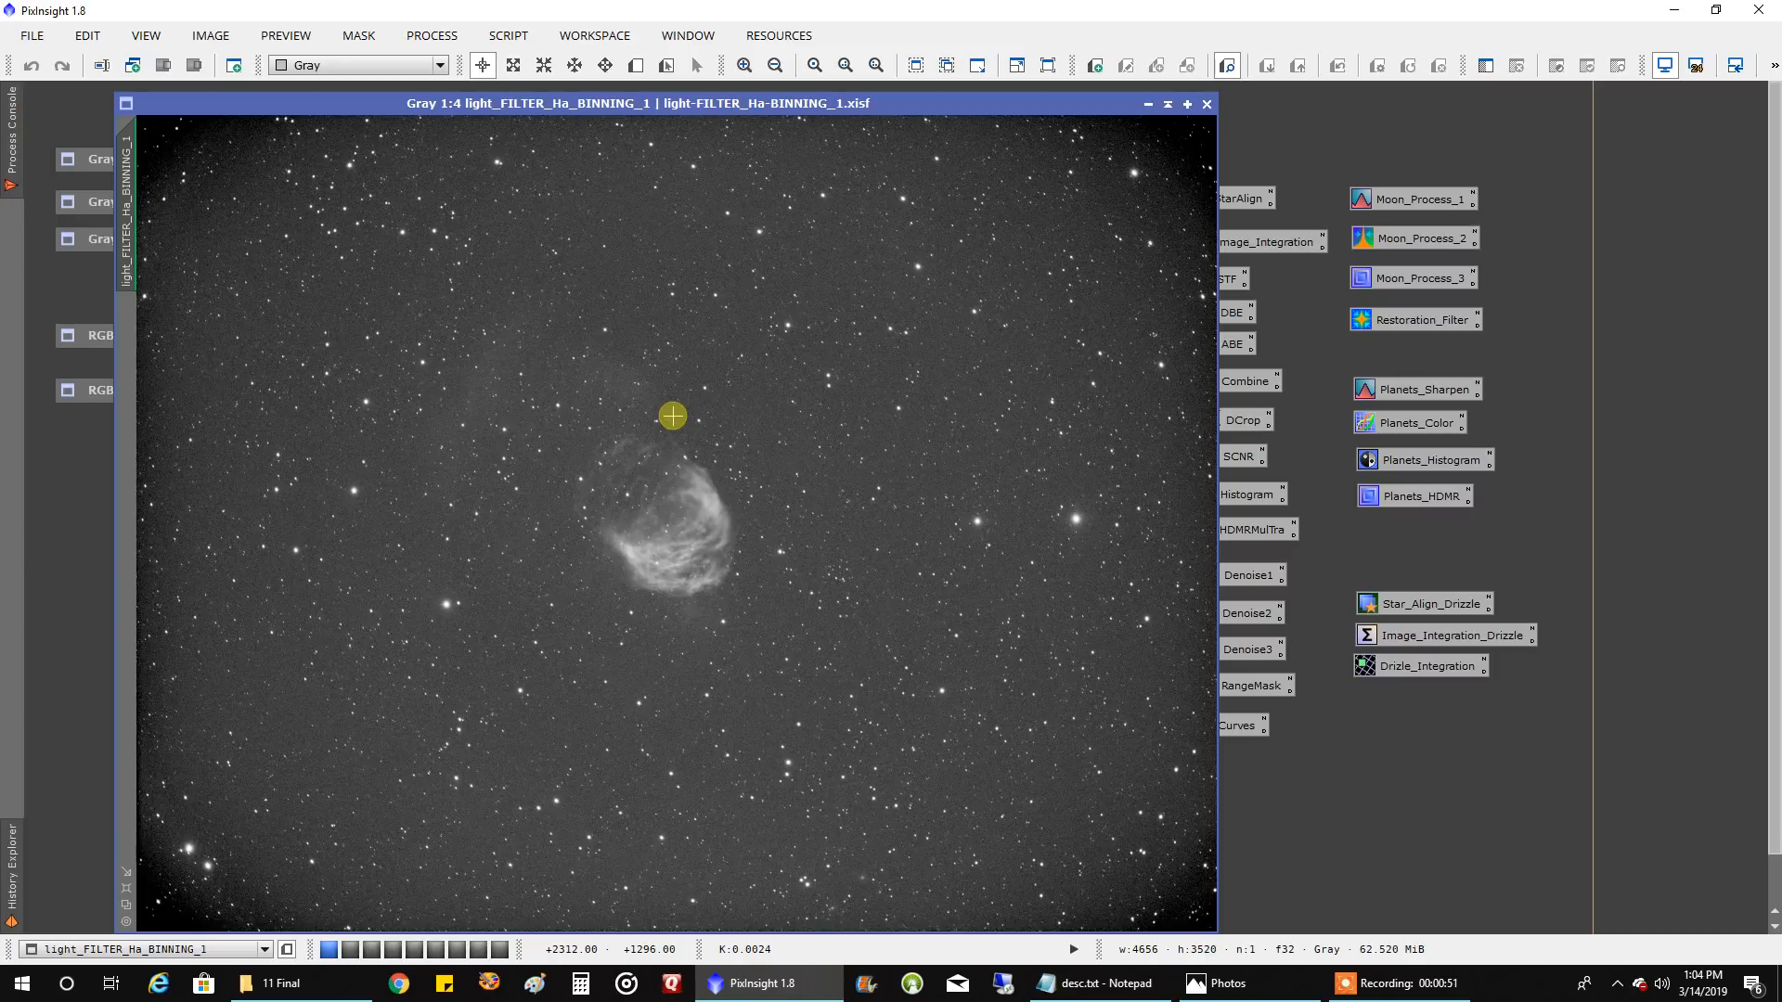
mouse_move(253, 194)
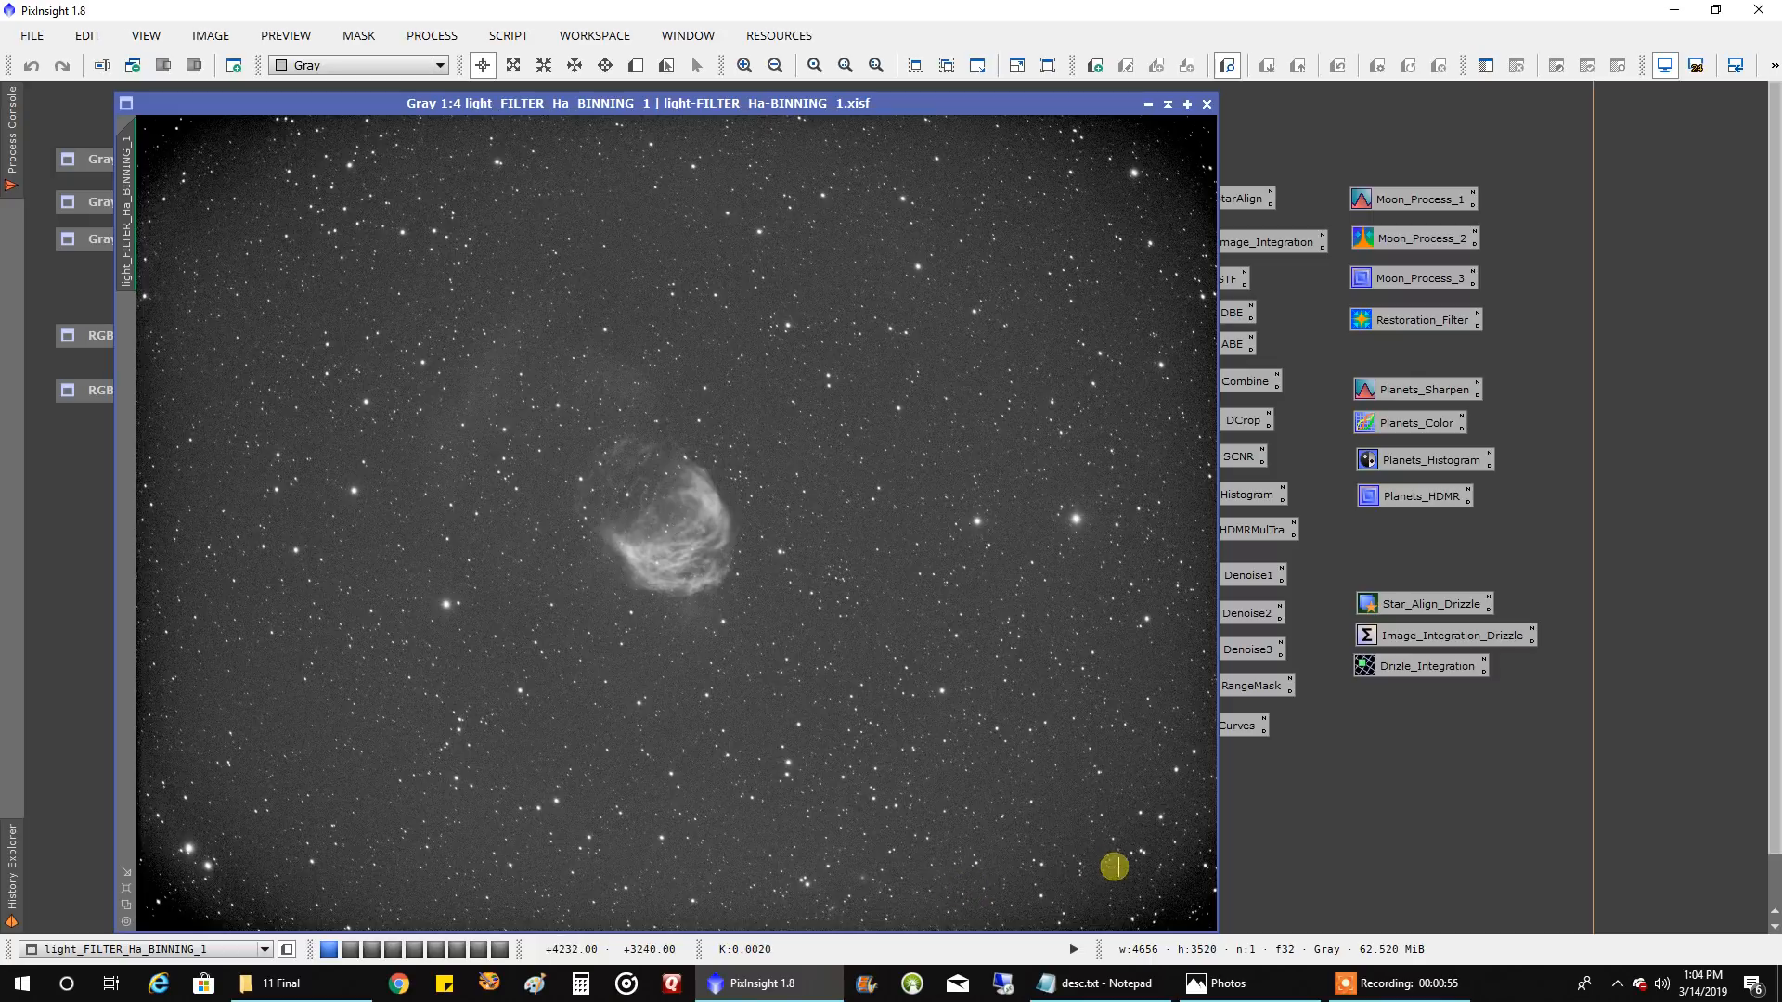
mouse_move(1152, 275)
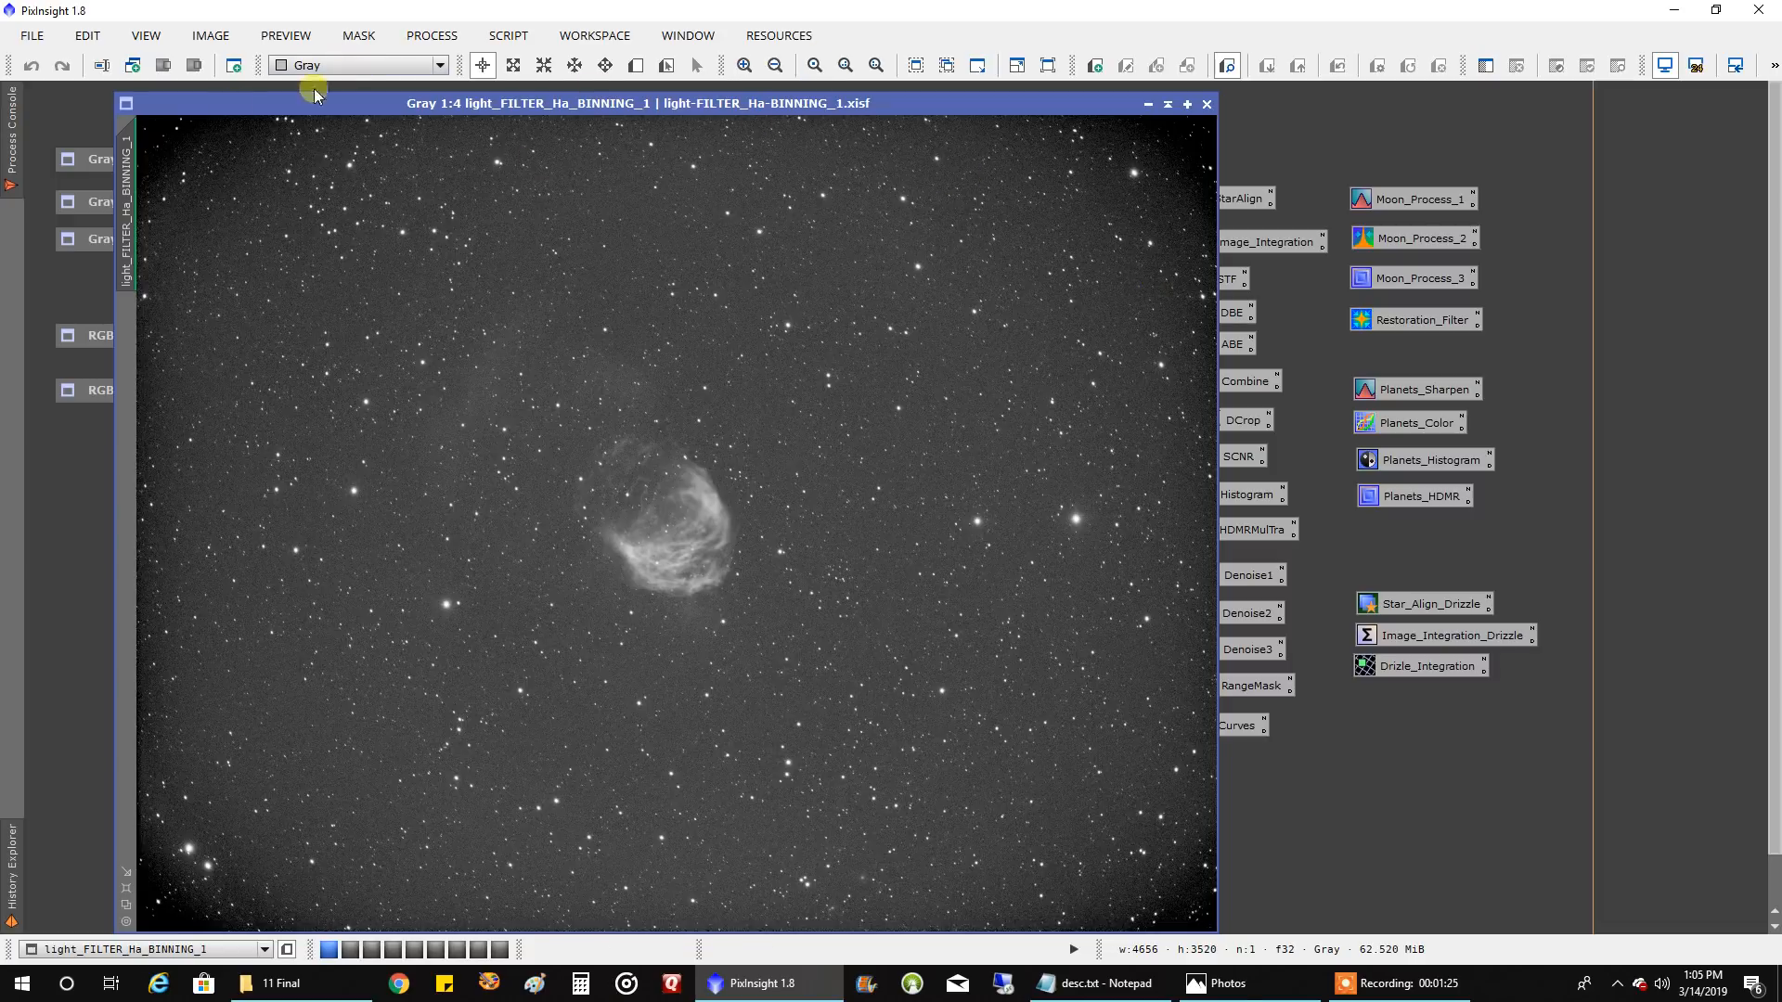
mouse_move(1053, 880)
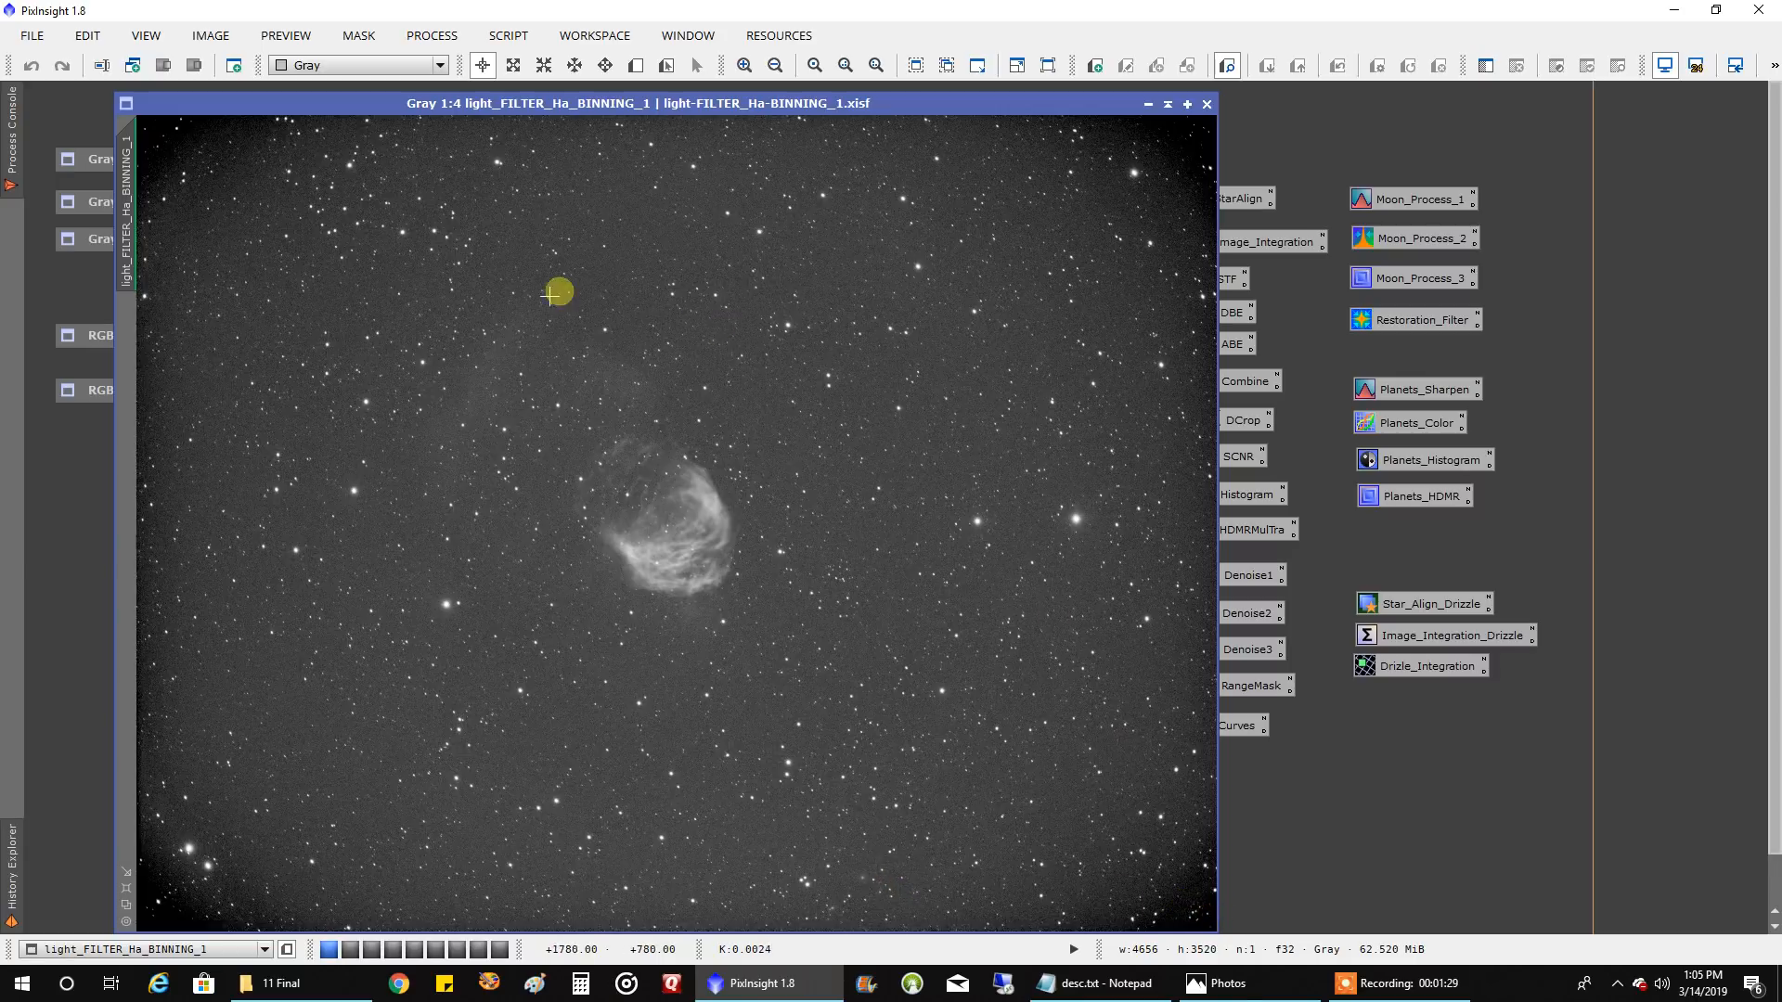
mouse_move(587, 538)
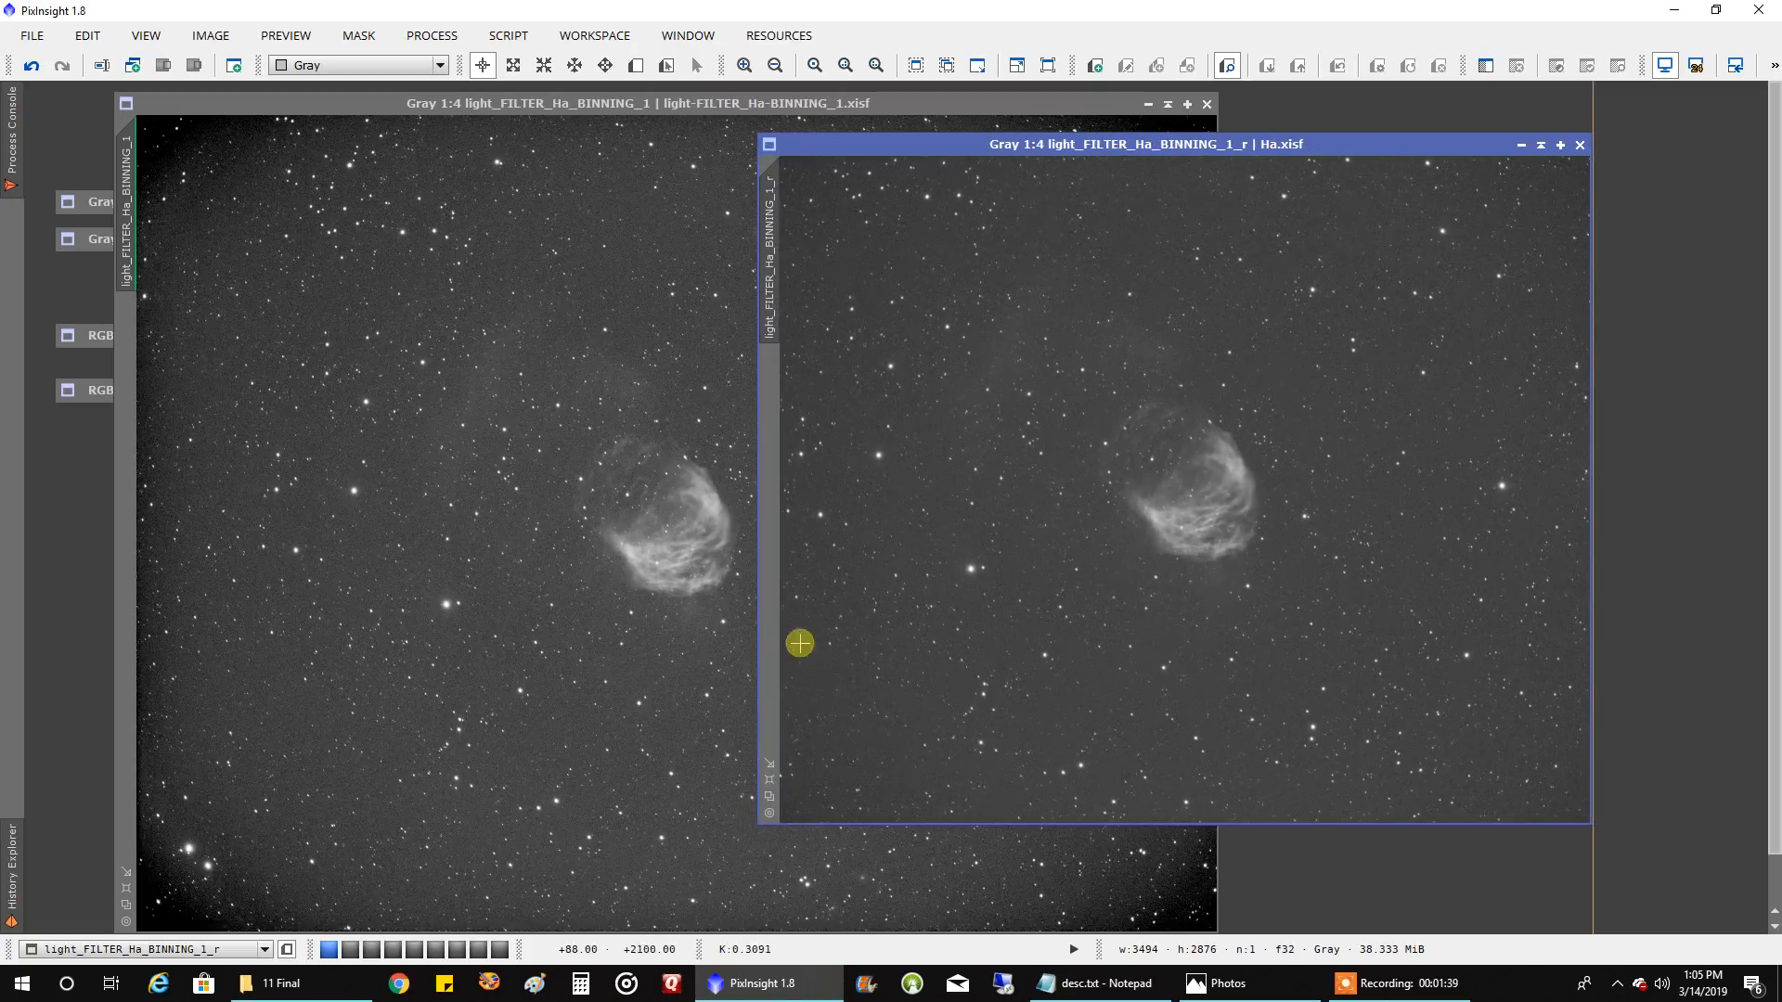
Step: Arrange the cleaned-up Ha_r image on the right and the original Ha stack on the left
drag(1145, 145, 1011, 175)
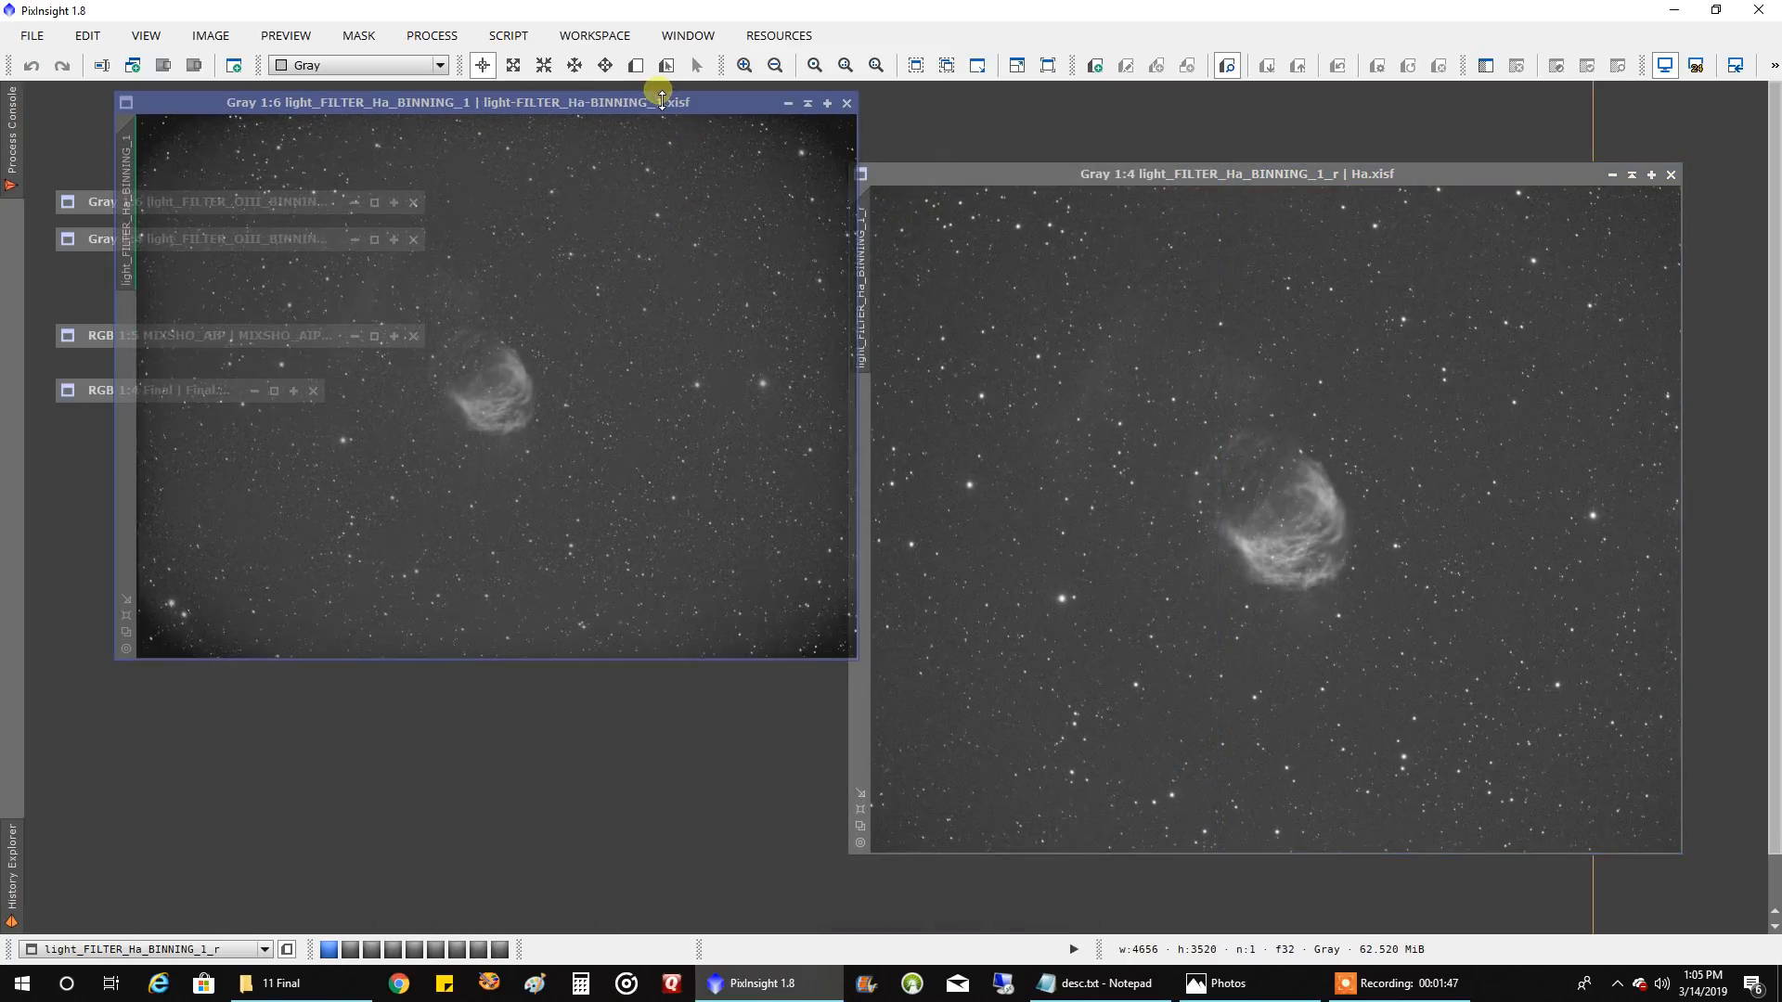
drag(659, 102, 602, 172)
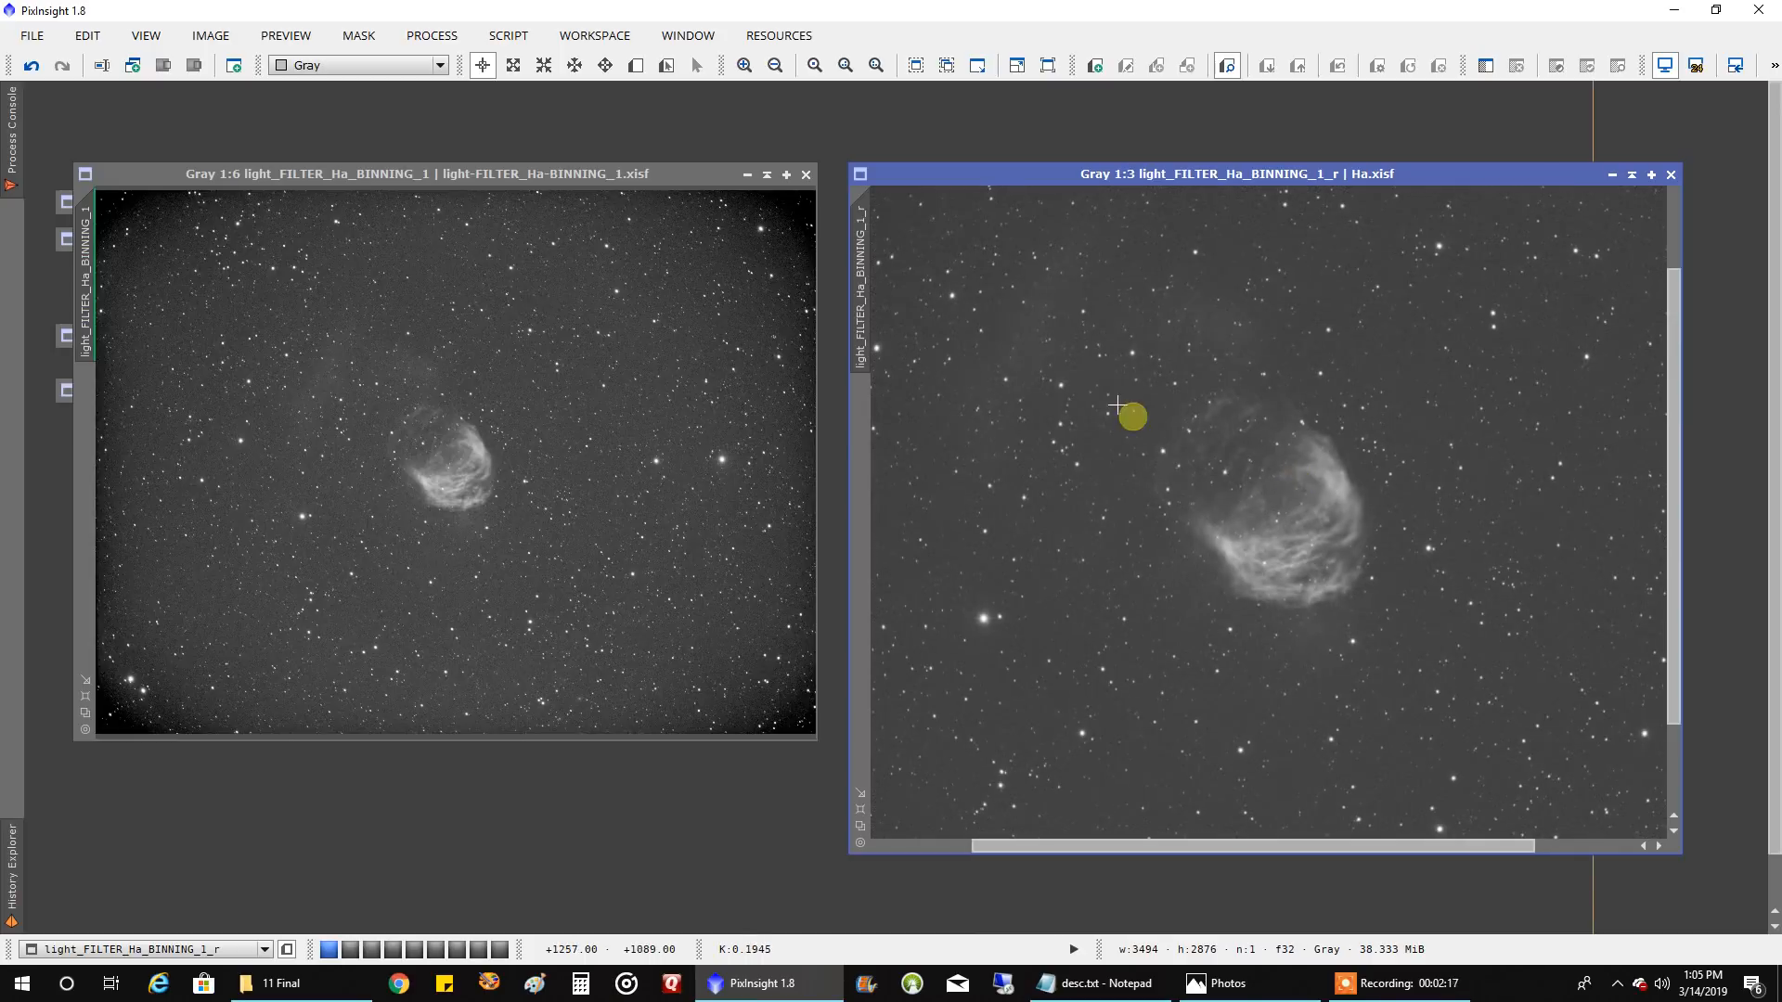
click(746, 174)
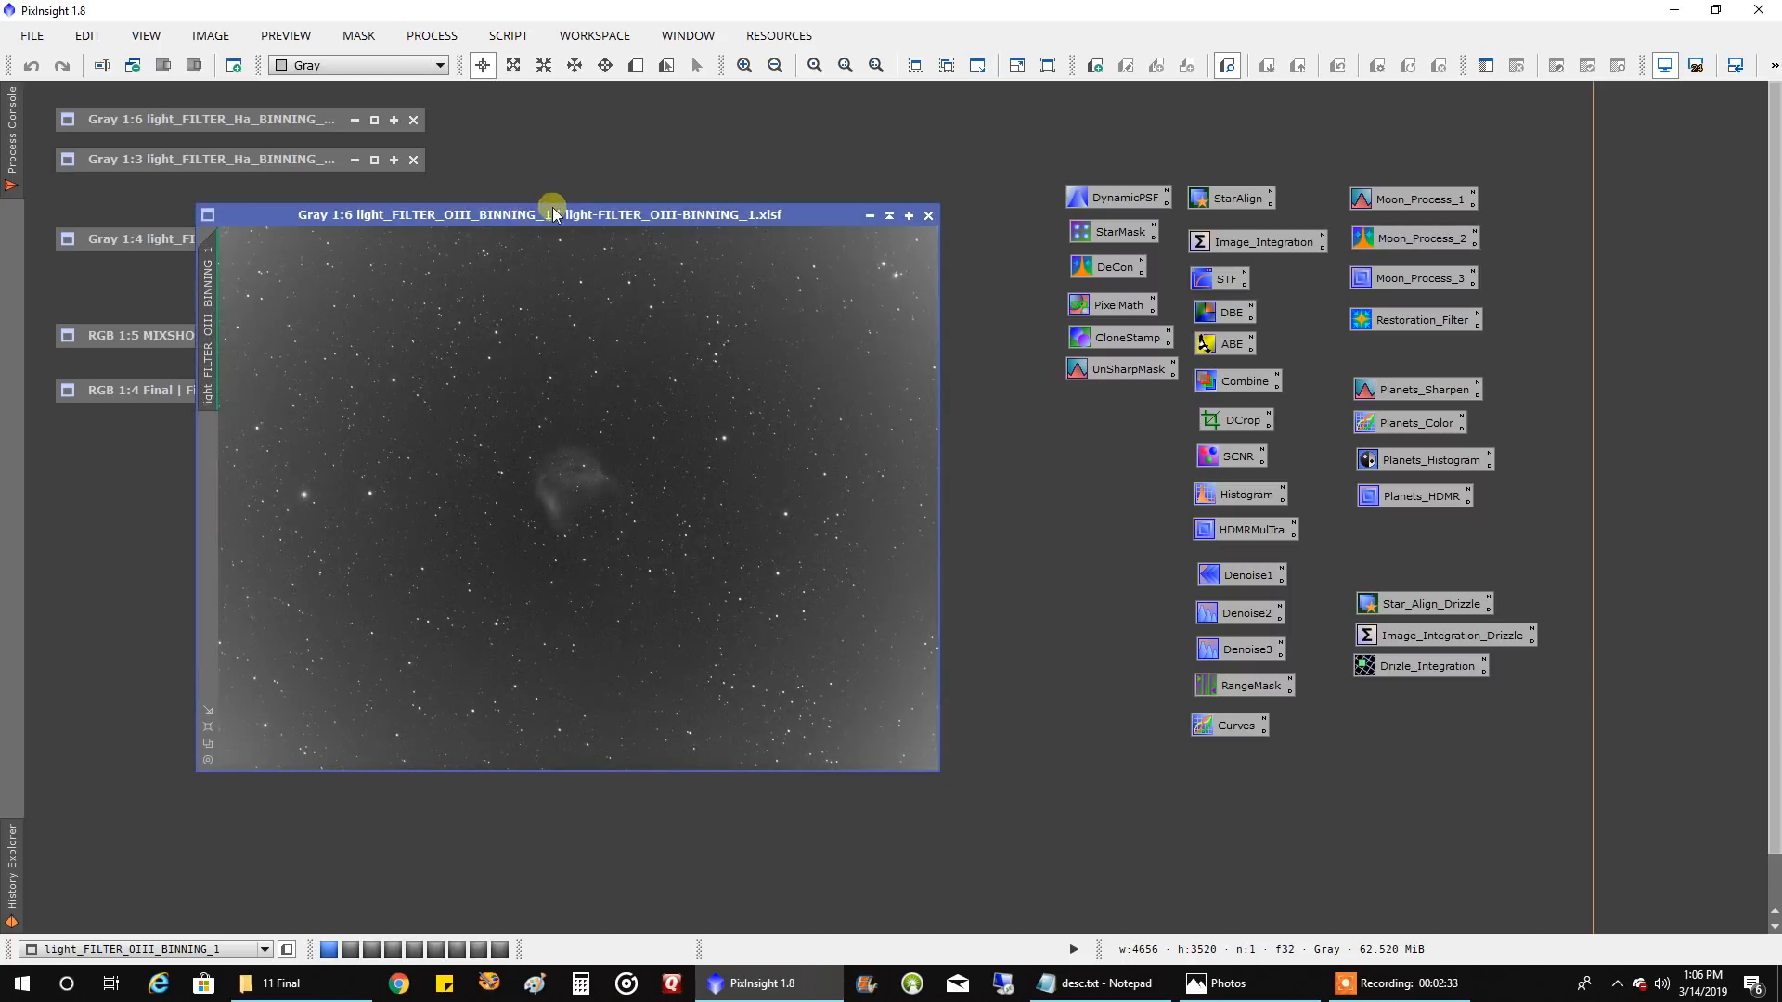
mouse_move(290, 286)
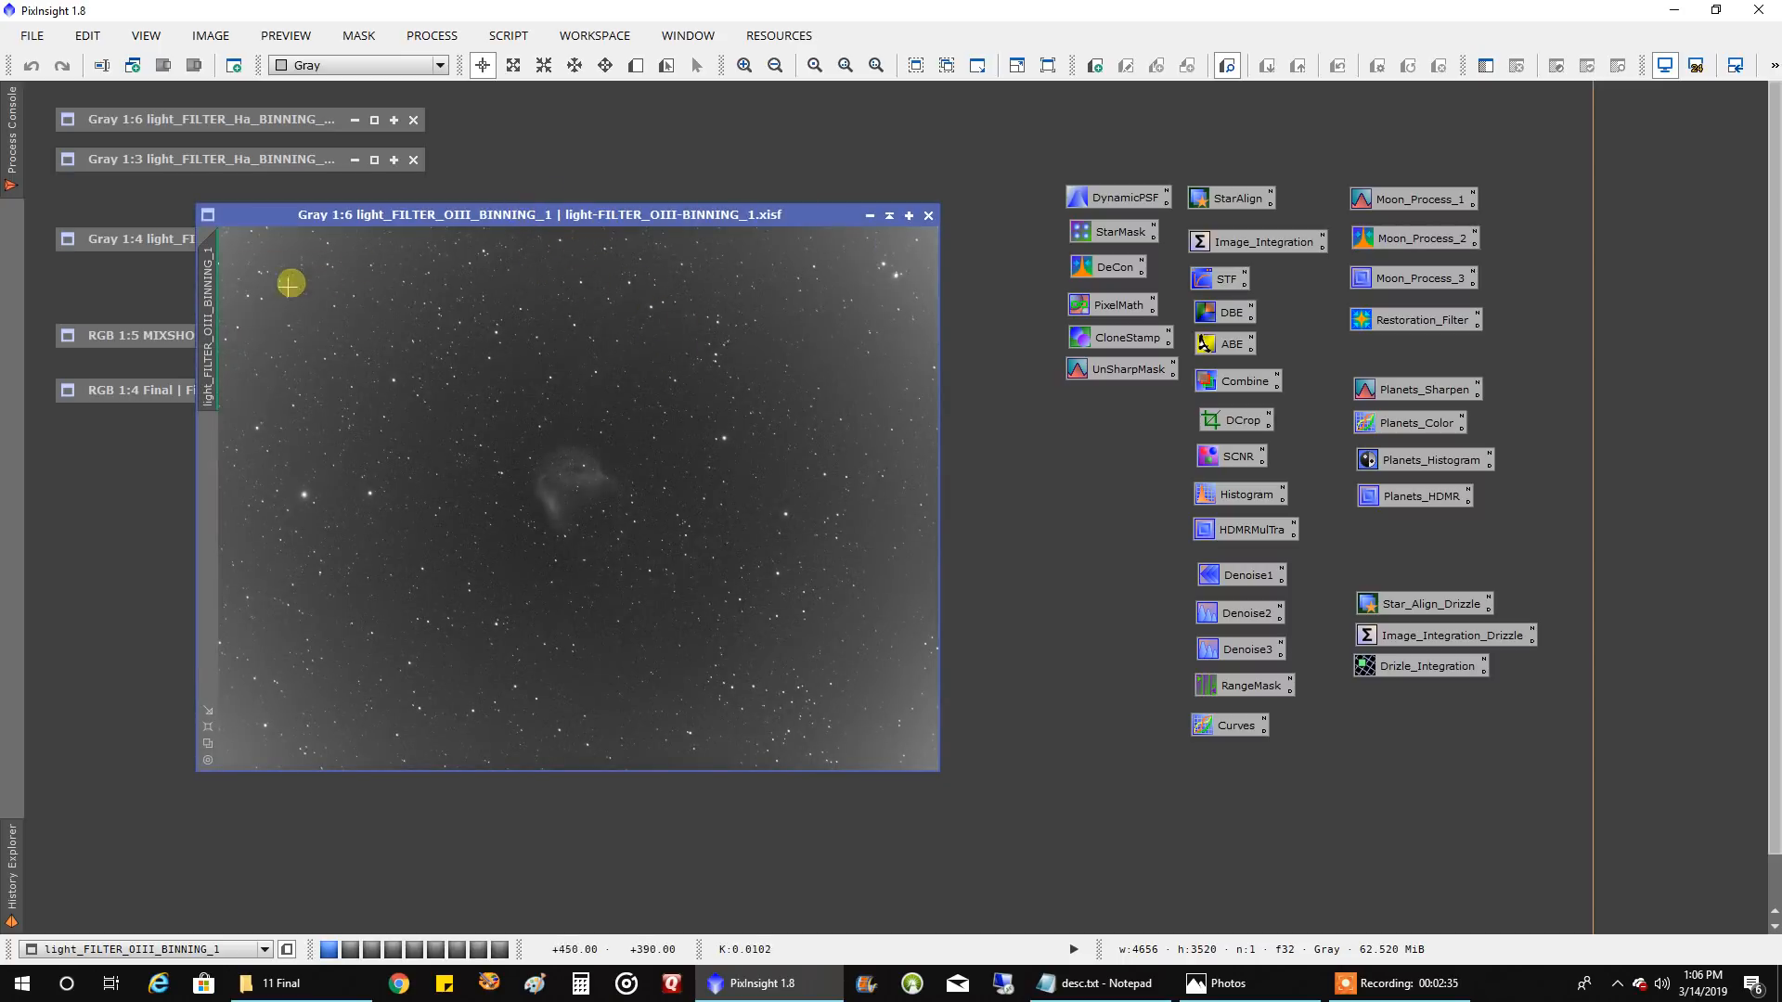
mouse_move(872, 651)
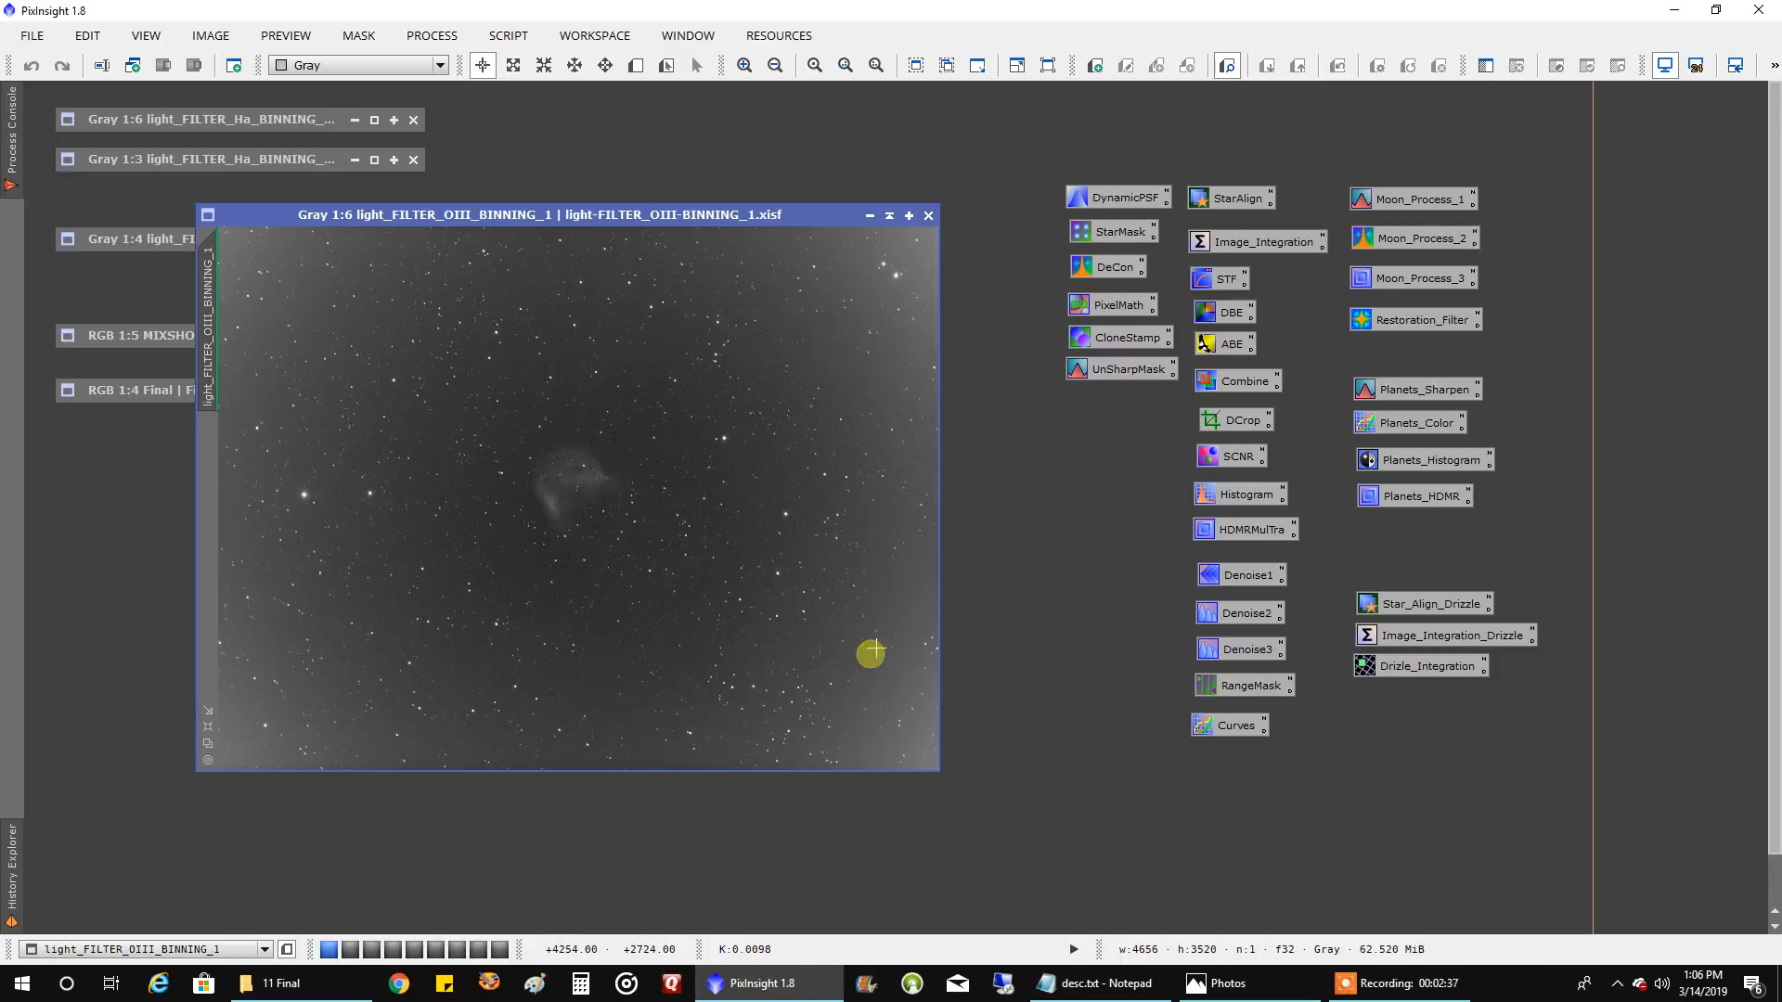
mouse_move(353, 301)
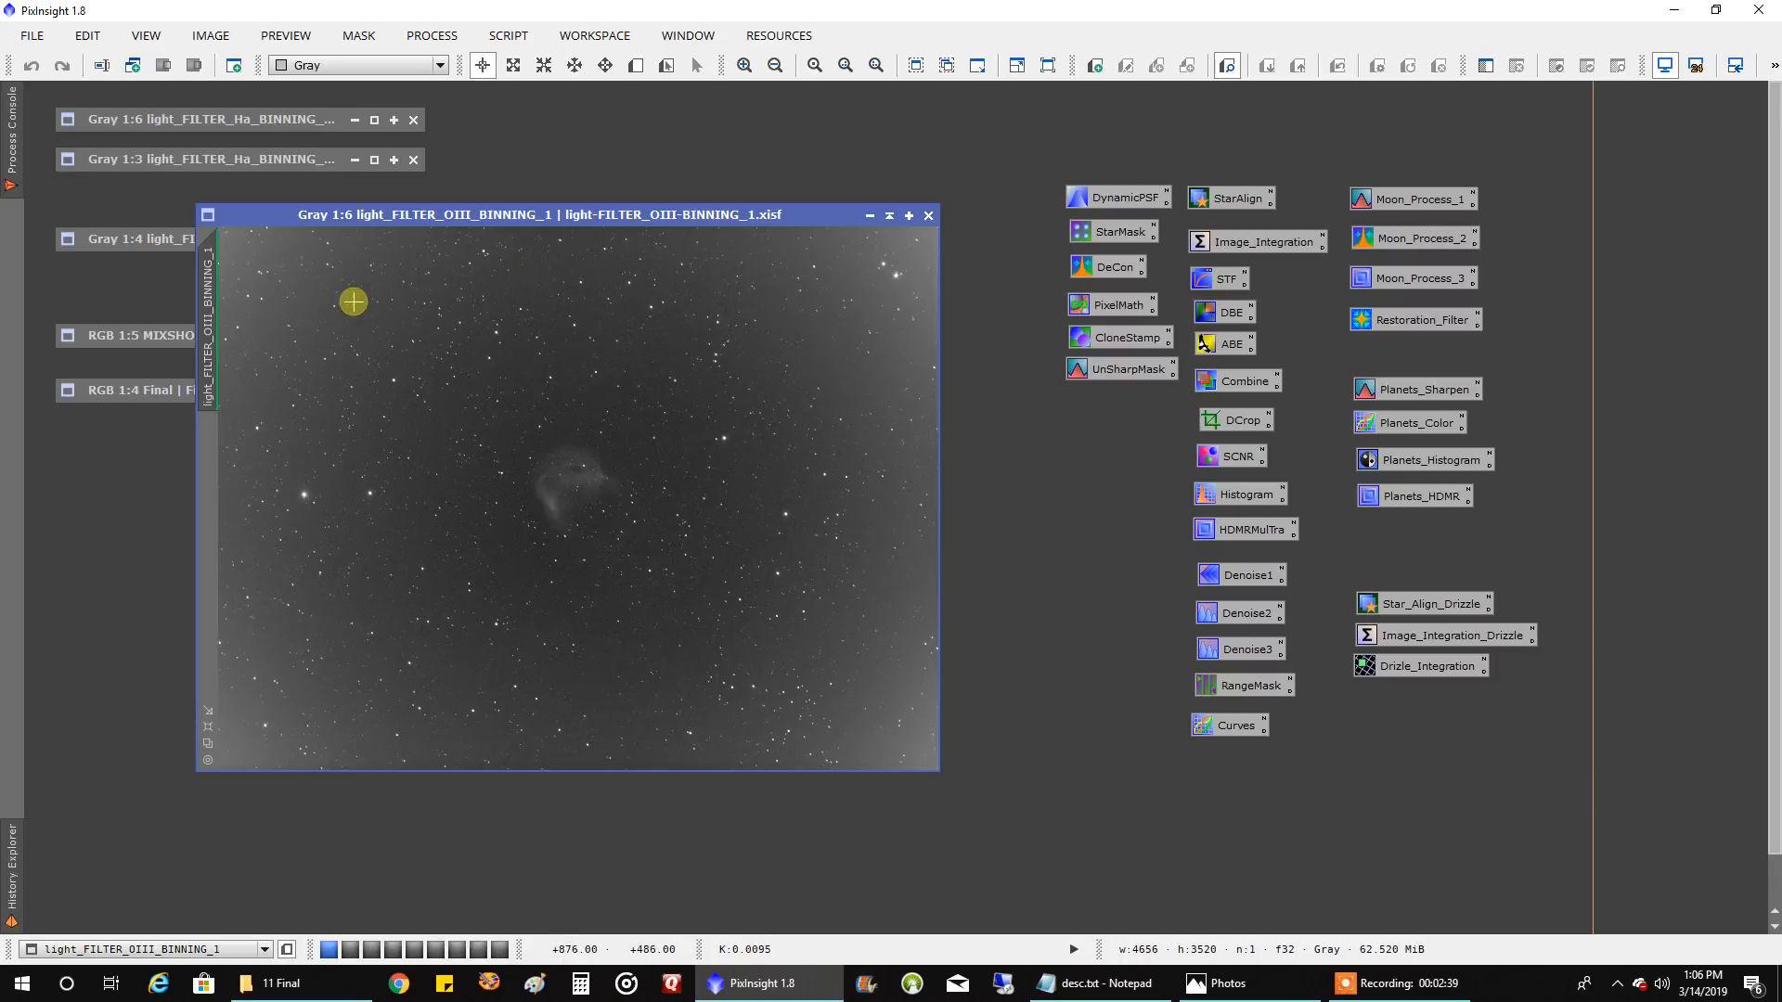
mouse_move(337, 304)
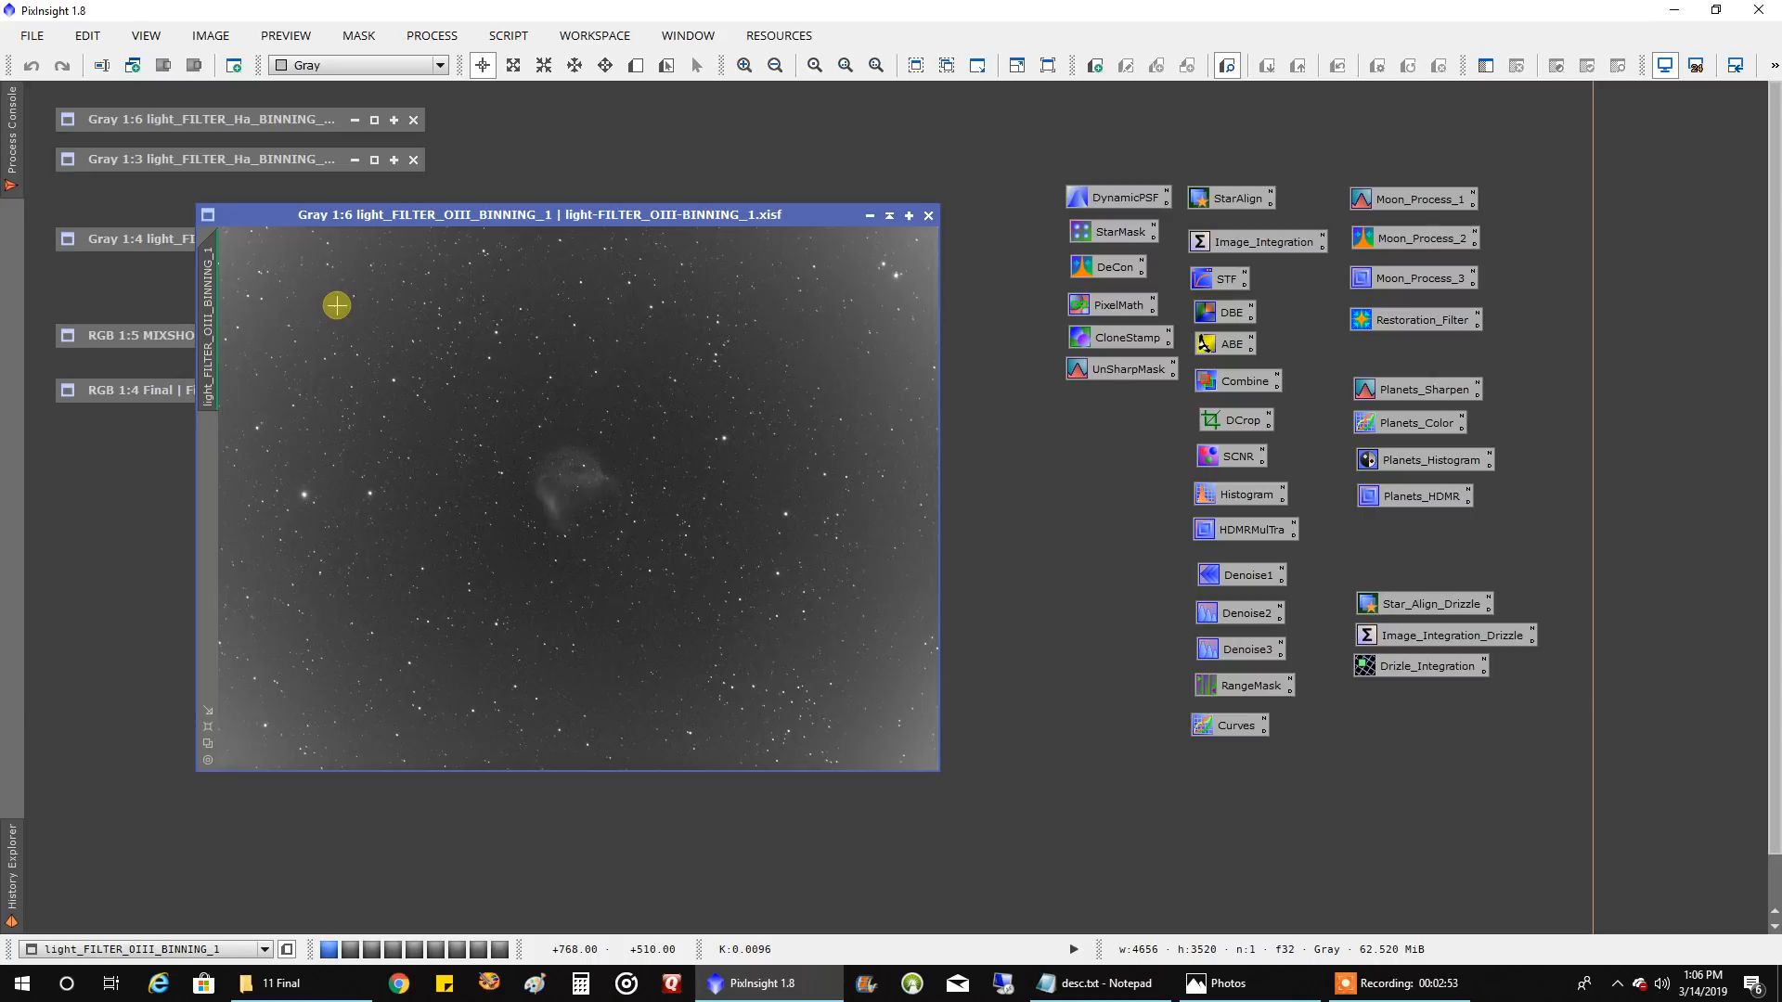
mouse_move(594, 611)
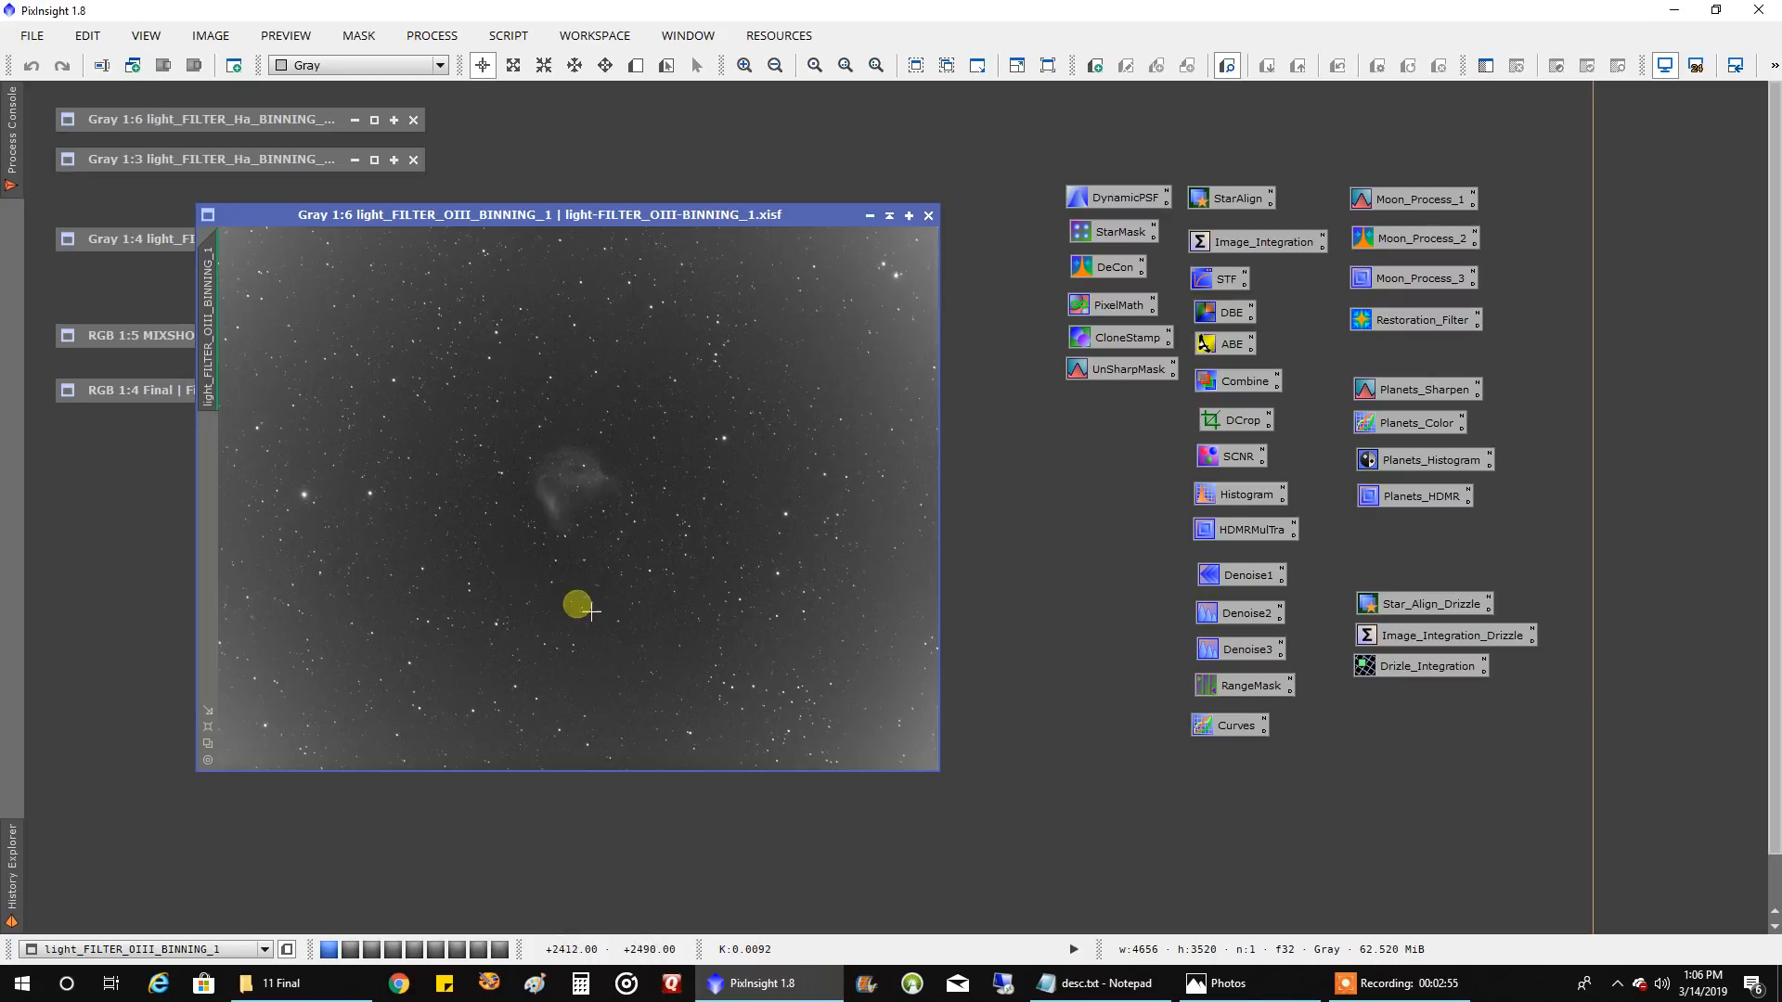
mouse_move(247, 490)
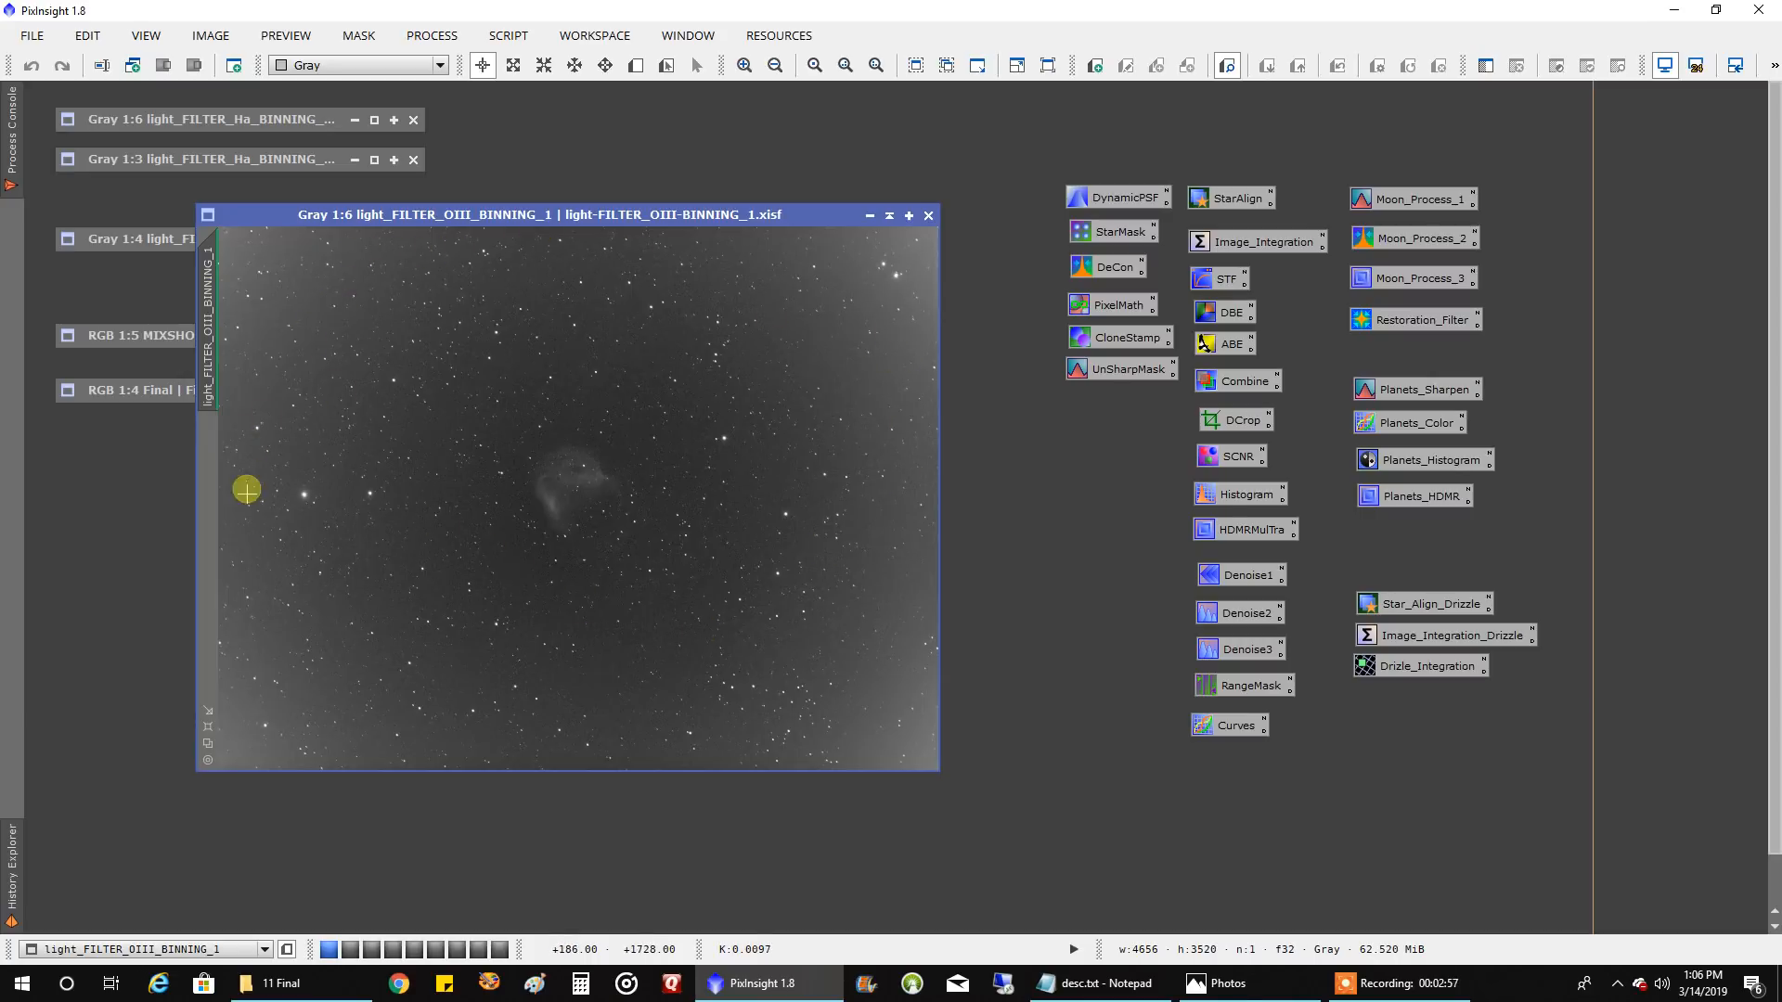
mouse_move(802, 738)
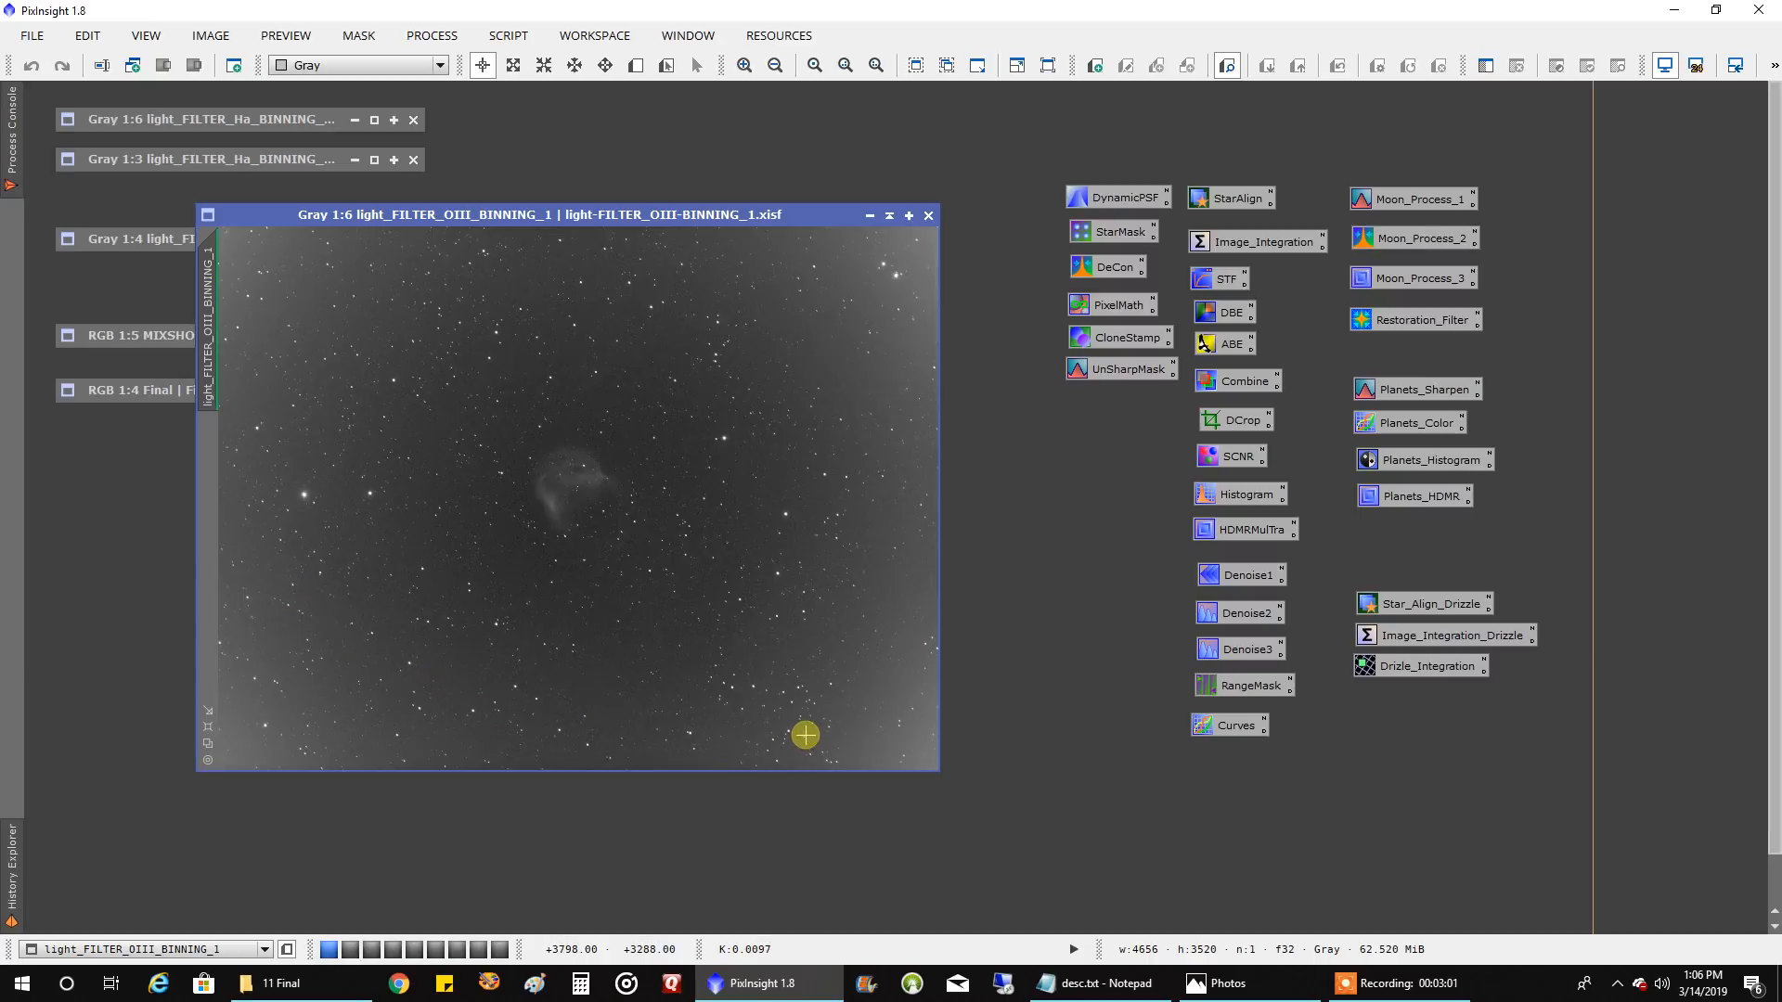
mouse_move(798, 733)
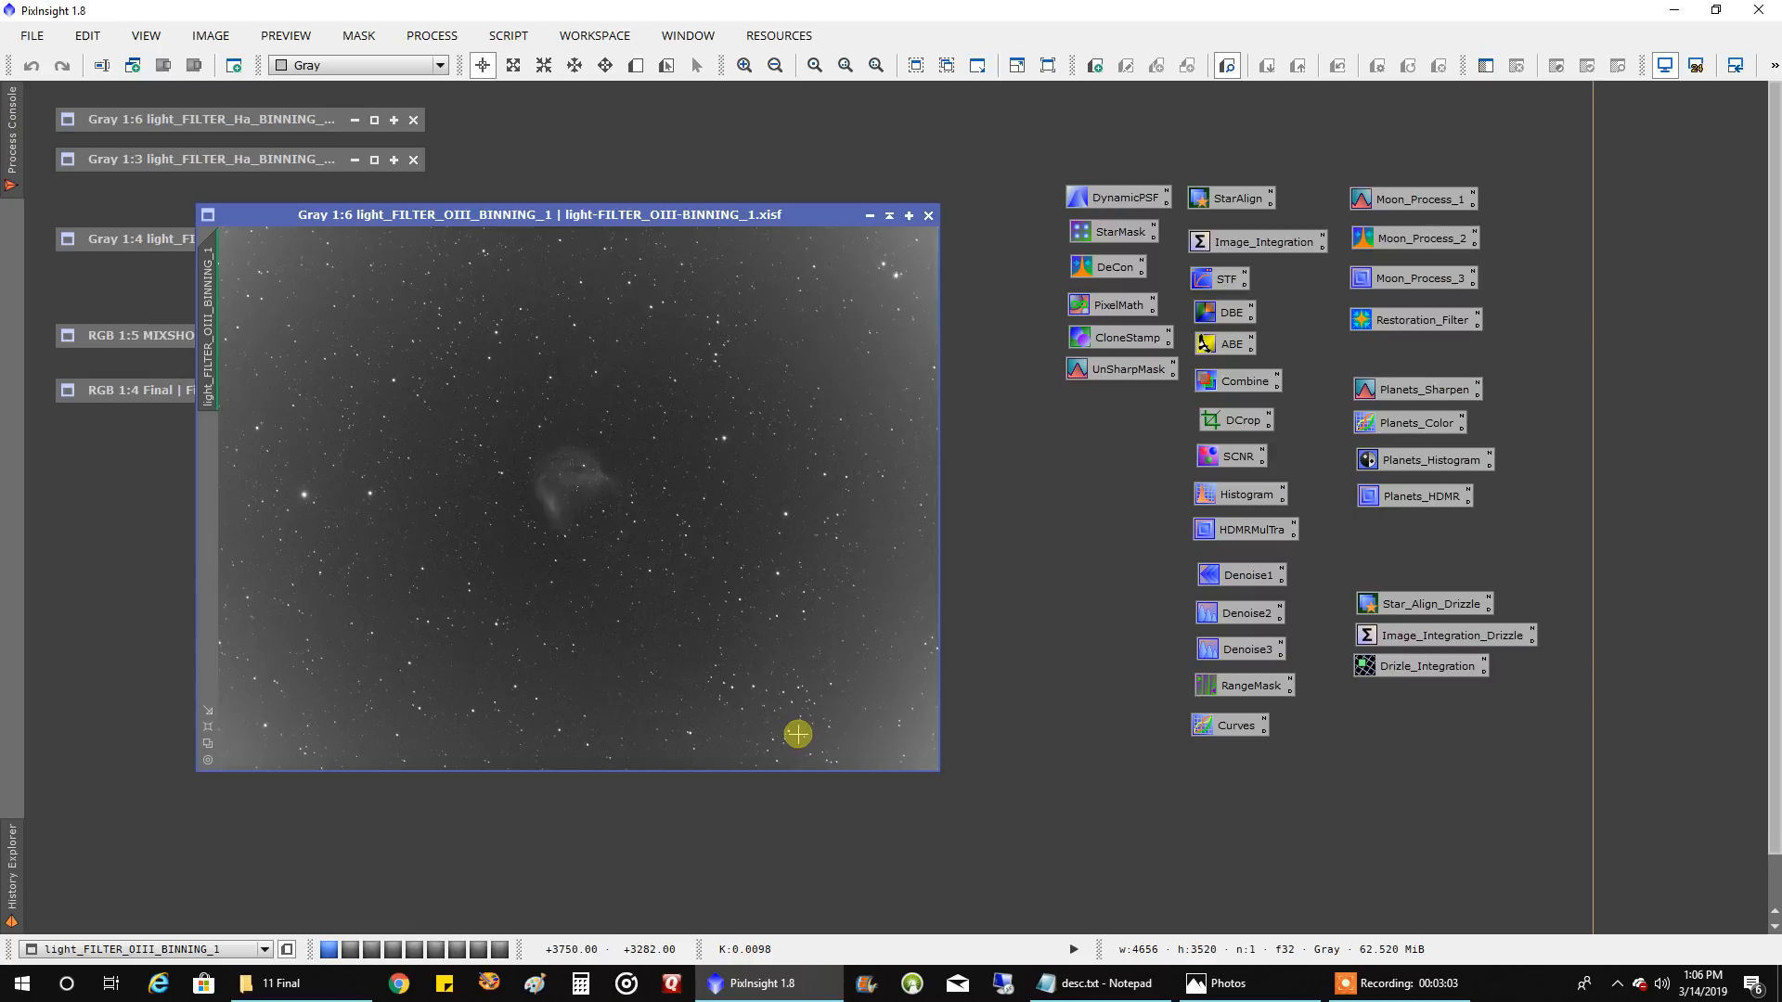
mouse_move(809, 717)
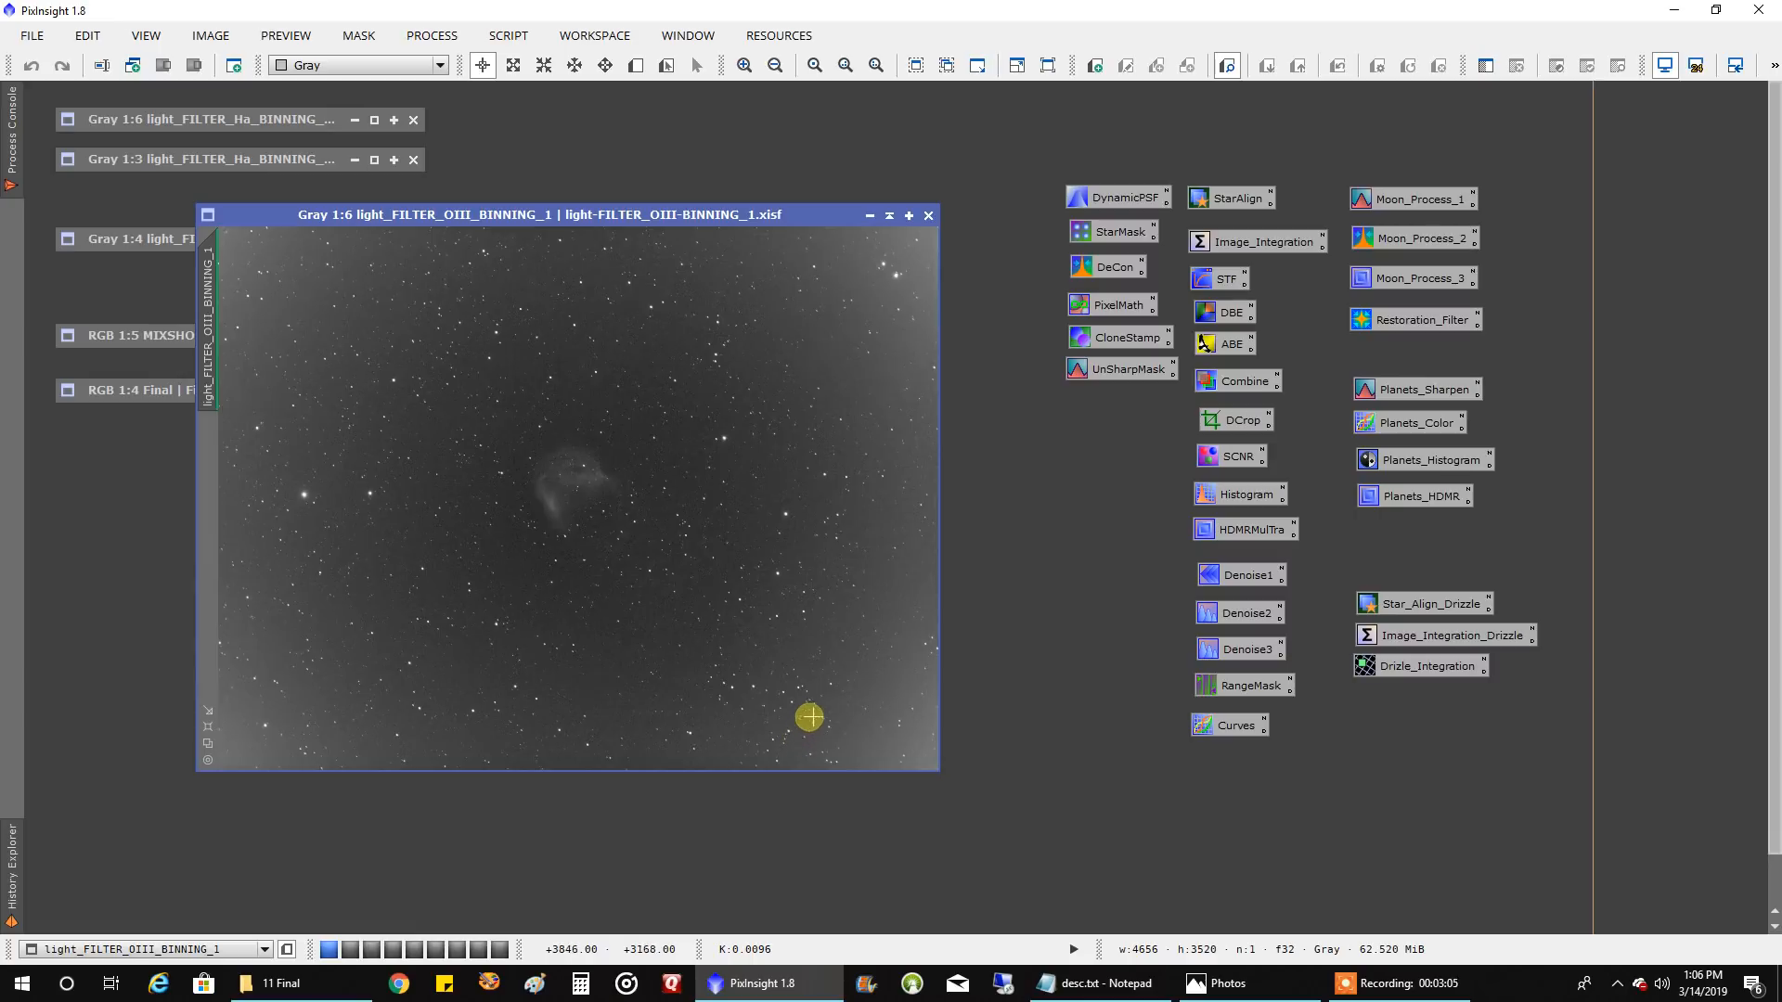
mouse_move(285, 307)
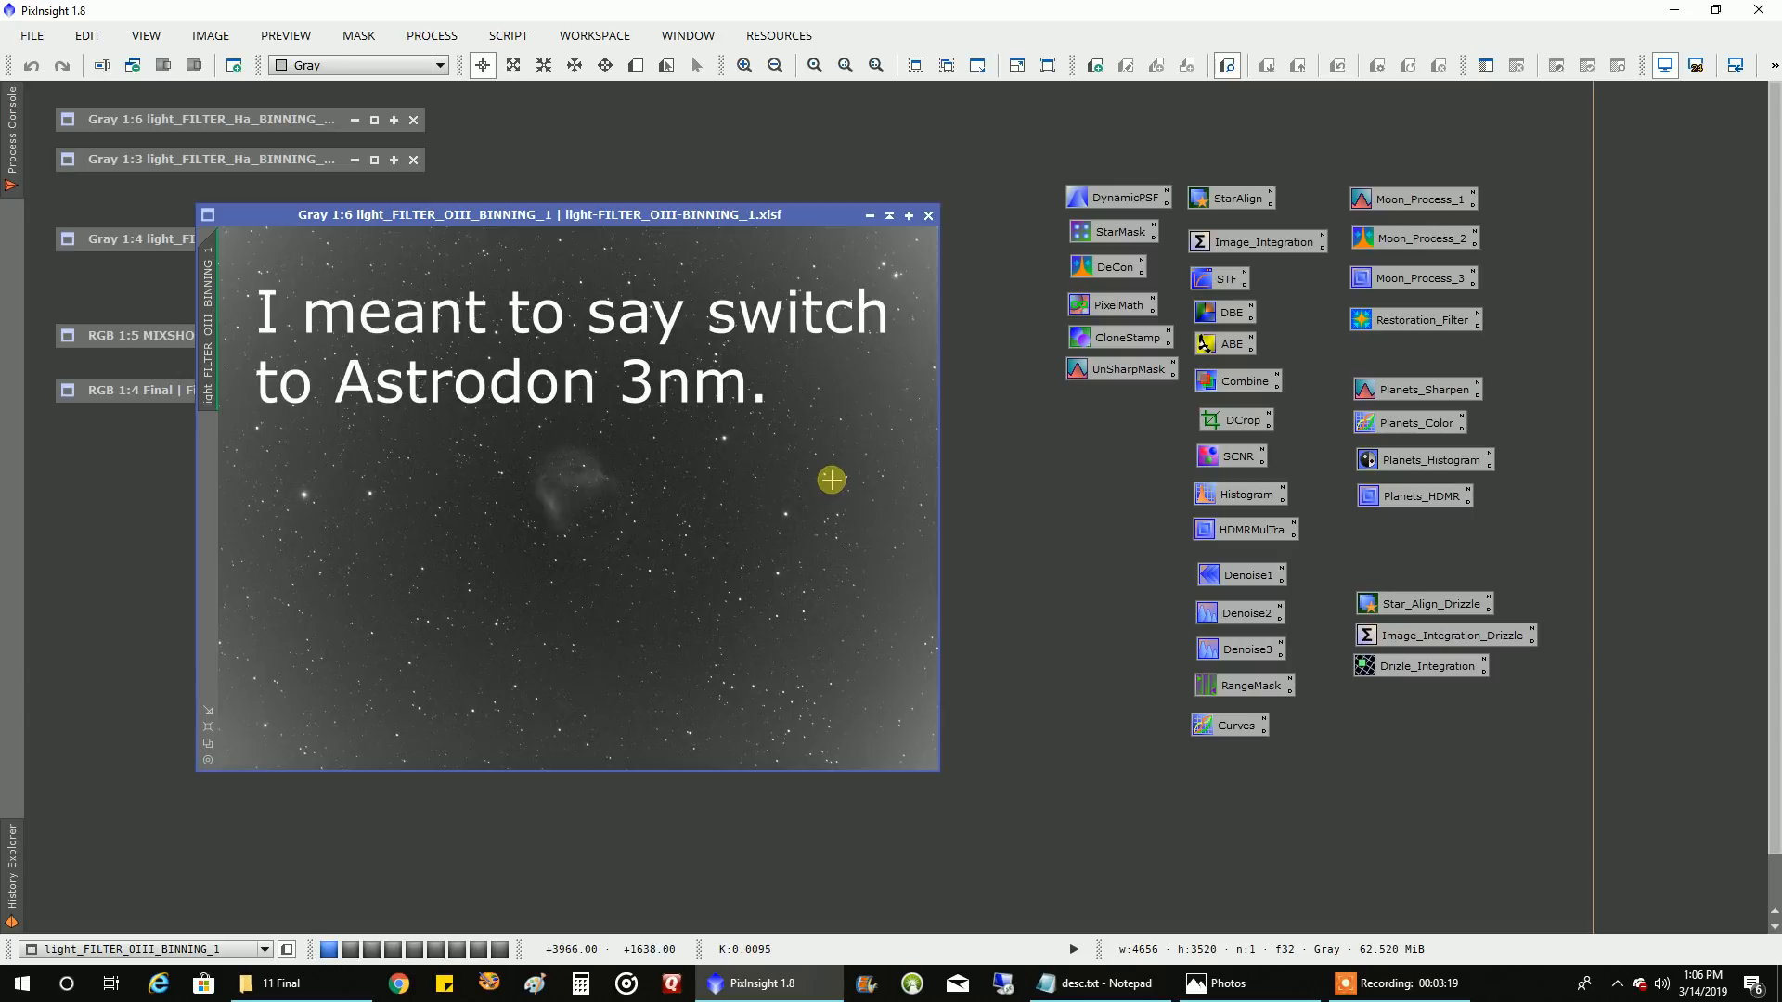
mouse_move(831, 475)
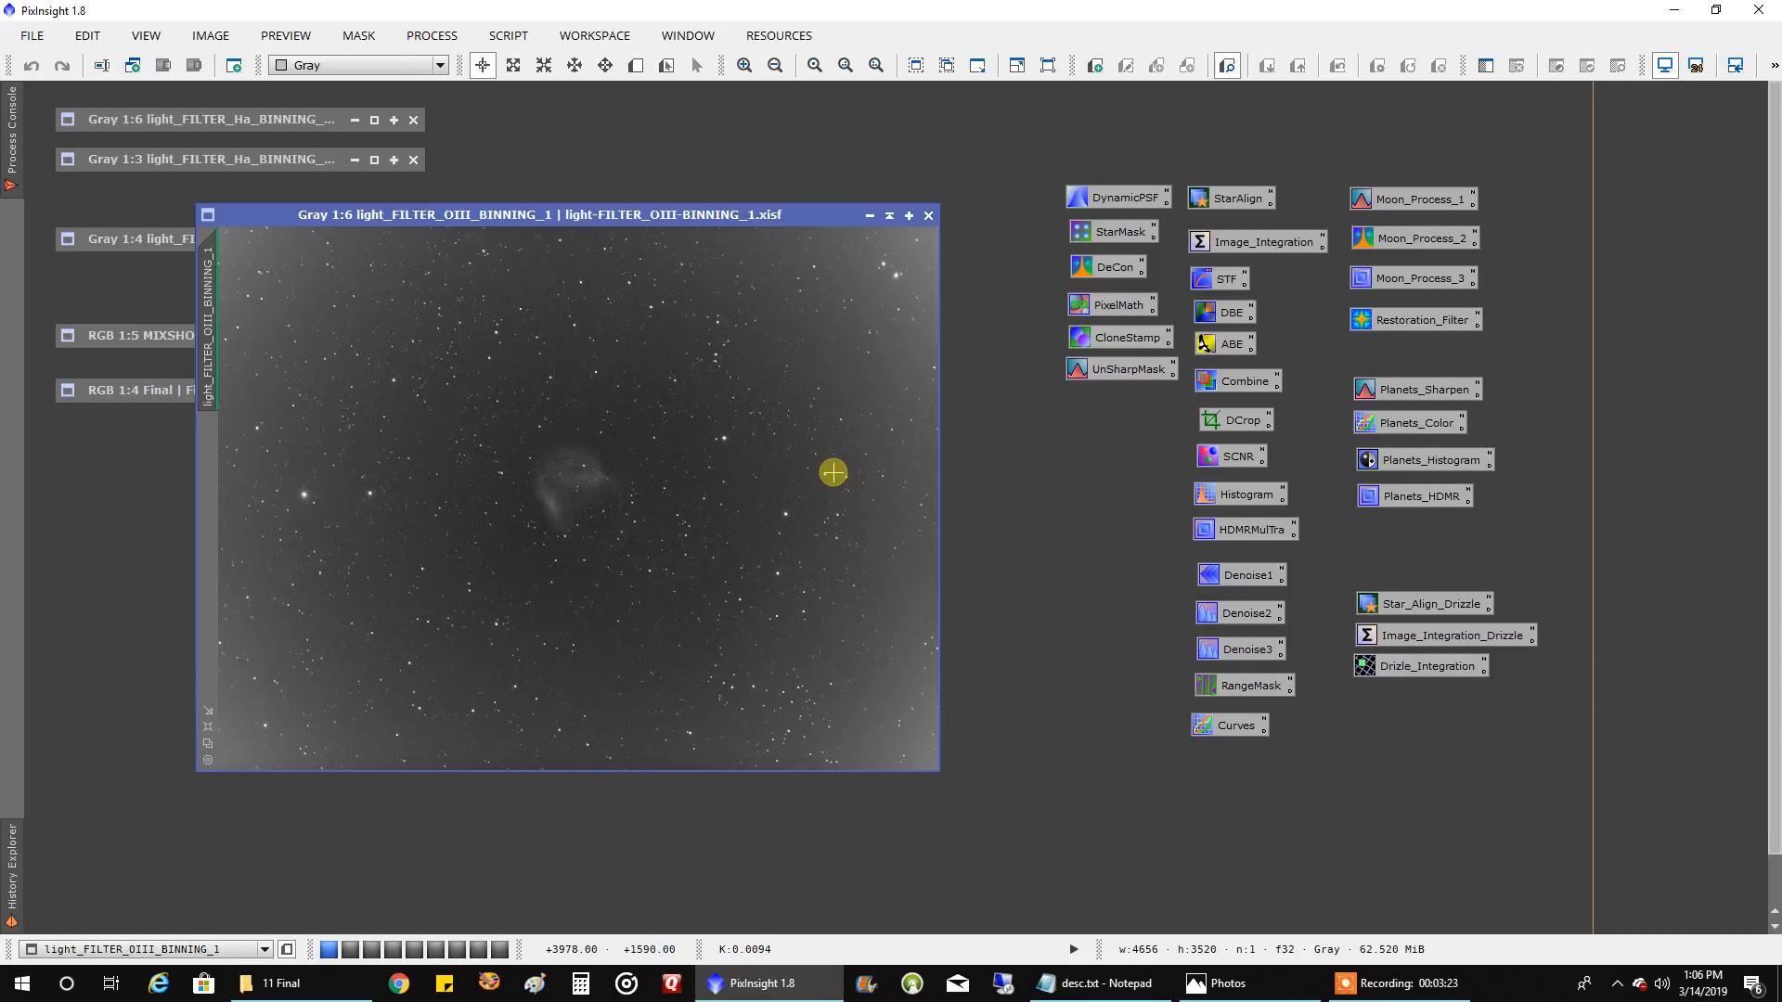
mouse_move(571, 425)
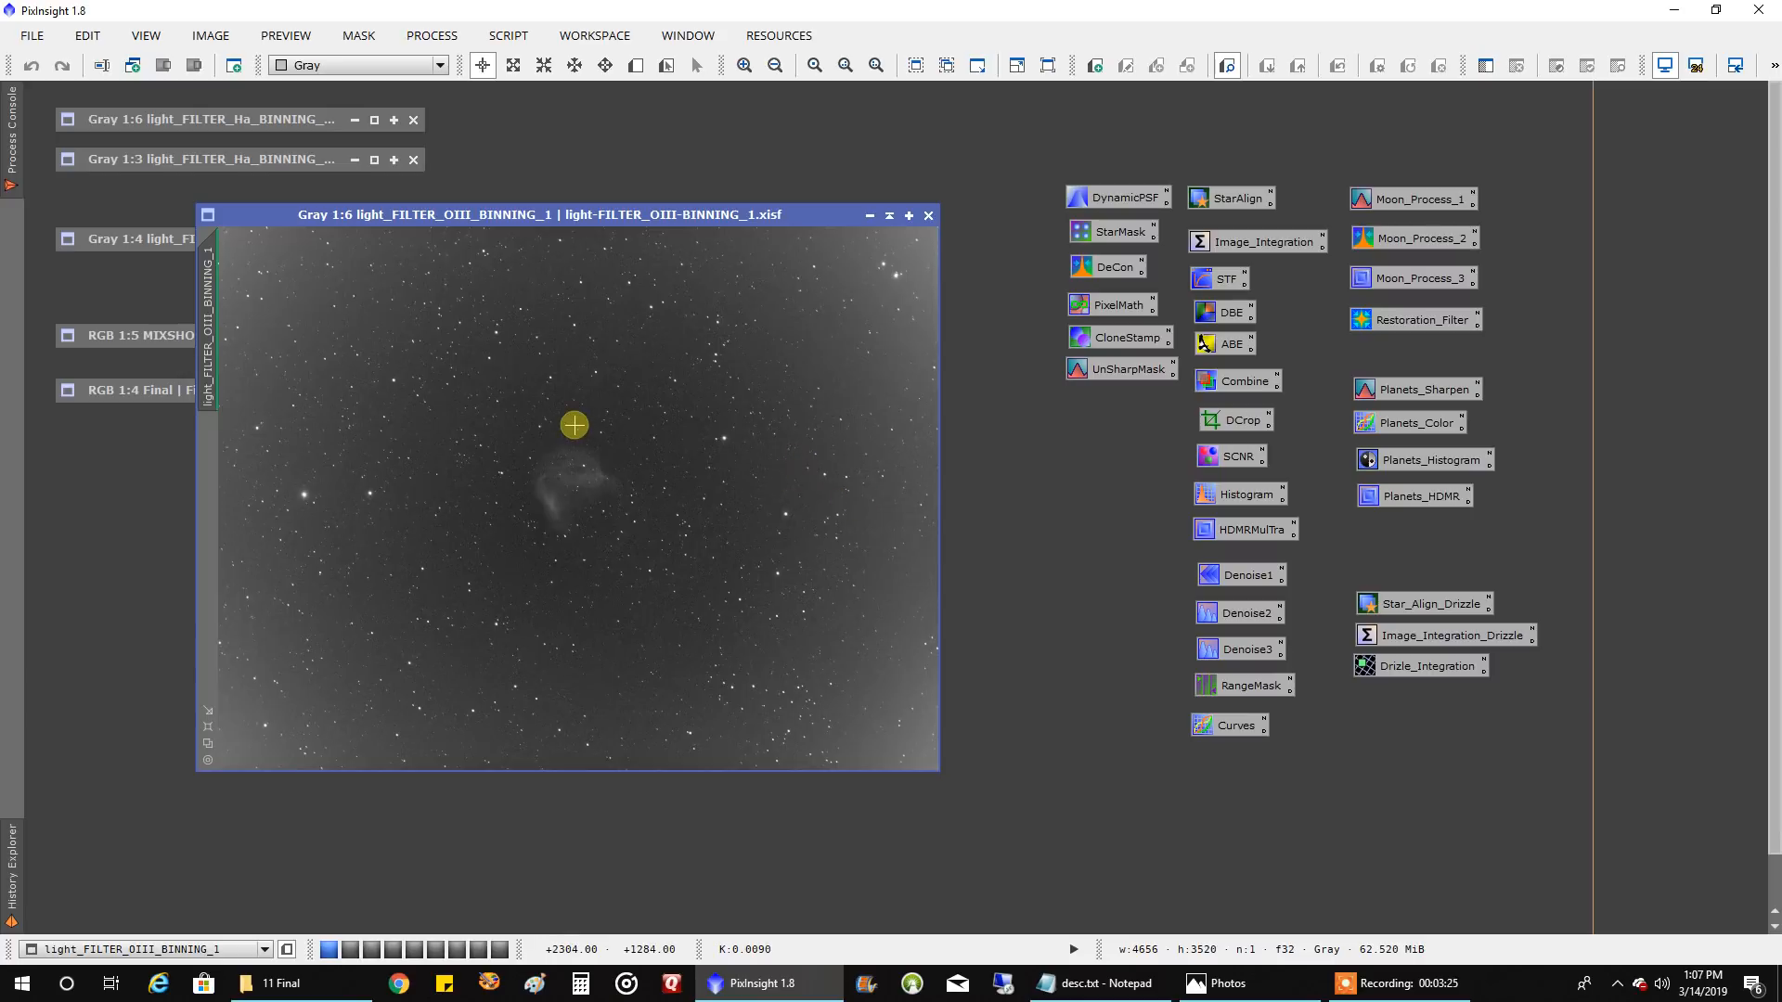
mouse_move(567, 419)
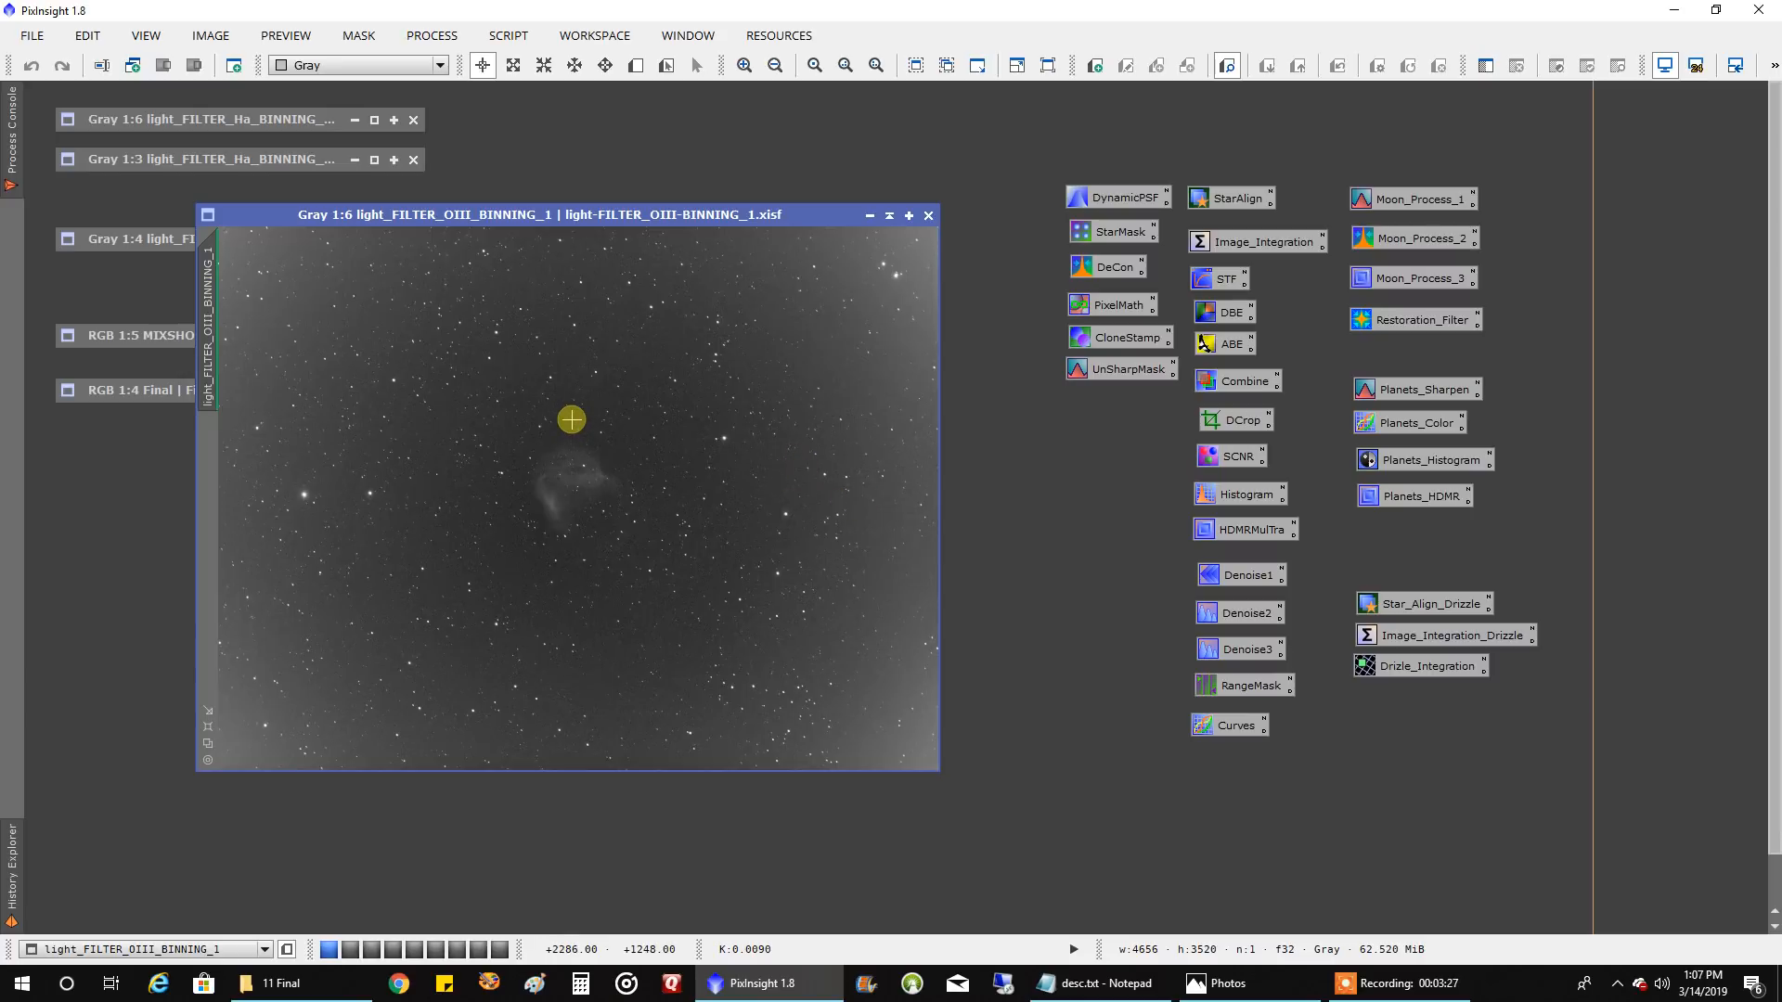
mouse_move(541, 417)
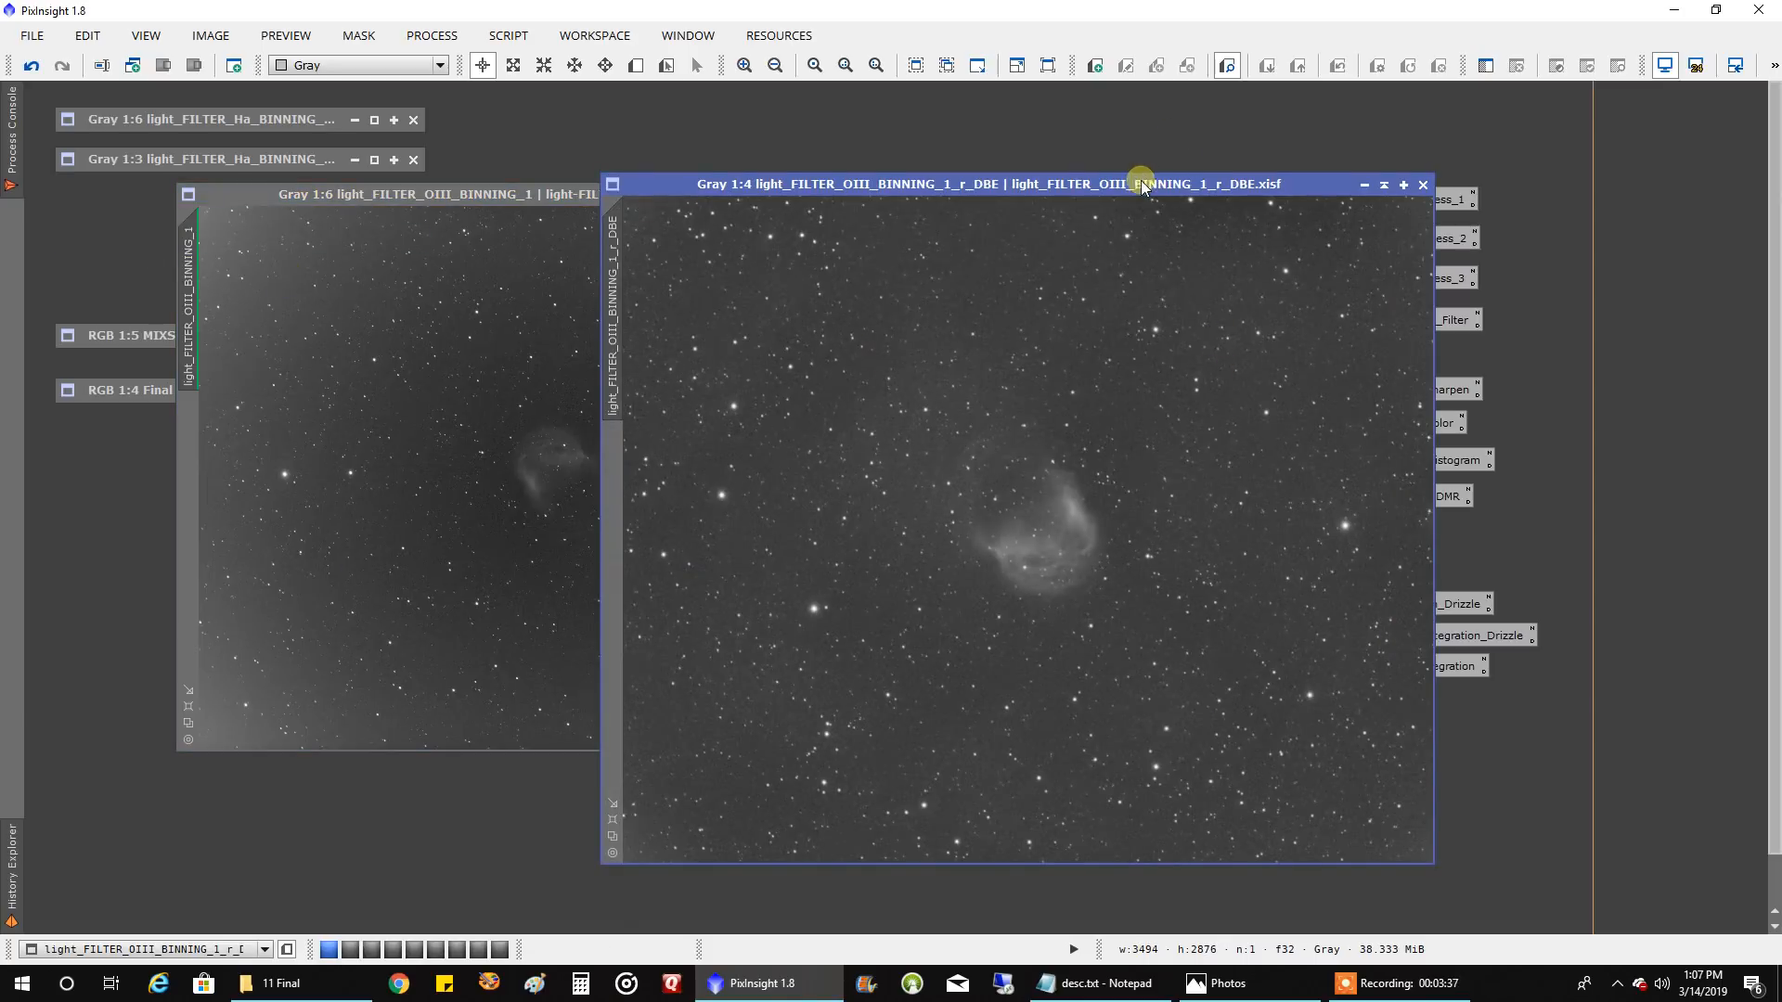
Step: Place the DBE-corrected OIII image beside the raw OIII stack and put the raw stack away
drag(1139, 183, 1262, 158)
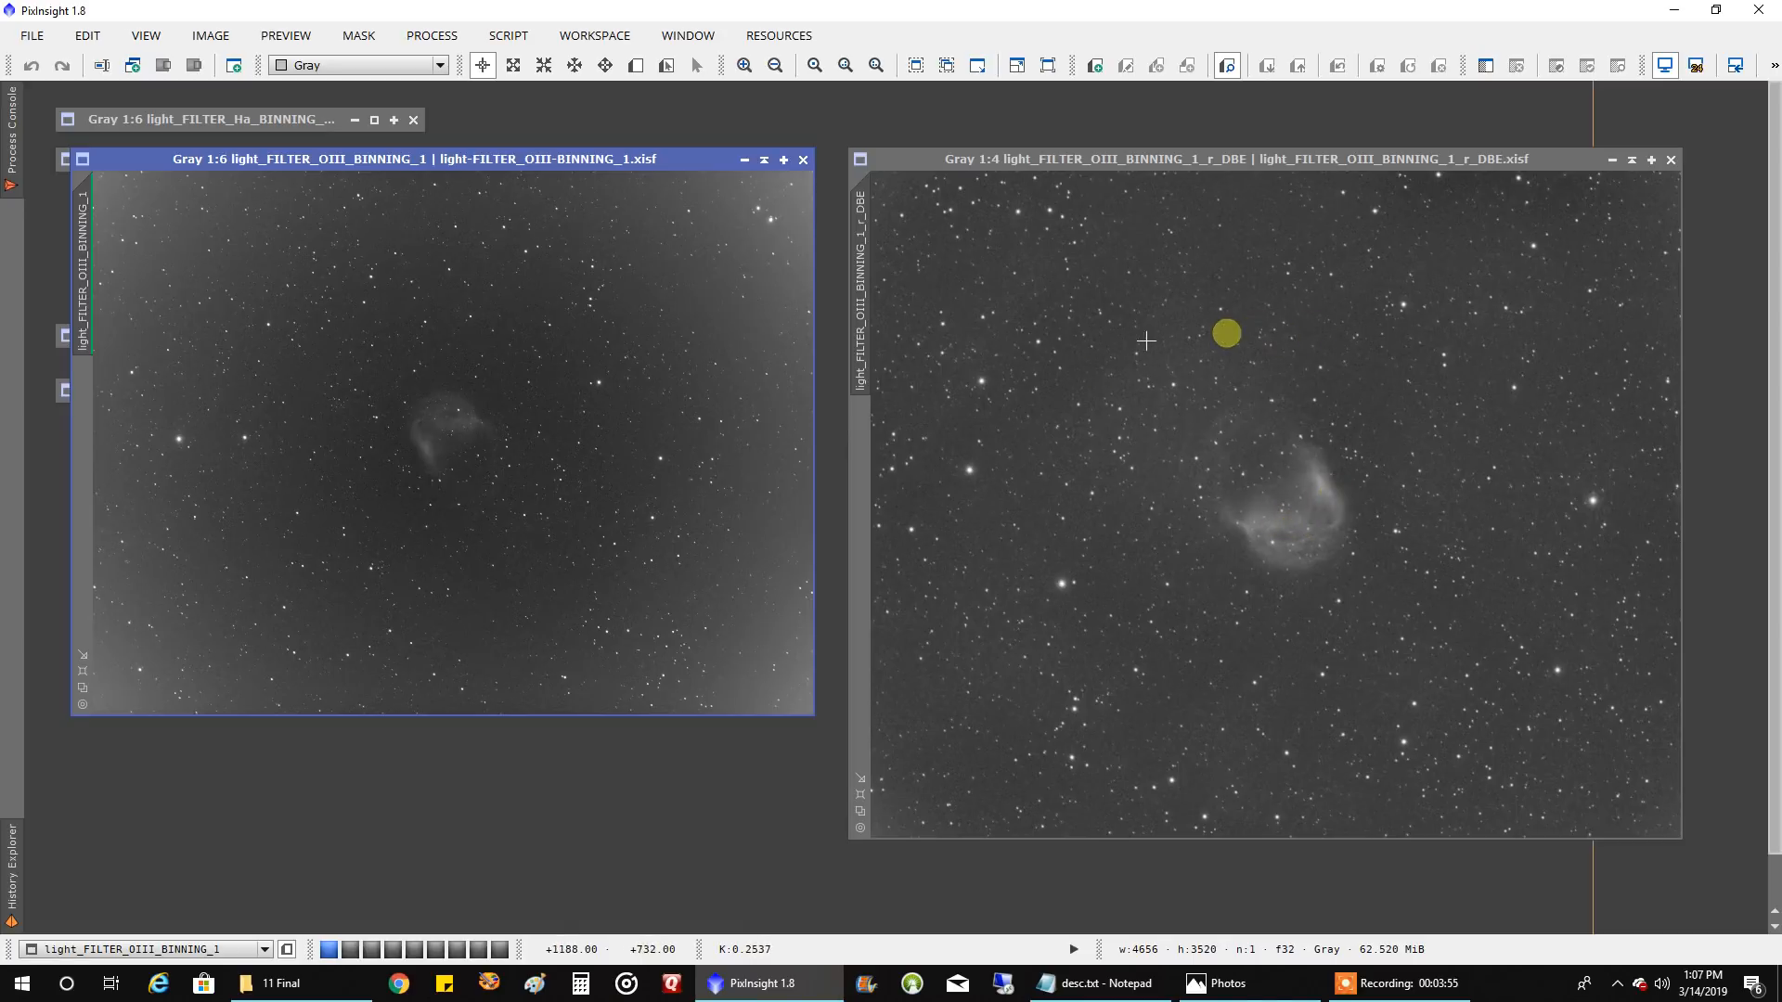
drag(1225, 334, 878, 224)
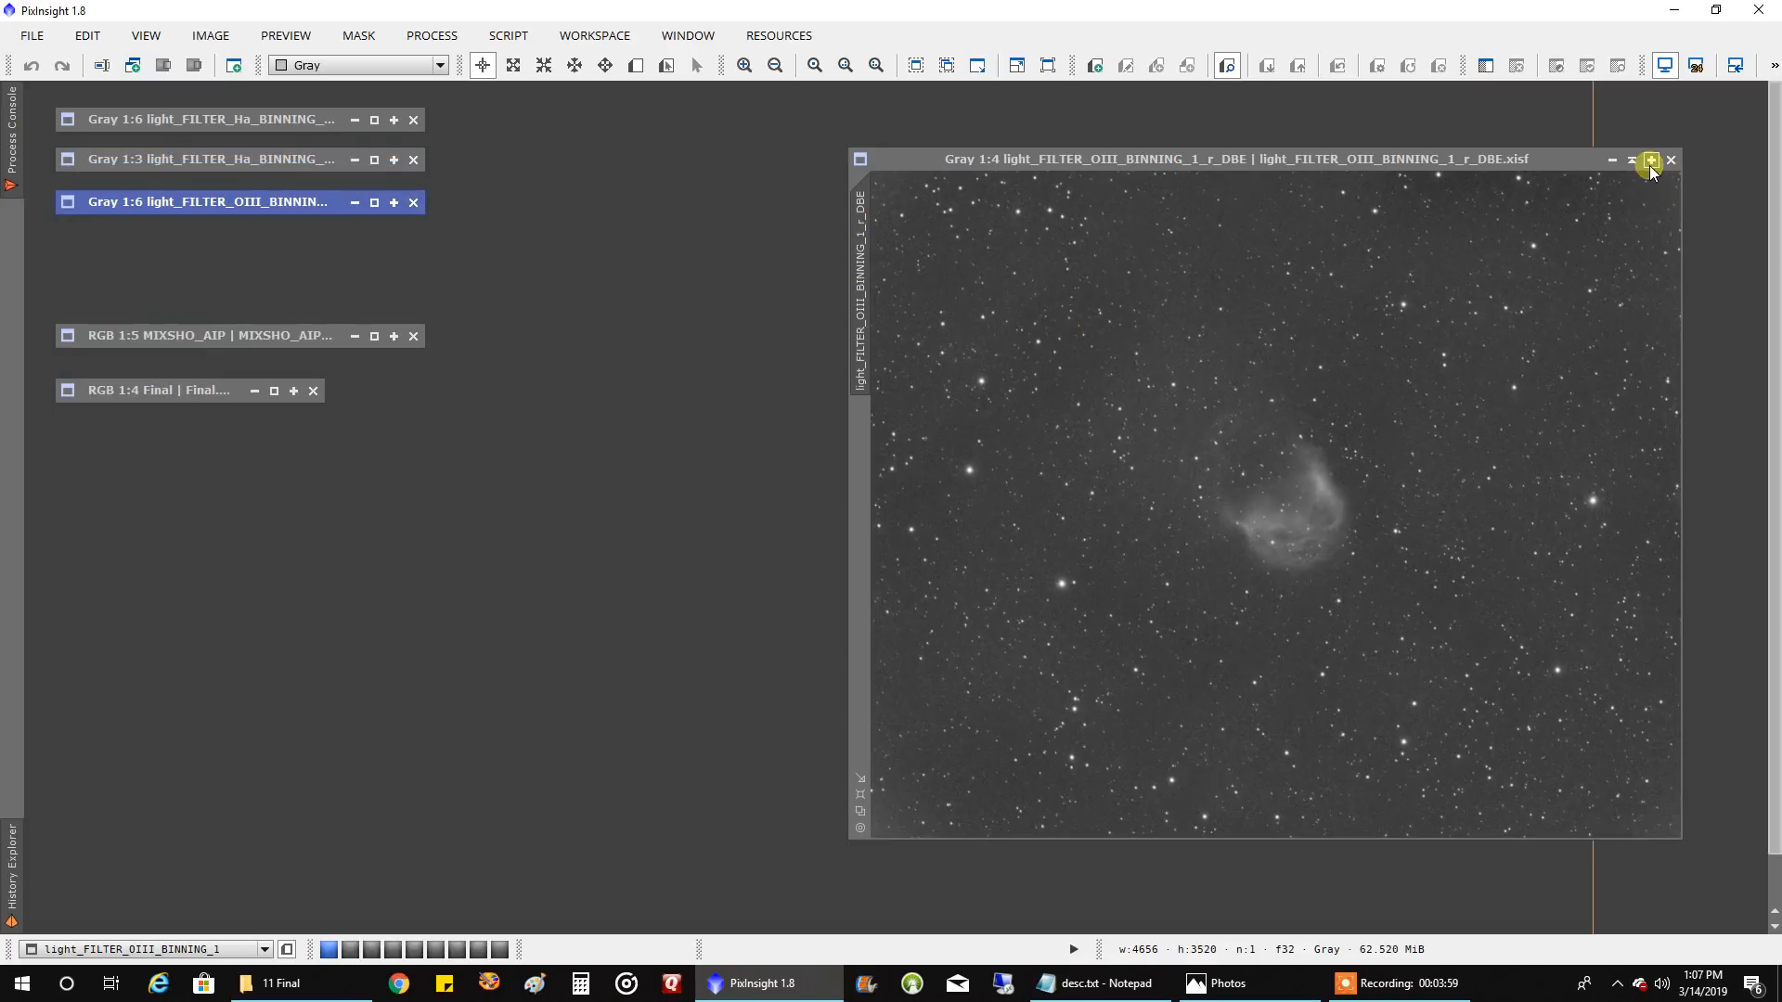
Step: Minimize the corrected OIII image and restore the MIXSHO_AIP combined SHO colour image
click(1610, 160)
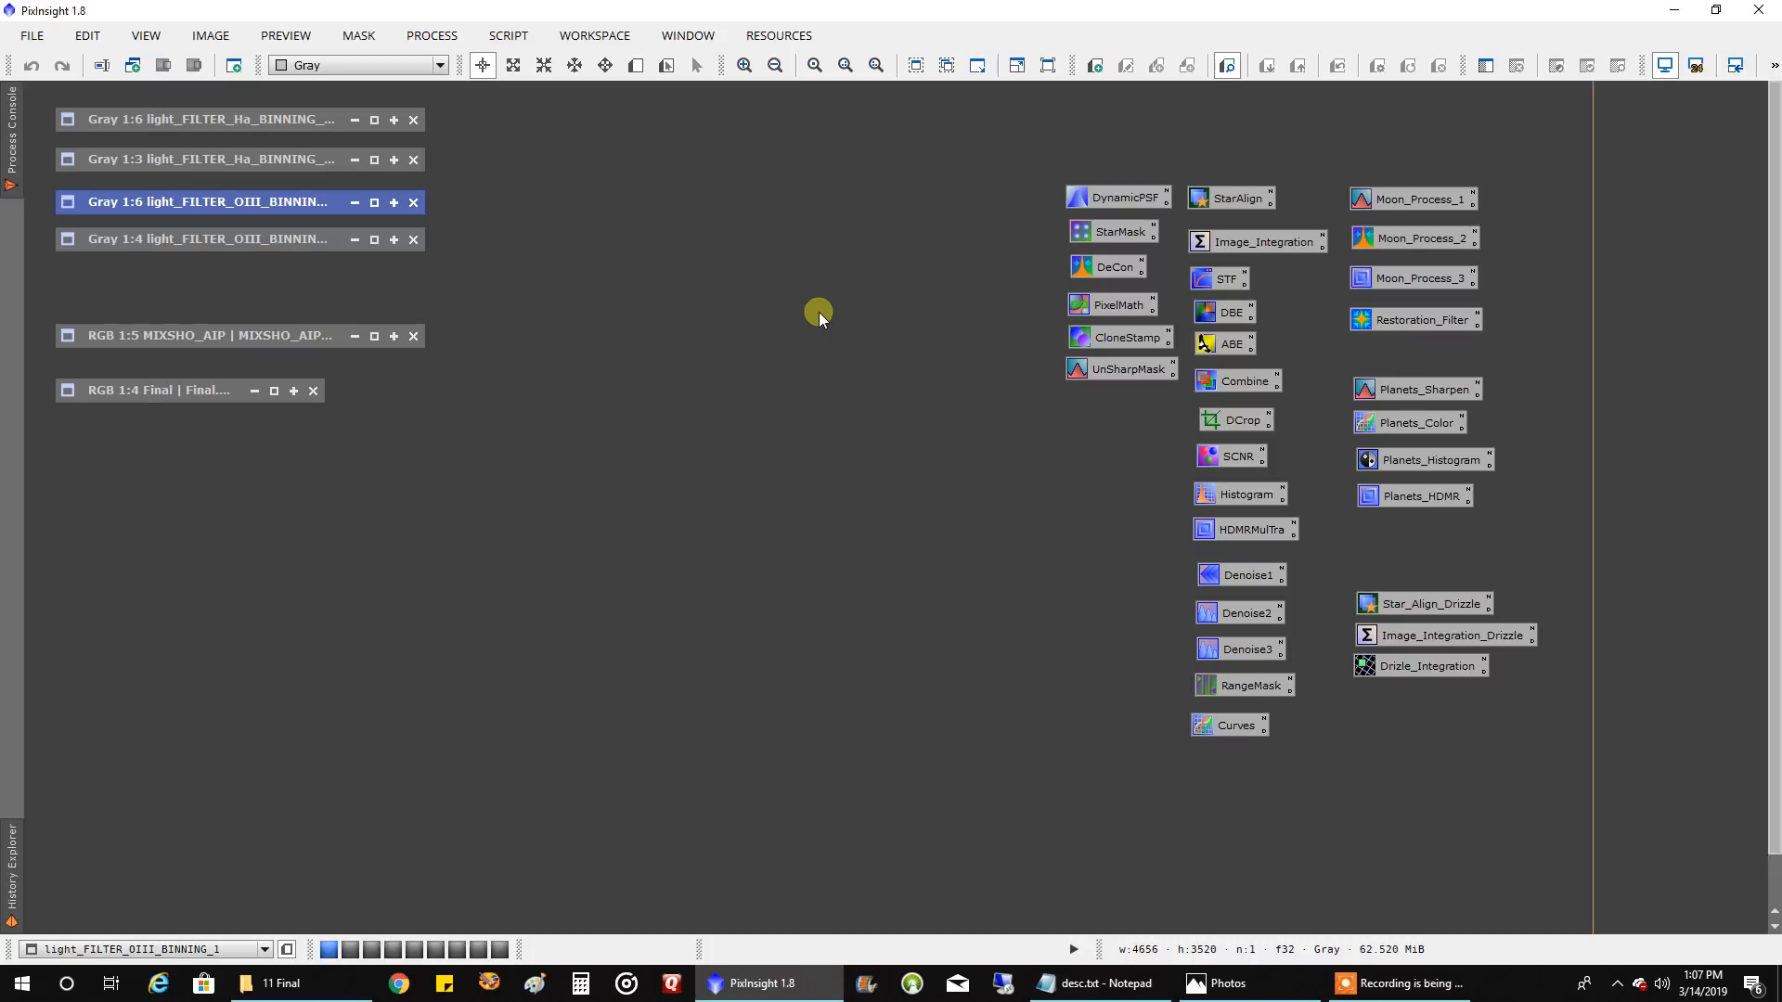
click(204, 336)
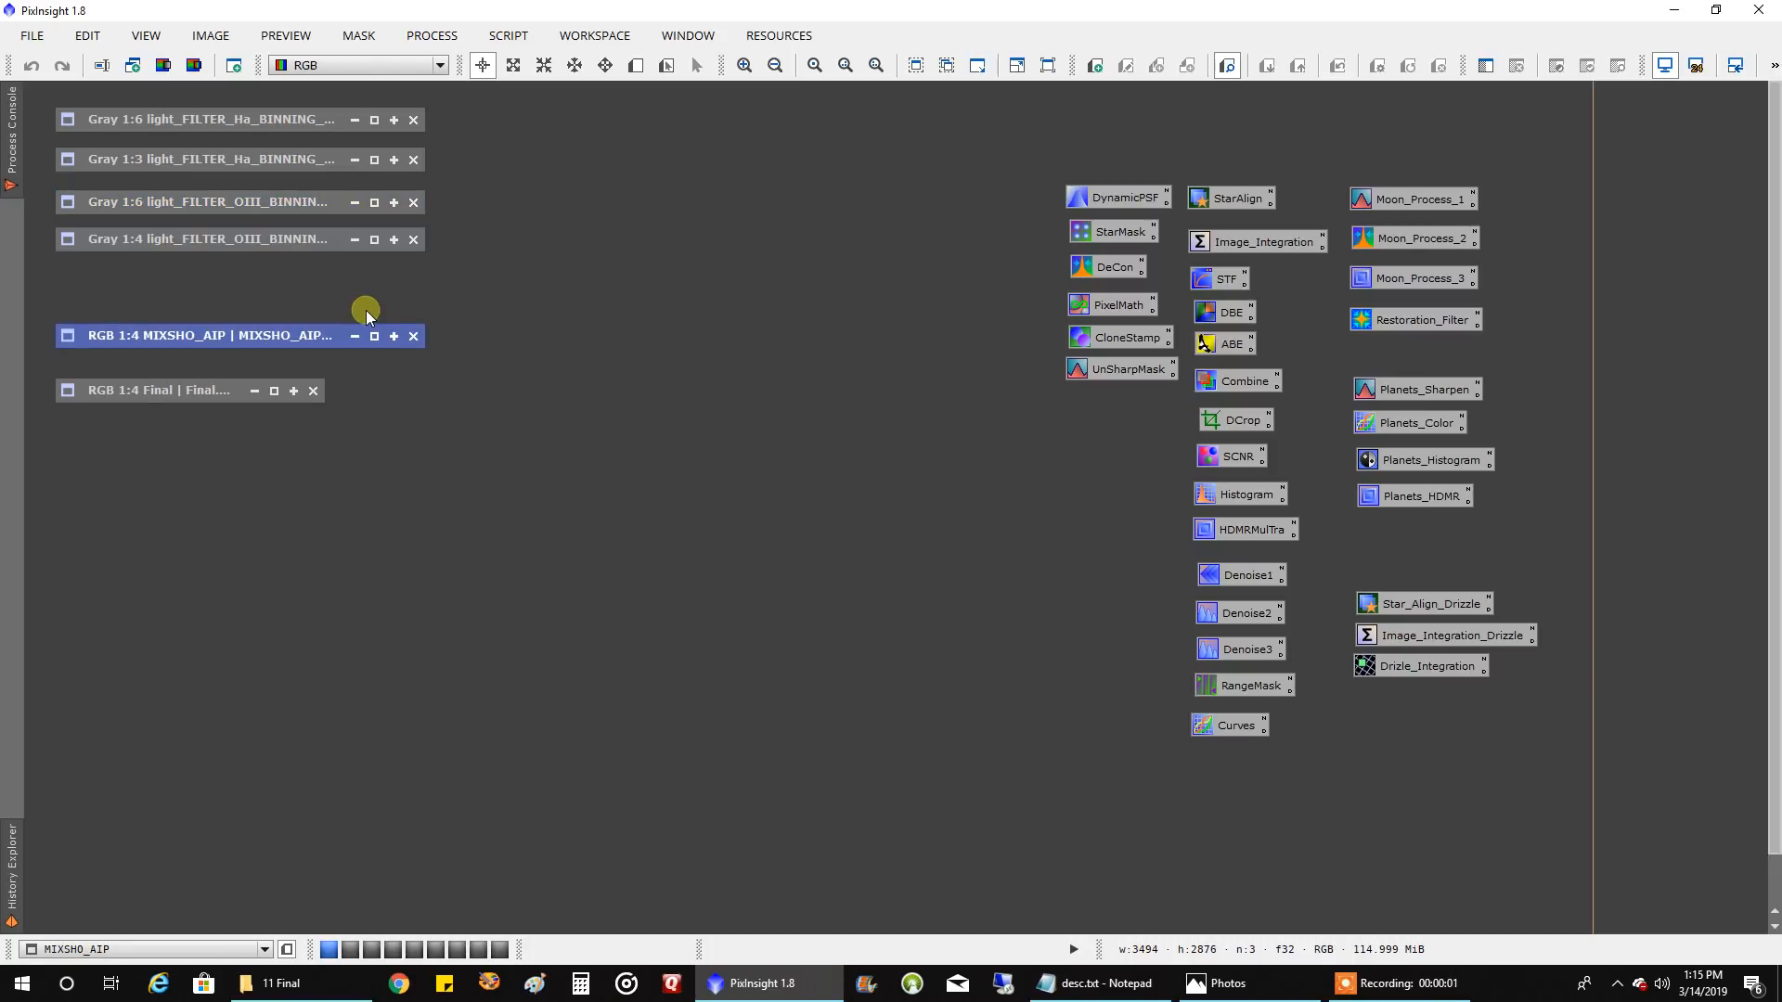
click(374, 336)
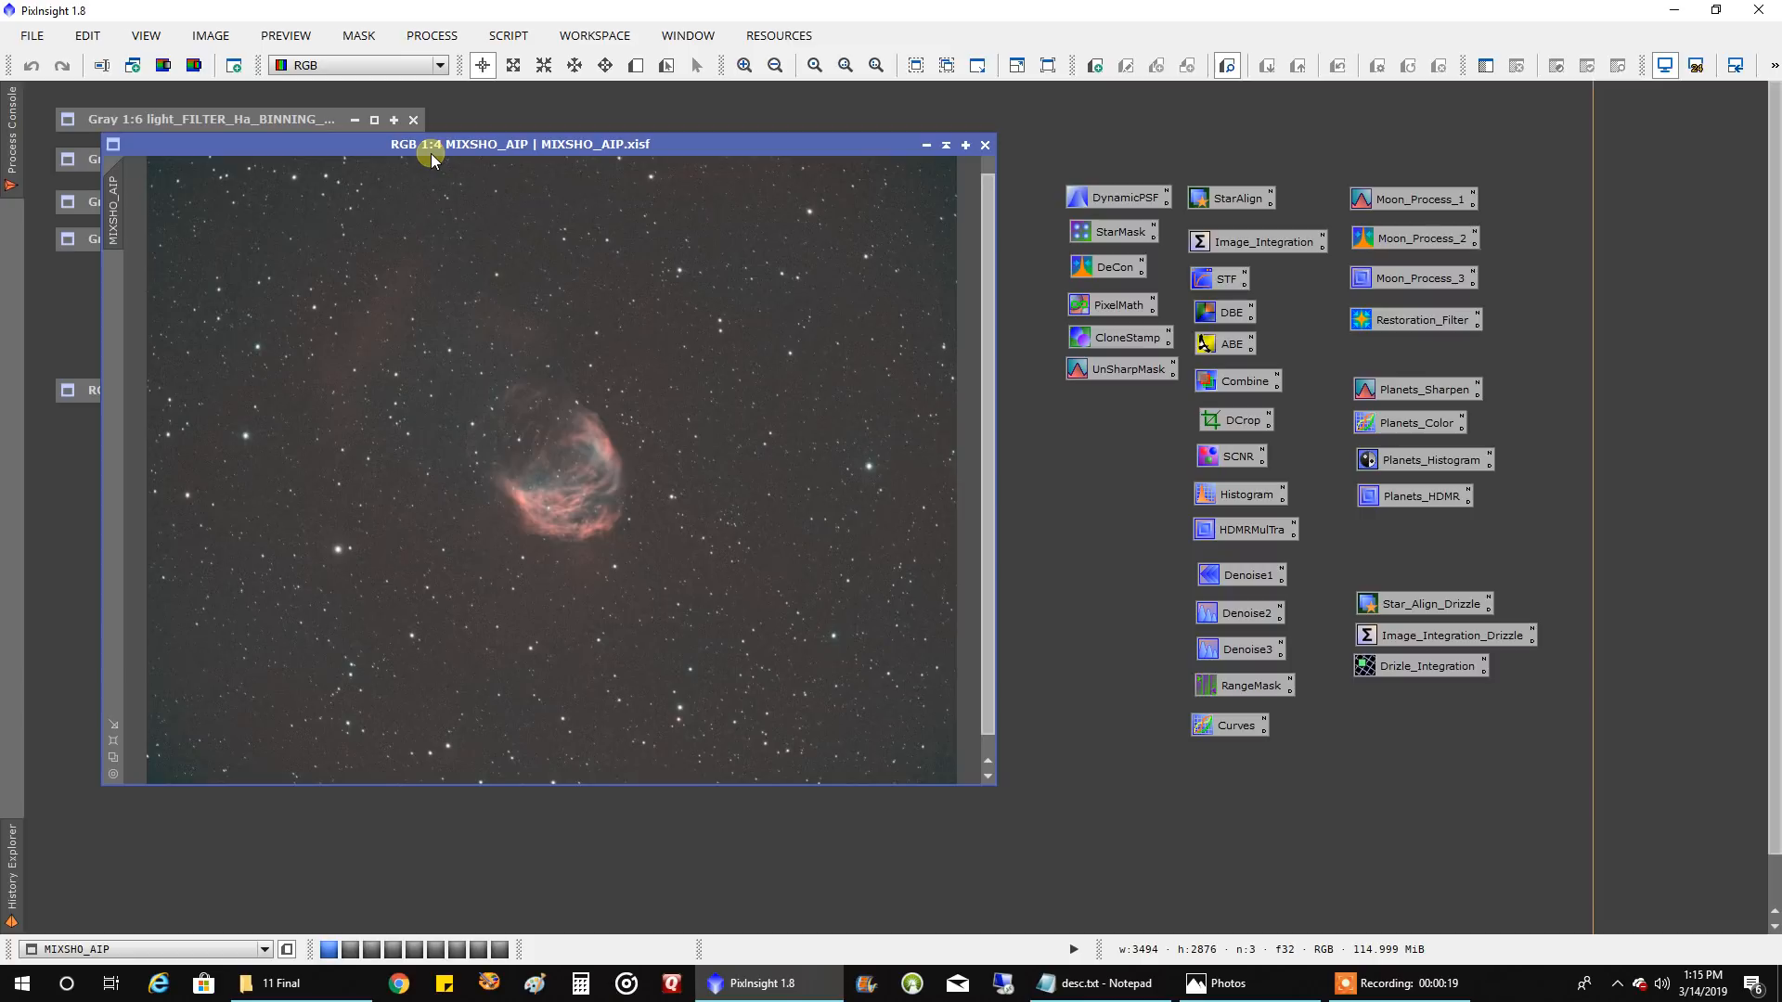
mouse_move(267, 249)
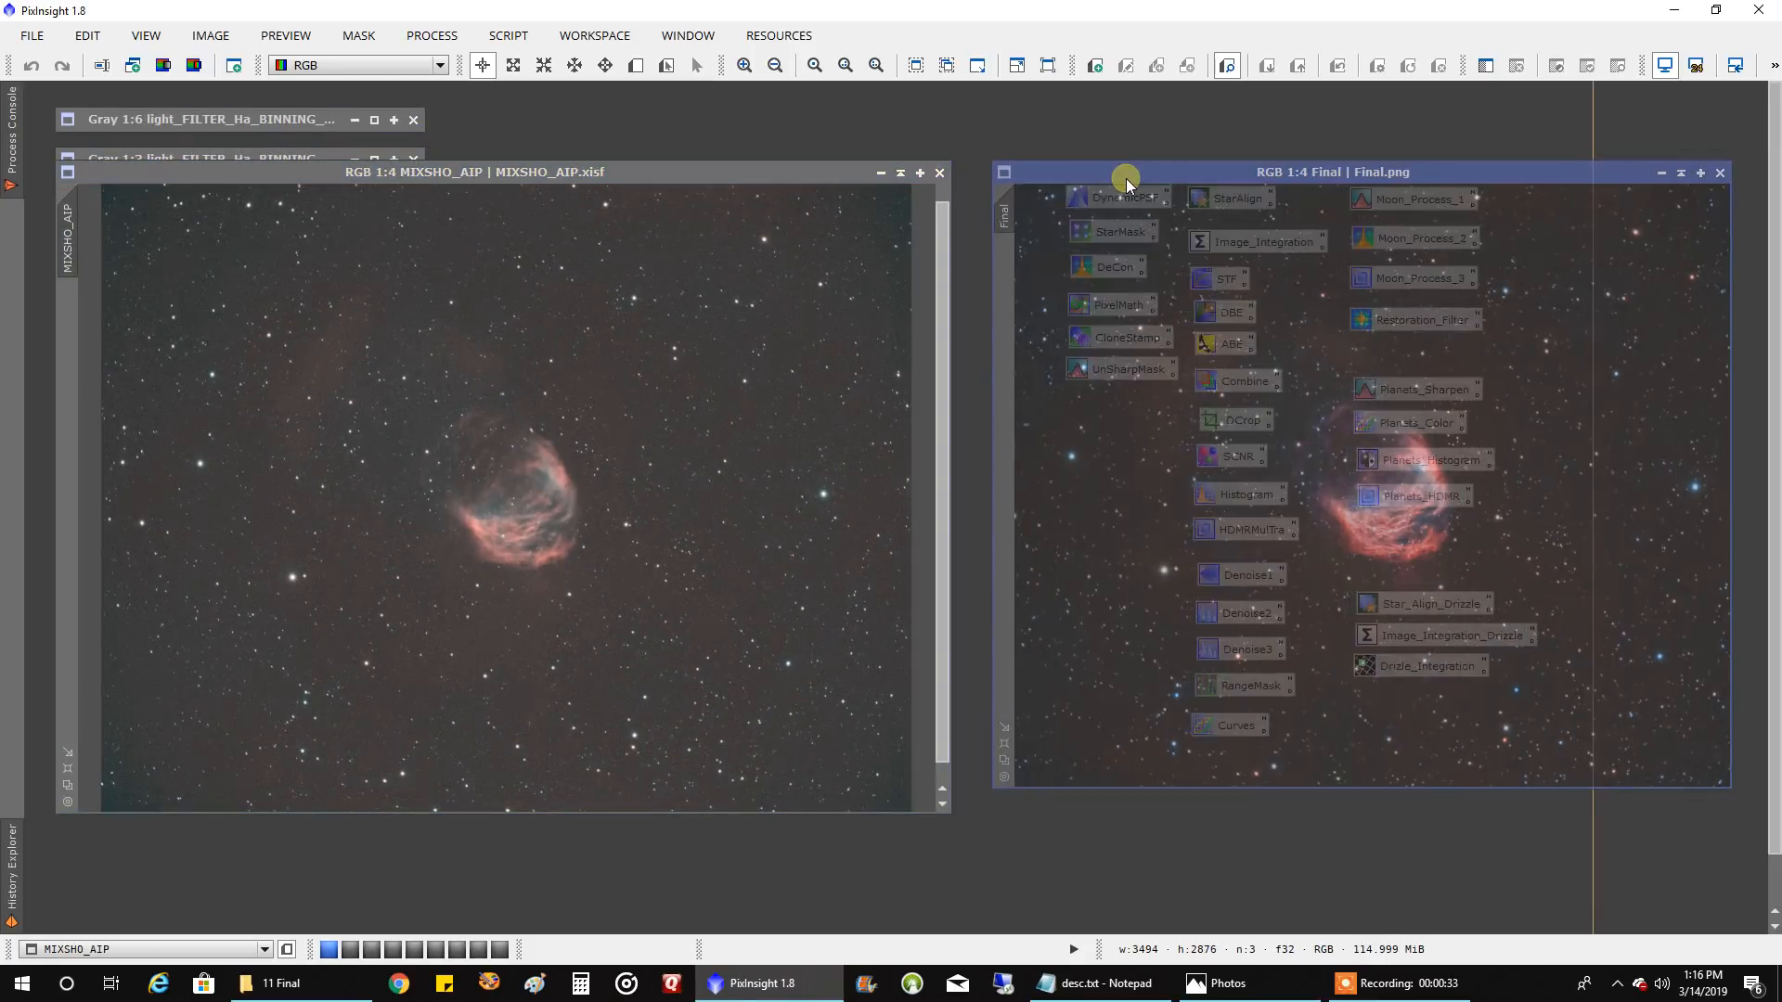
Step: Bring up Final.png to the right of the MIXSHO_AIP composite
click(1108, 180)
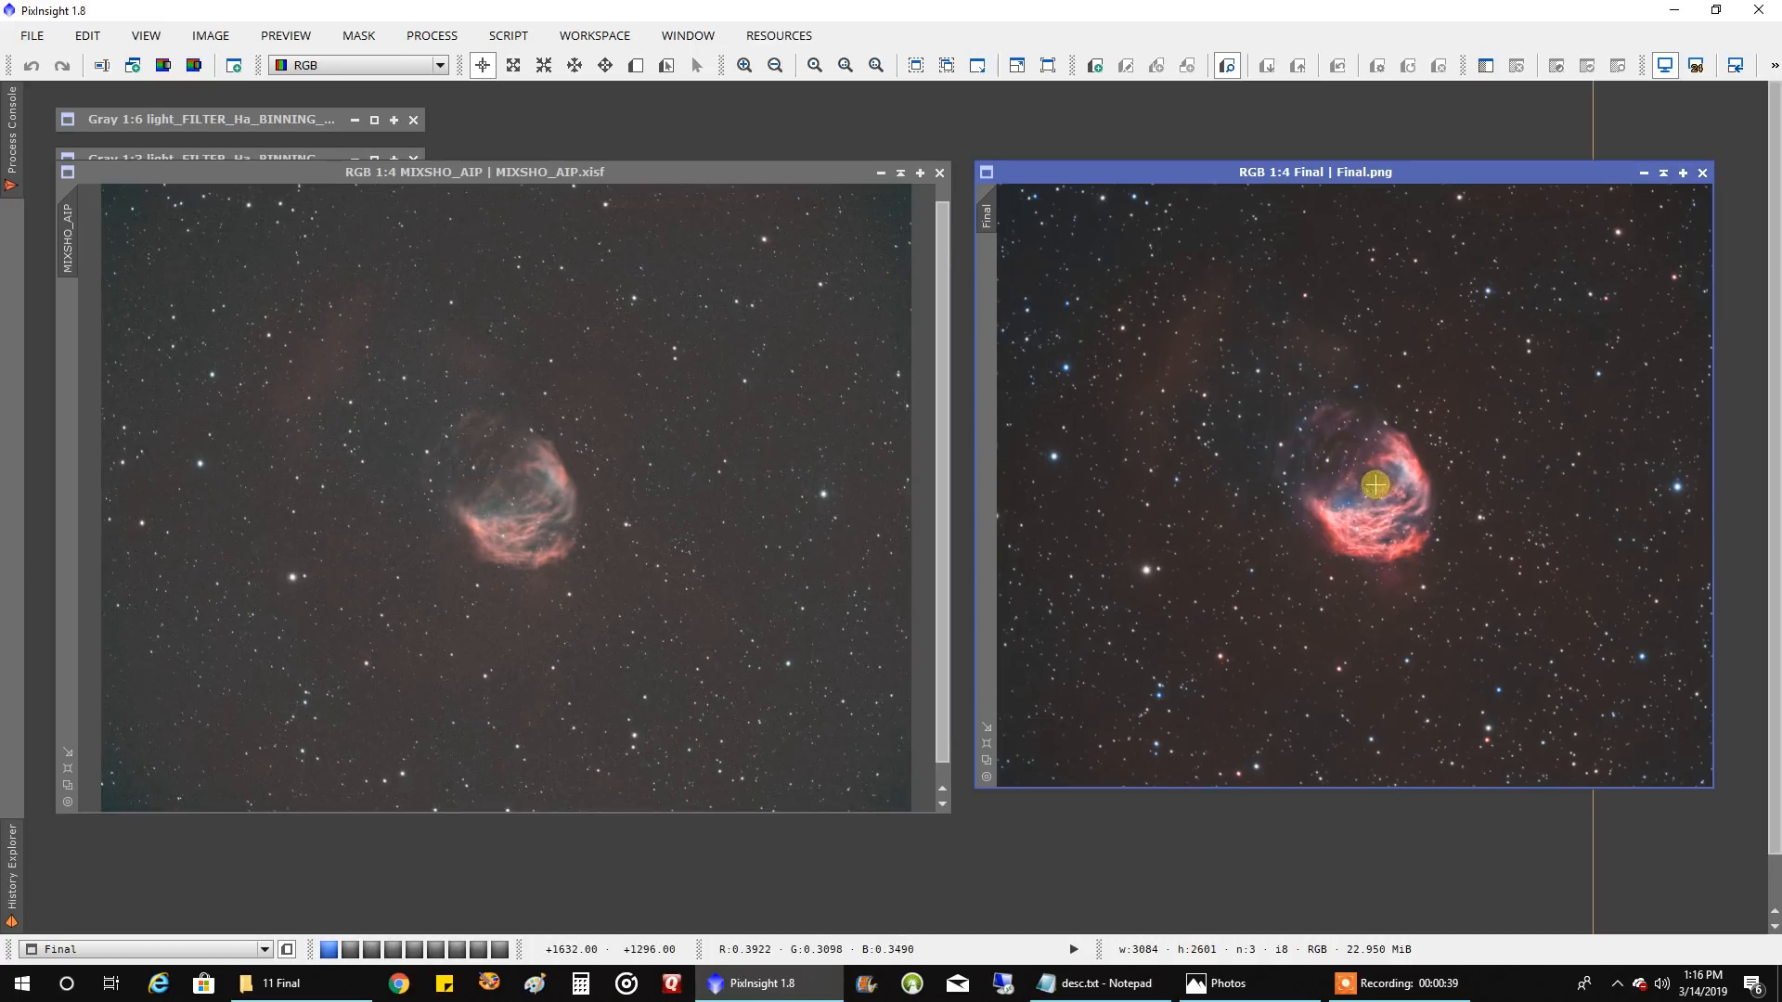
mouse_move(1199, 414)
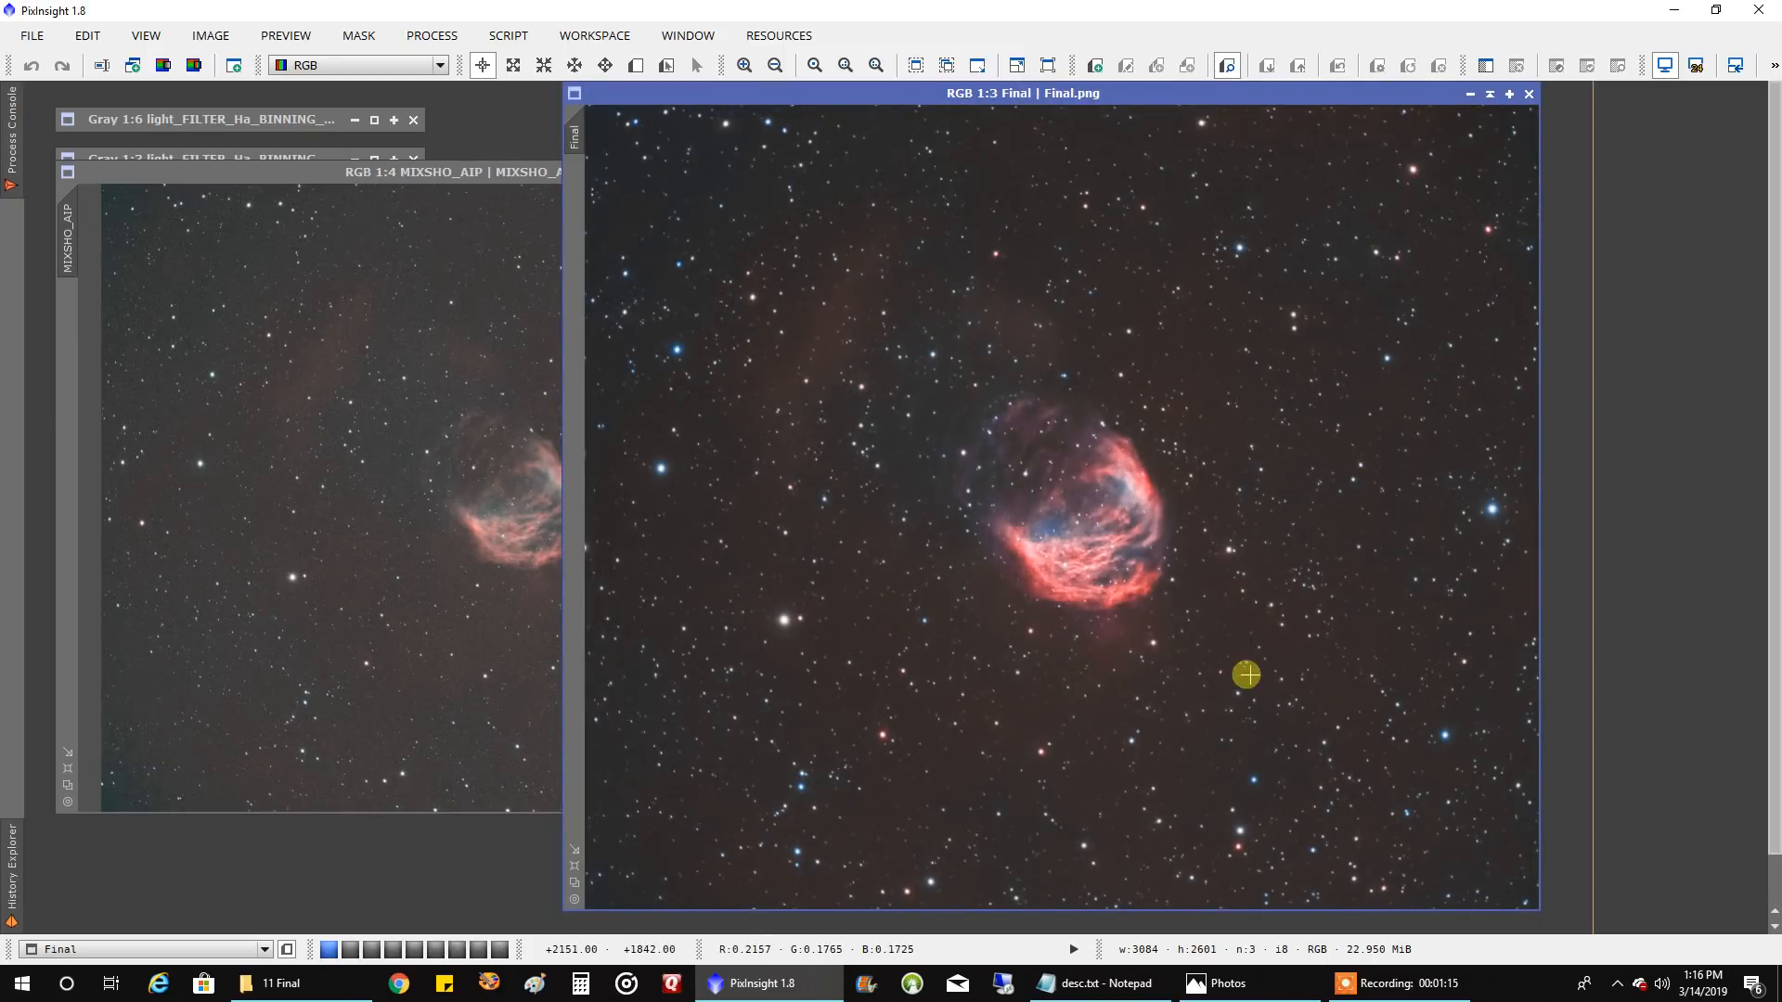
mouse_move(1287, 653)
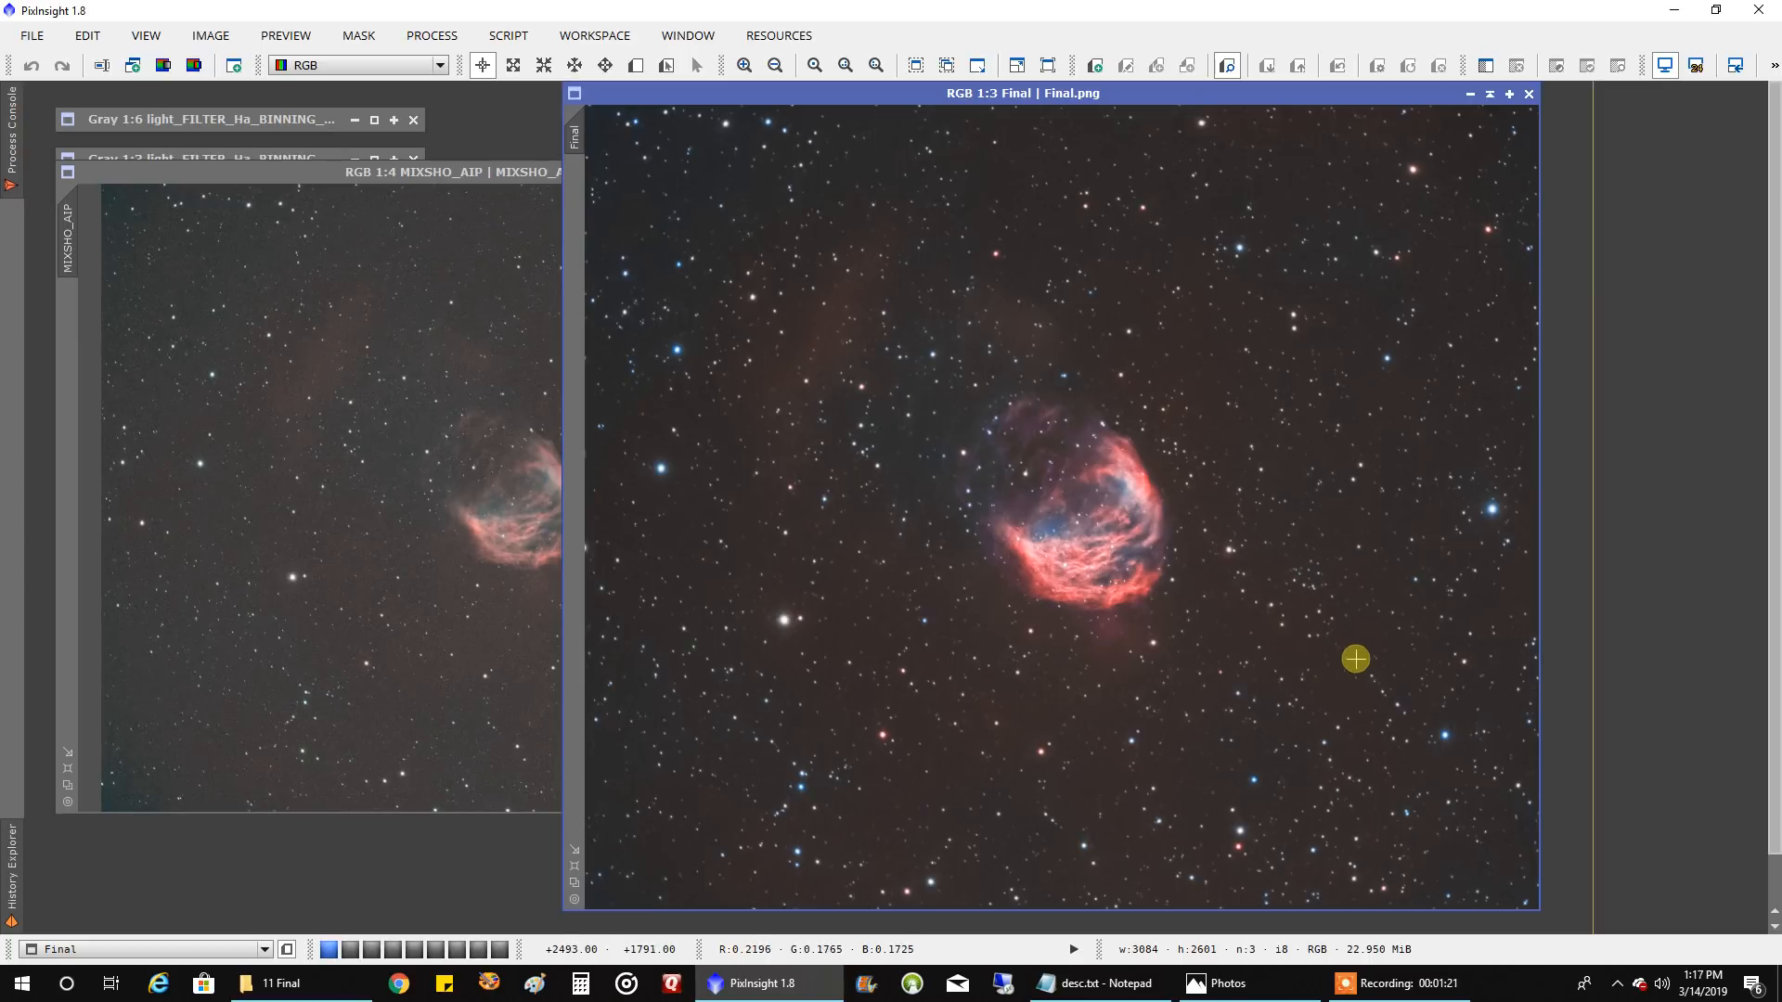
mouse_move(941, 253)
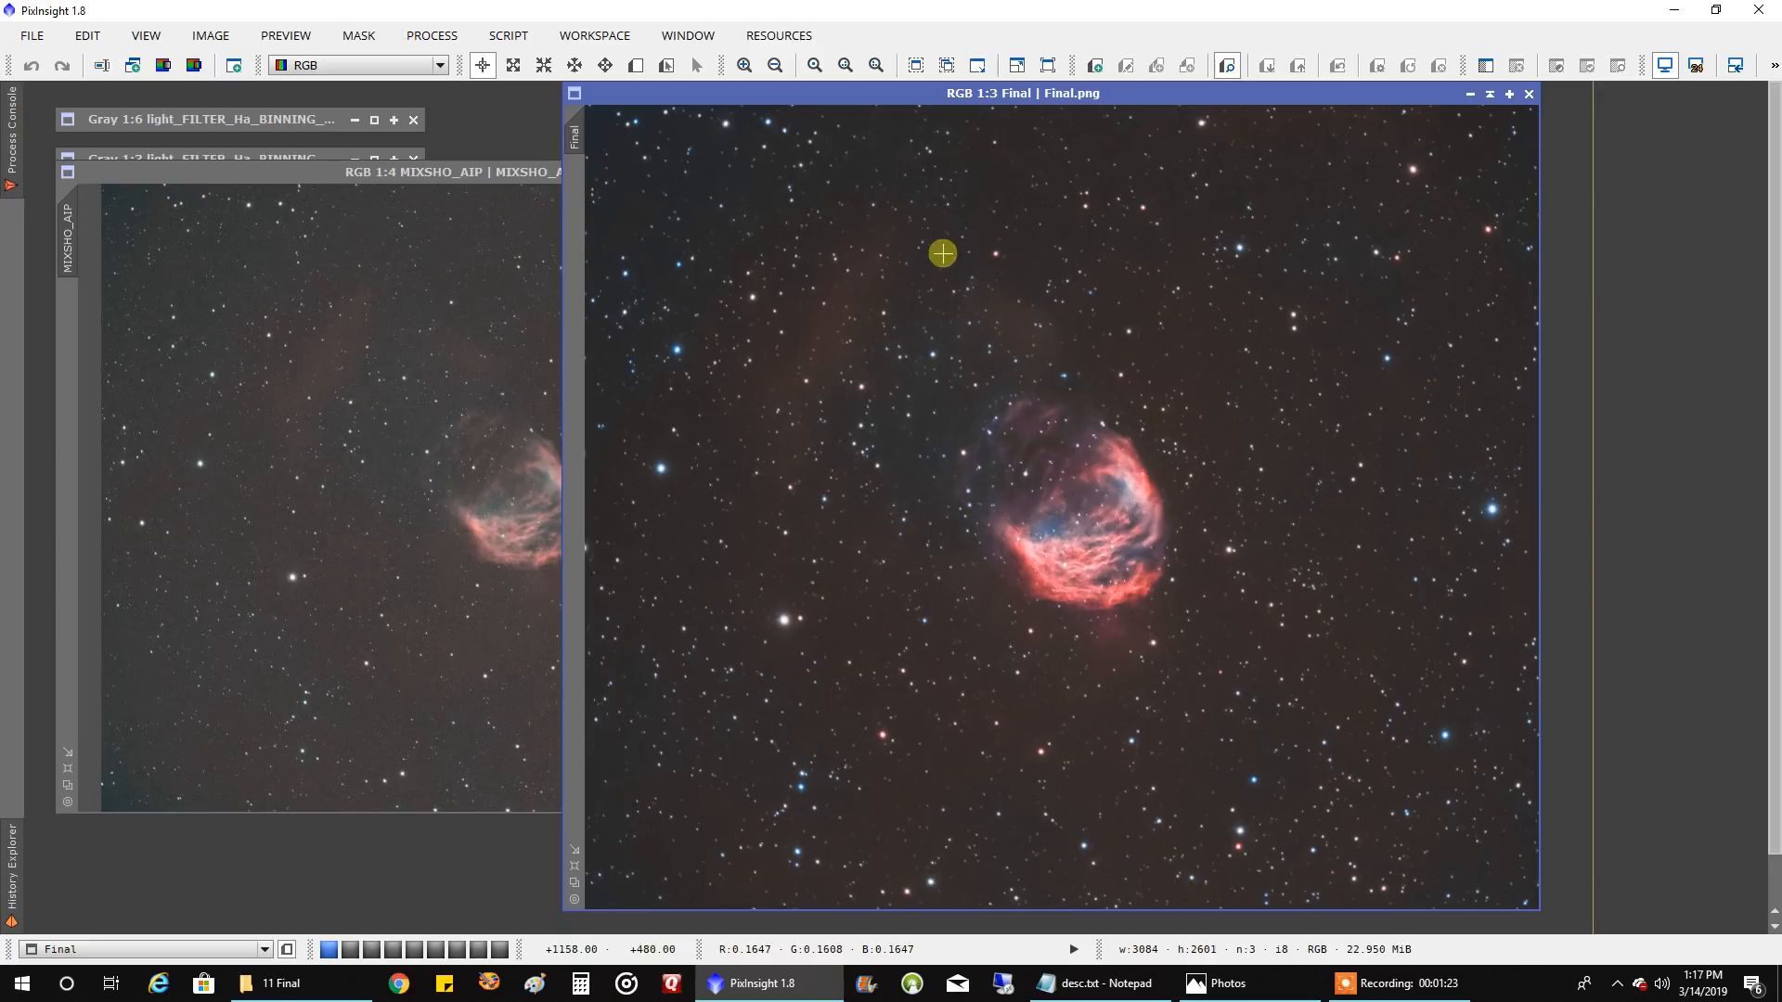
mouse_move(900, 857)
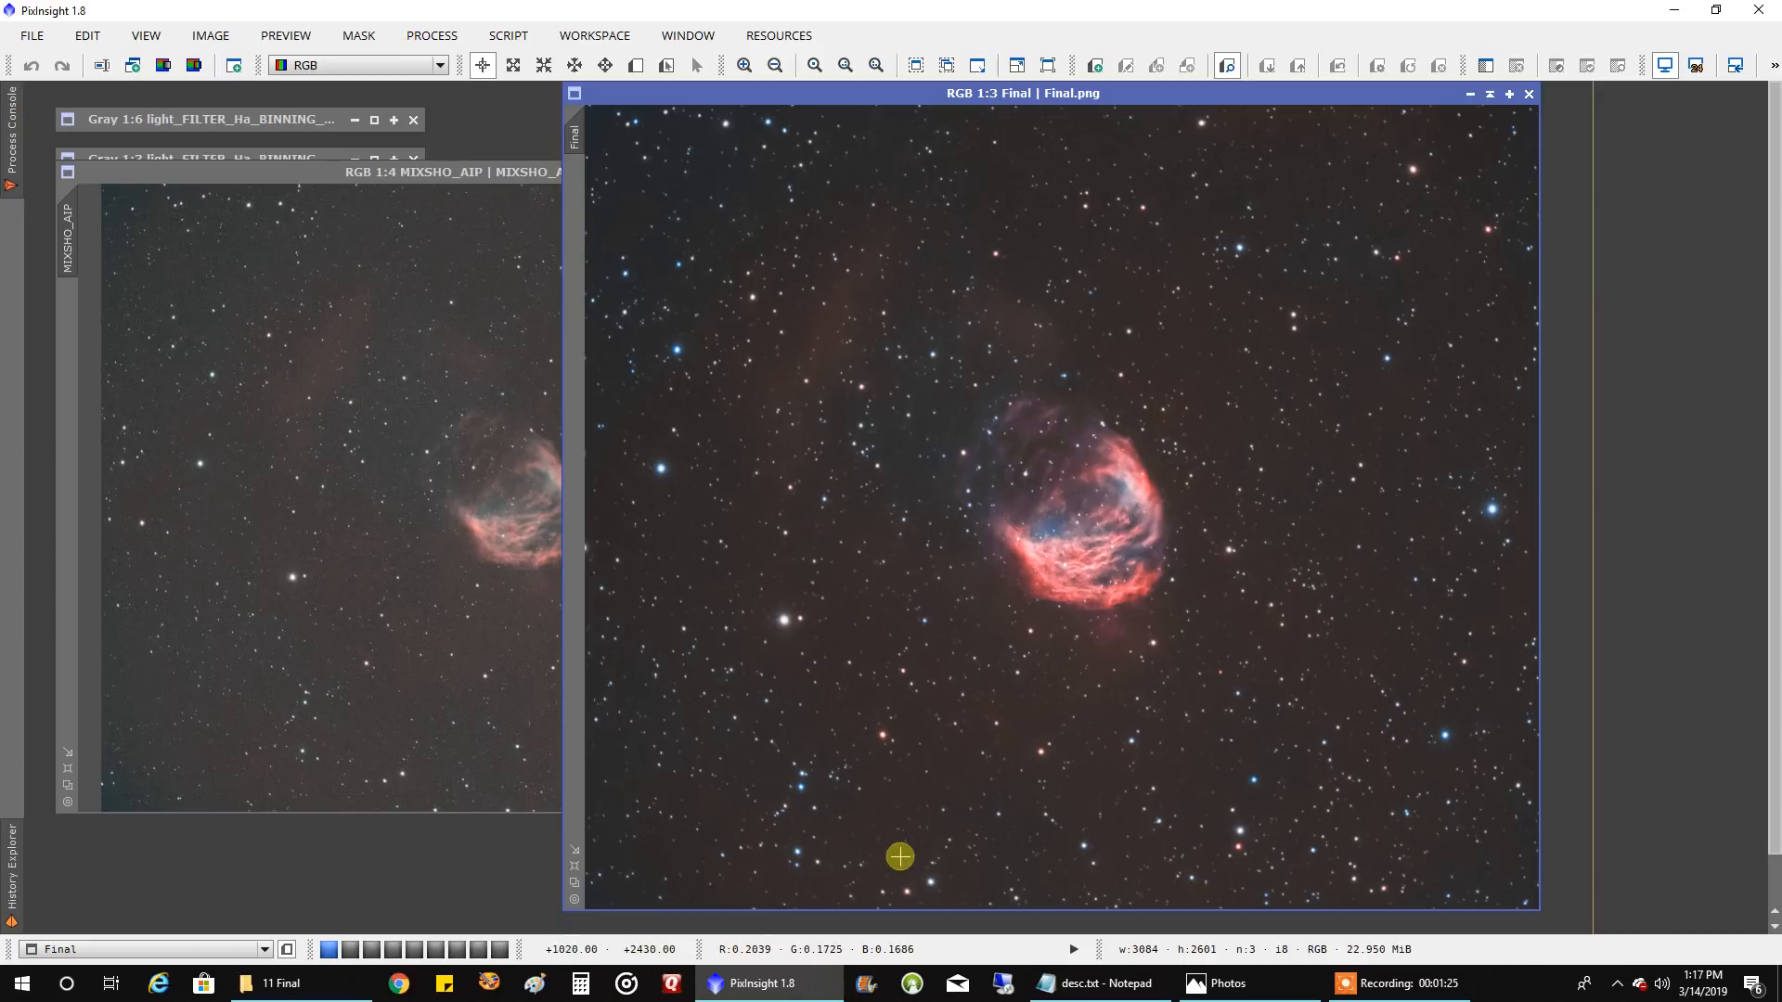
mouse_move(890, 882)
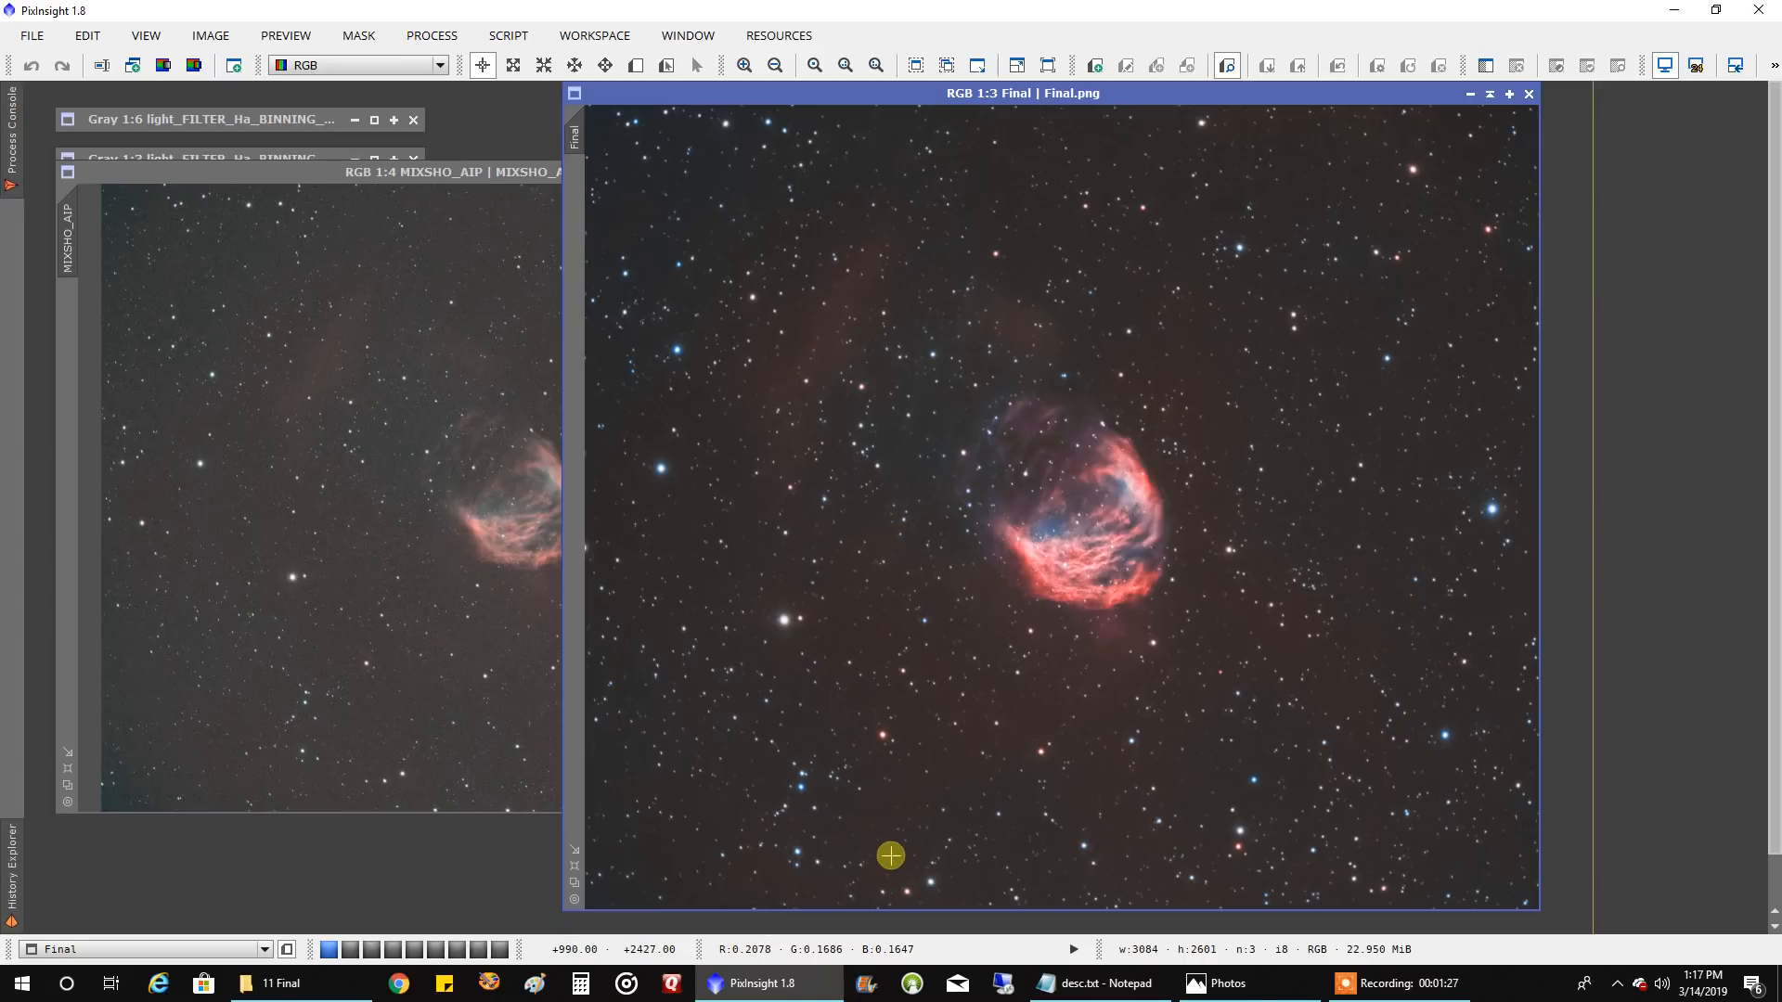